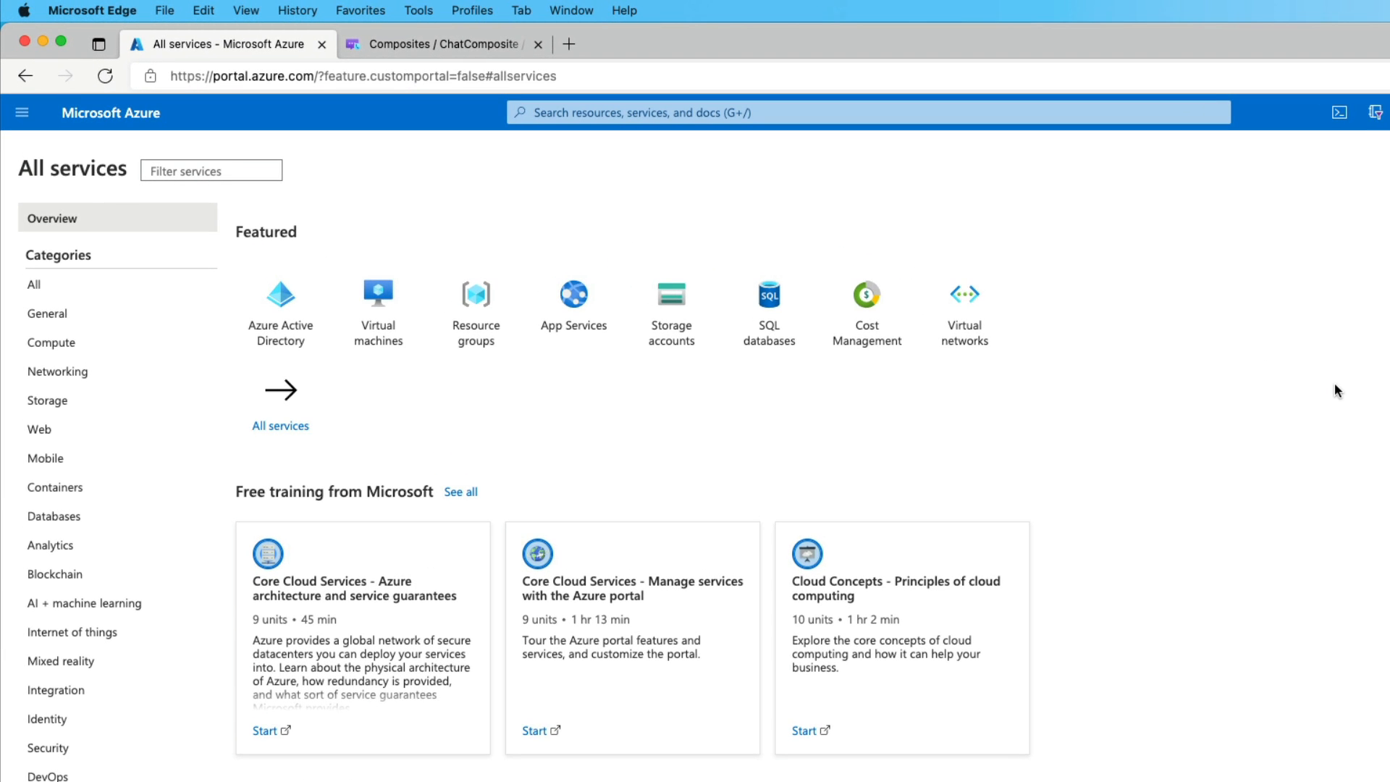
pyautogui.moveTo(1308, 408)
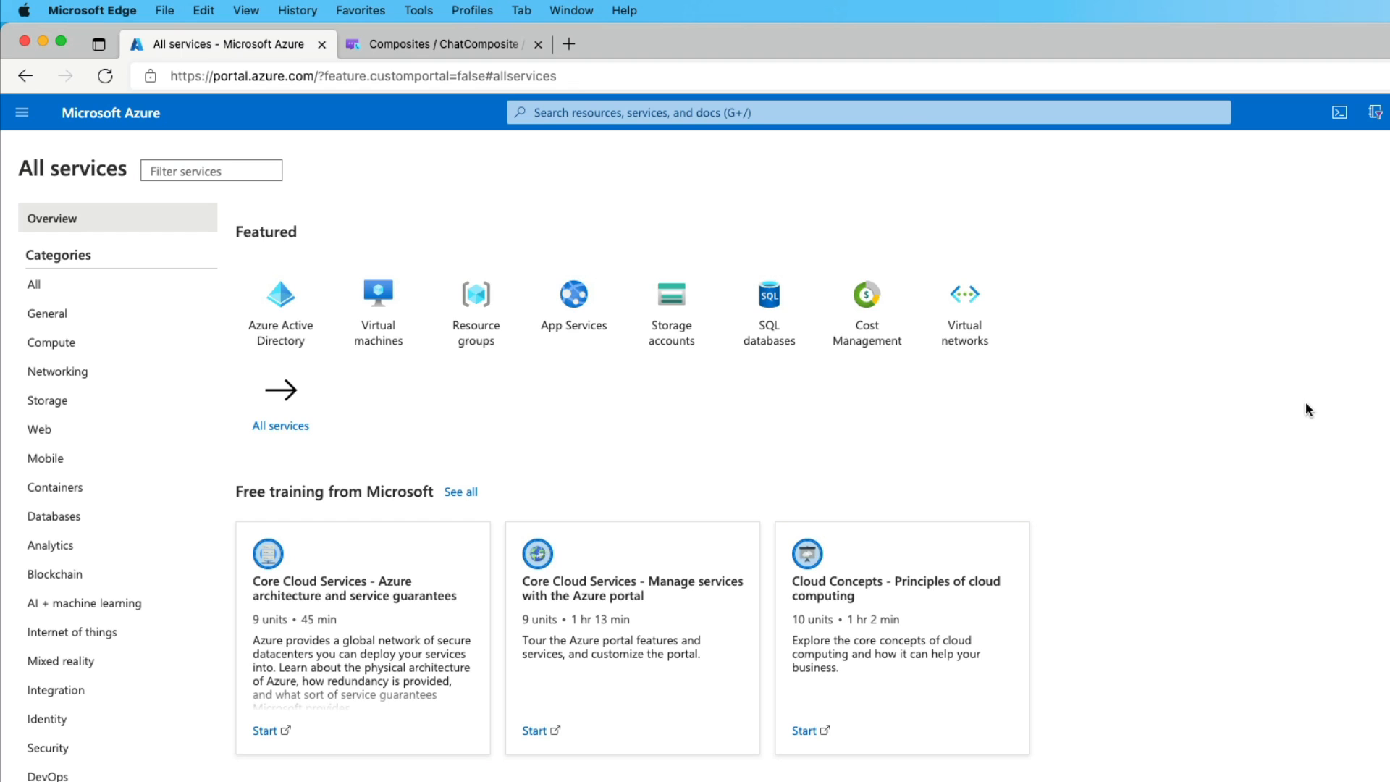
pyautogui.moveTo(606, 112)
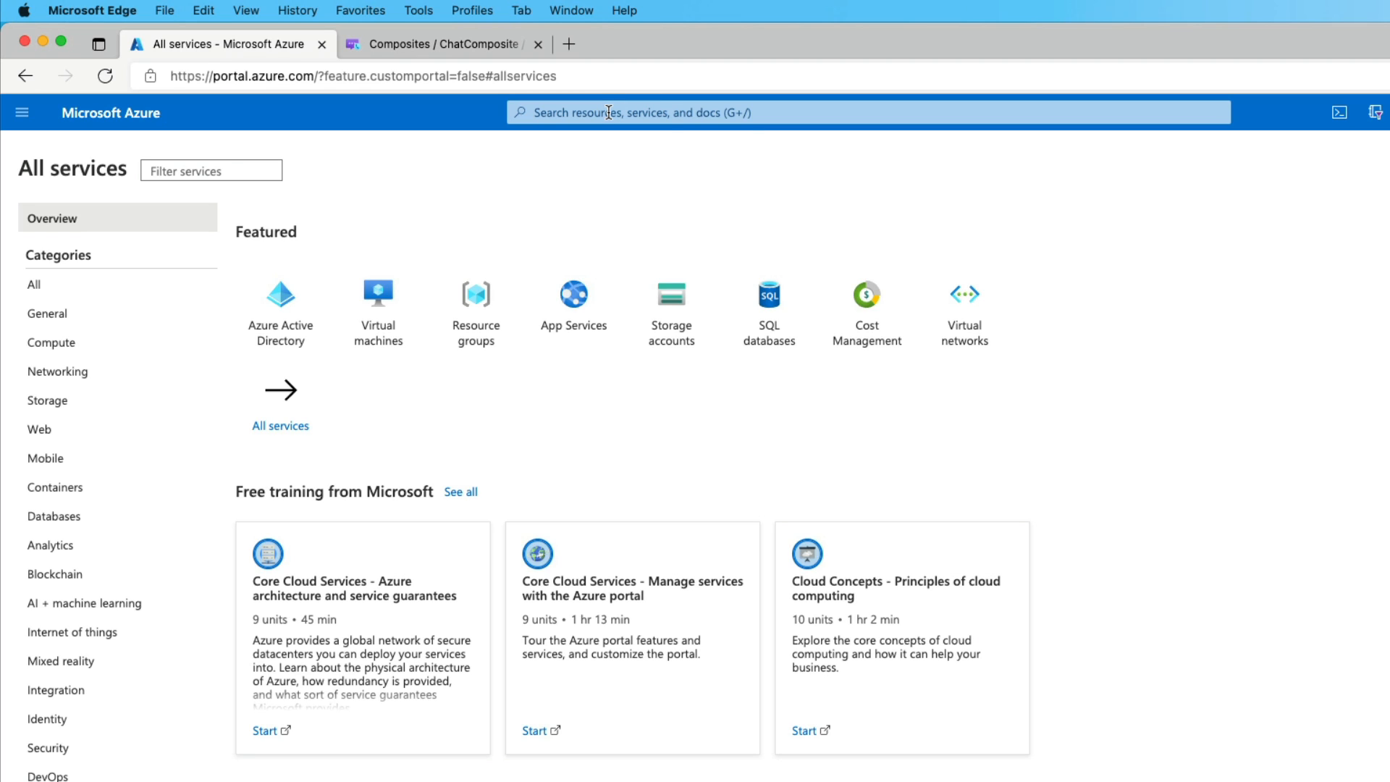
pyautogui.moveTo(630, 111)
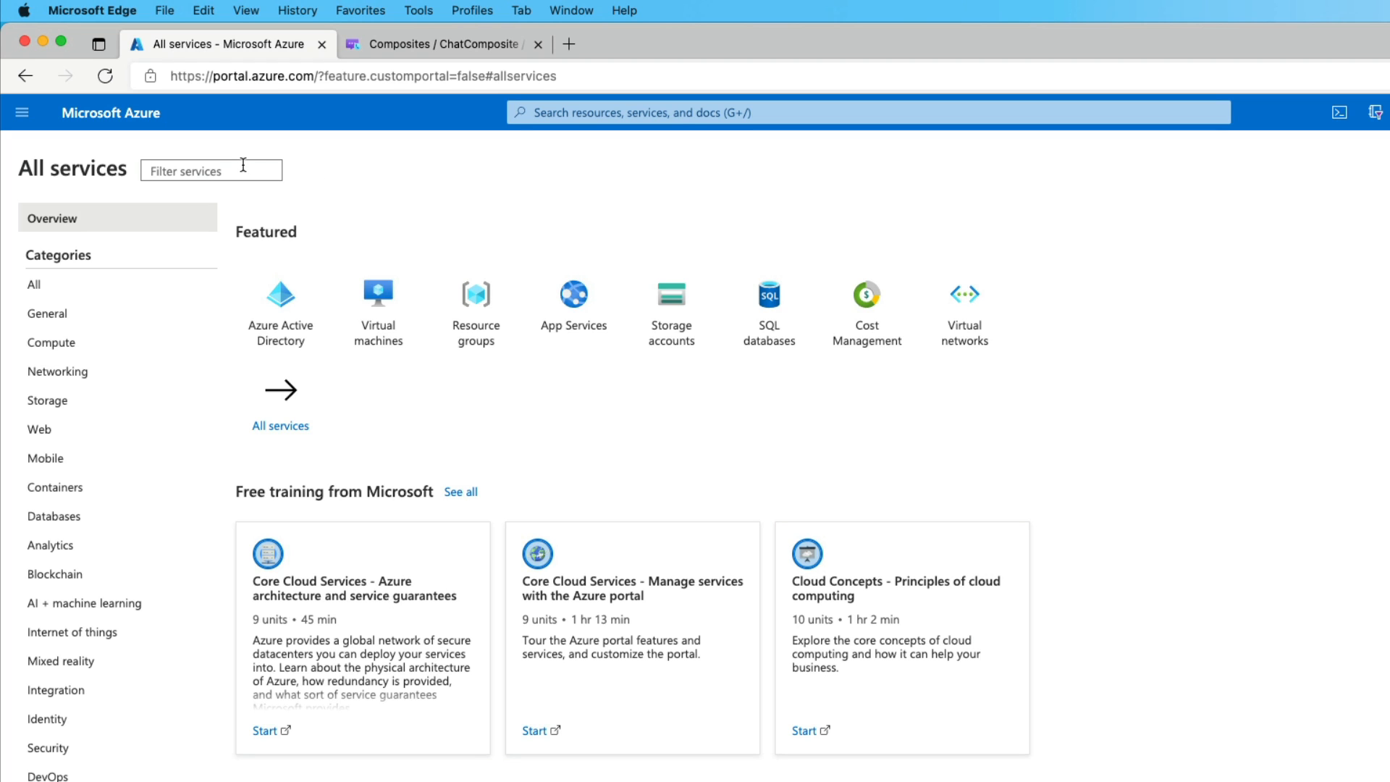
# Filter All services for 'co' and open the Communication Services resource list.
pyautogui.write('communication')
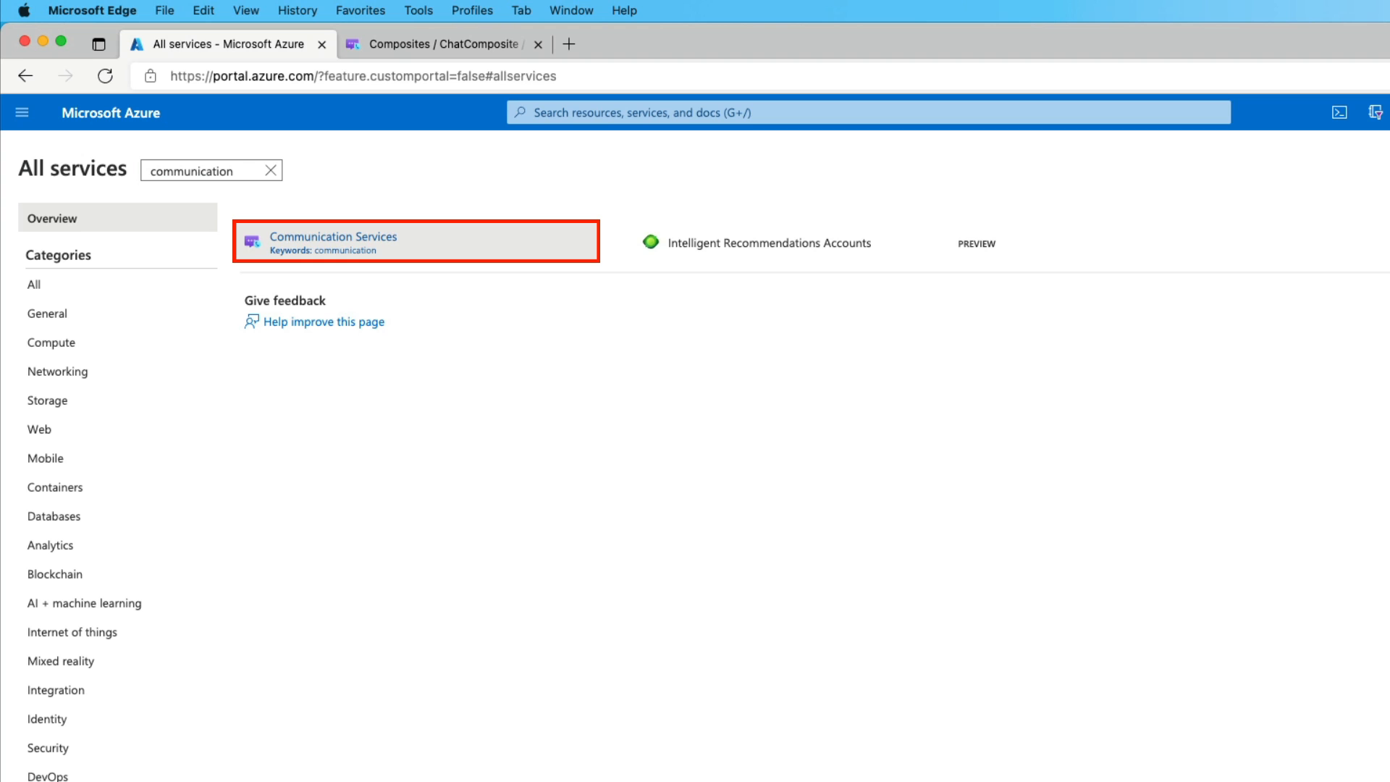
pyautogui.moveTo(355, 246)
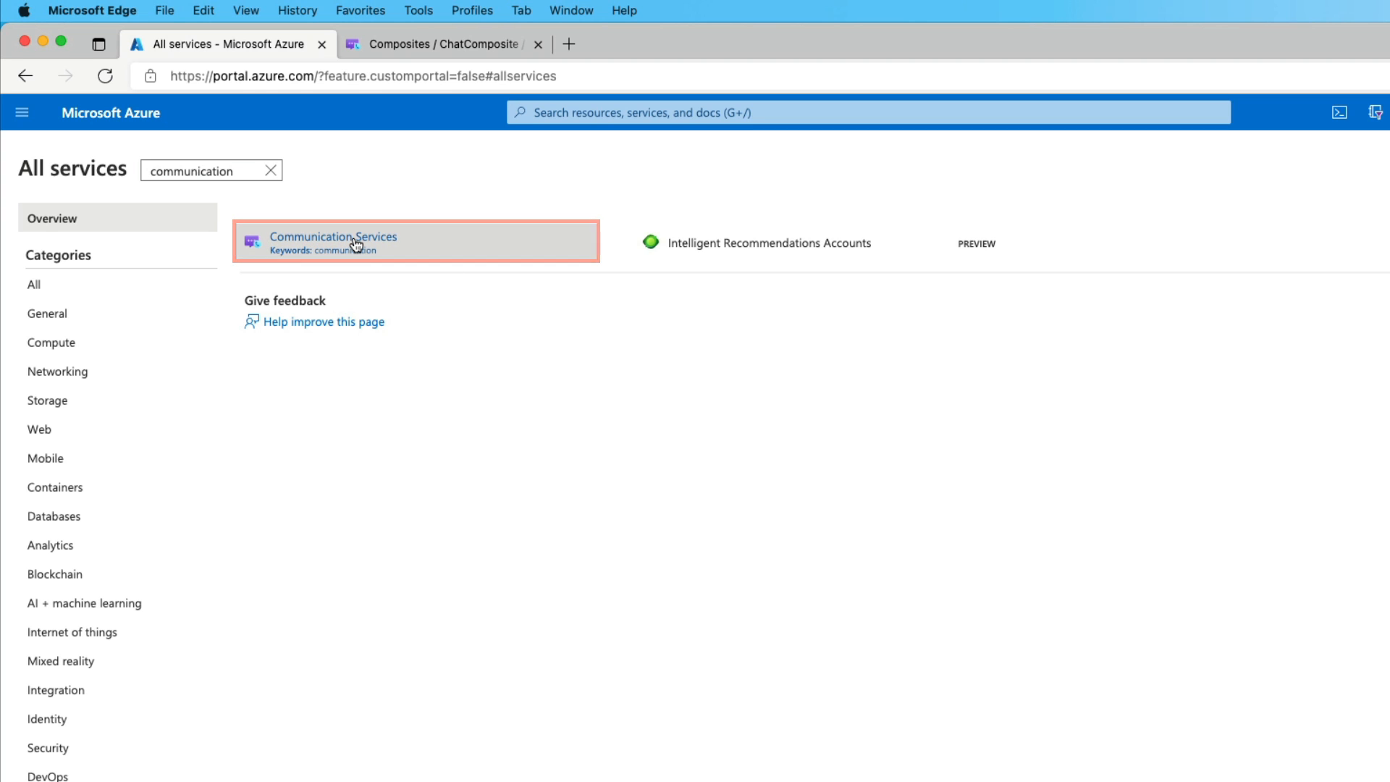
pyautogui.click(333, 242)
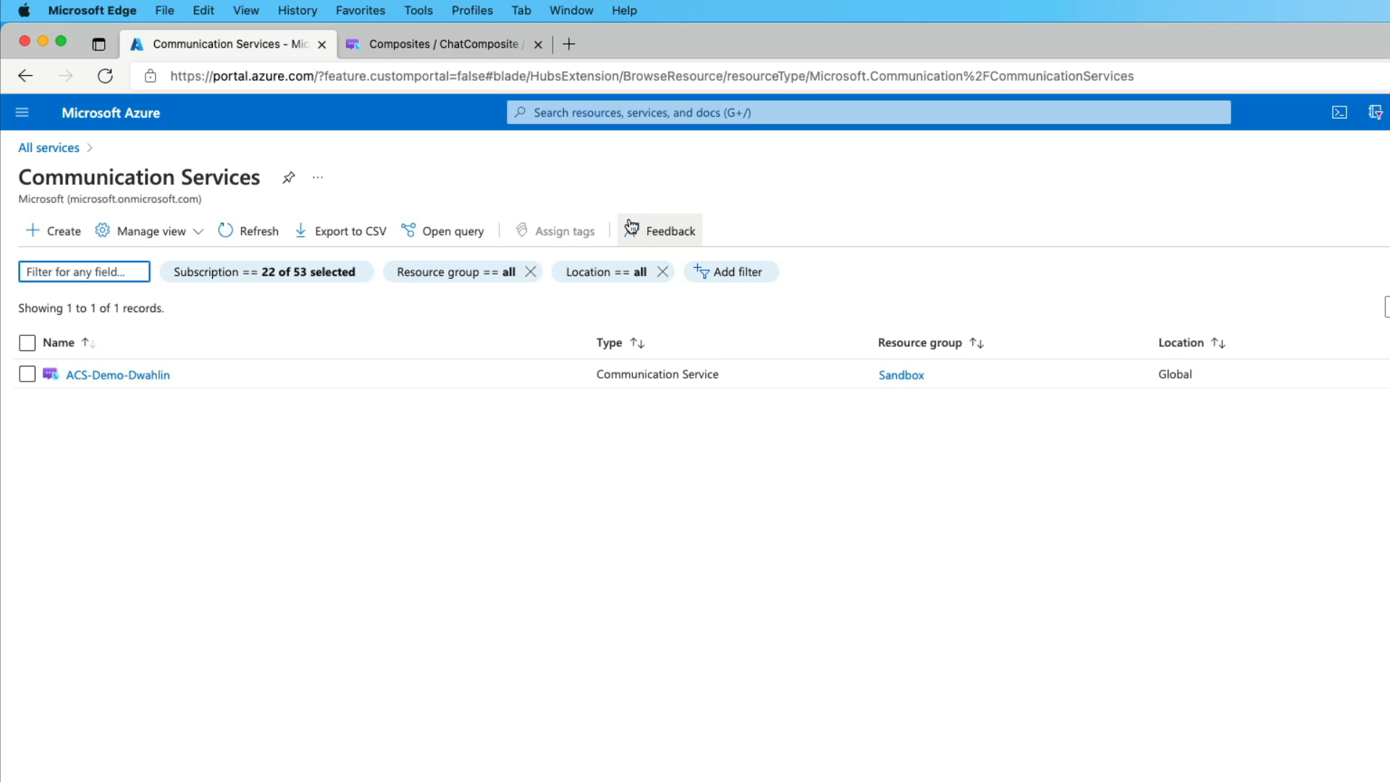
pyautogui.moveTo(843, 565)
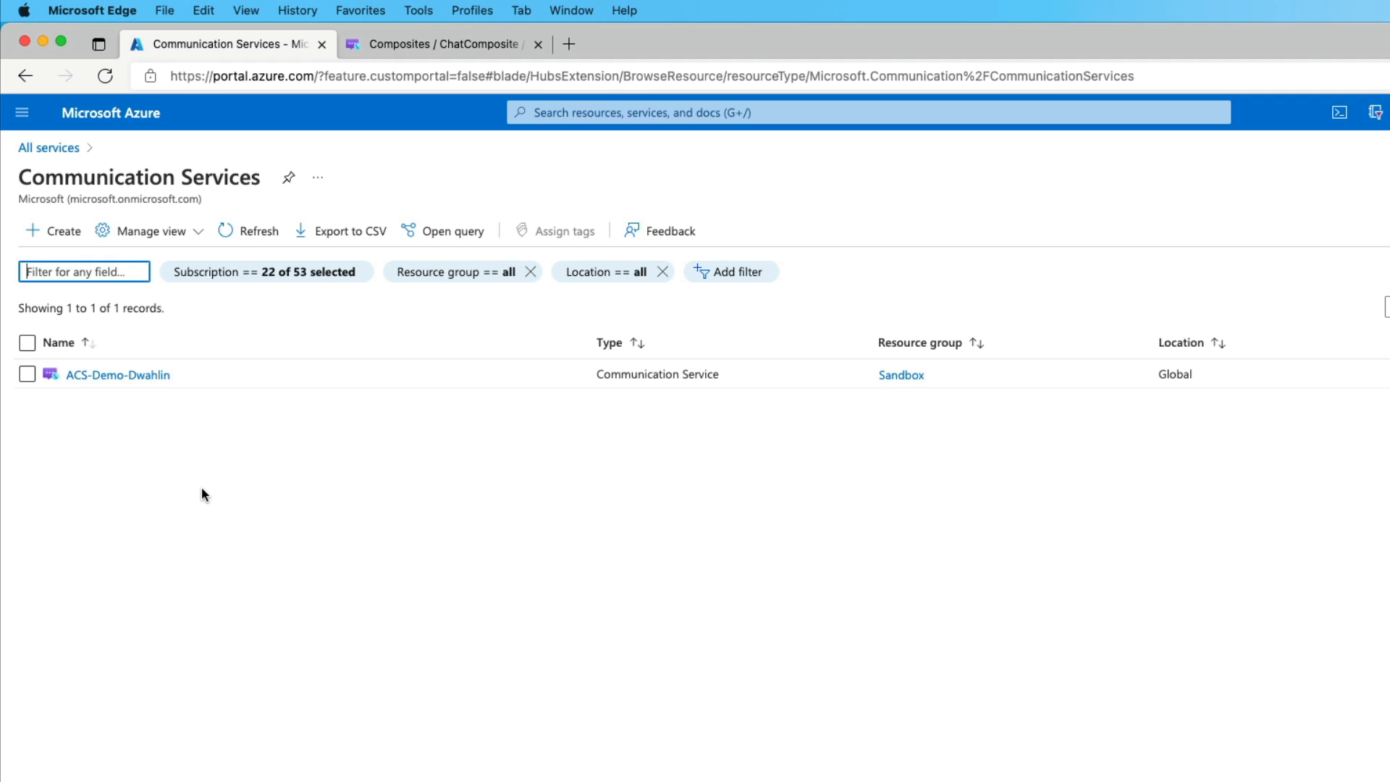
# Start a new Communication Service in resource group Sandbox named acs-demo-1234, data location United States.
pyautogui.click(53, 230)
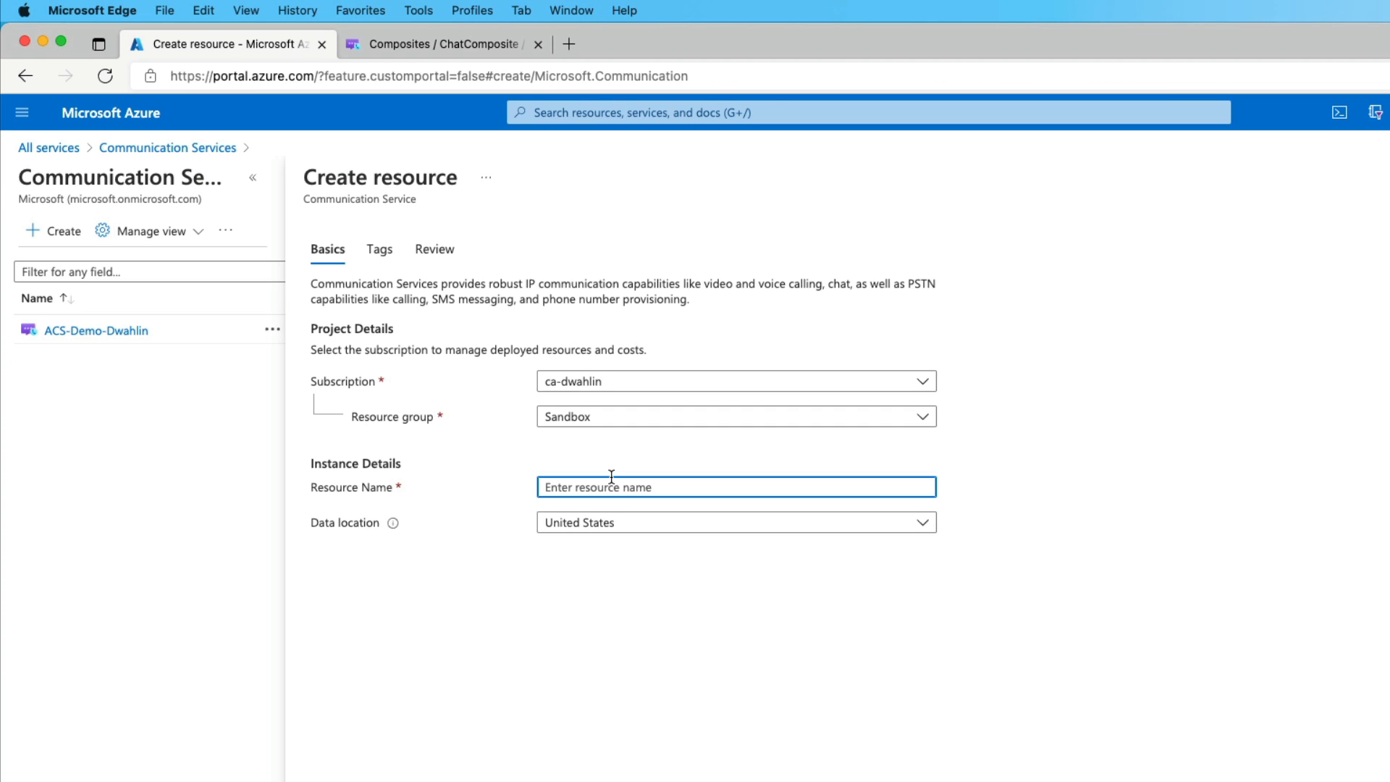
pyautogui.click(735, 415)
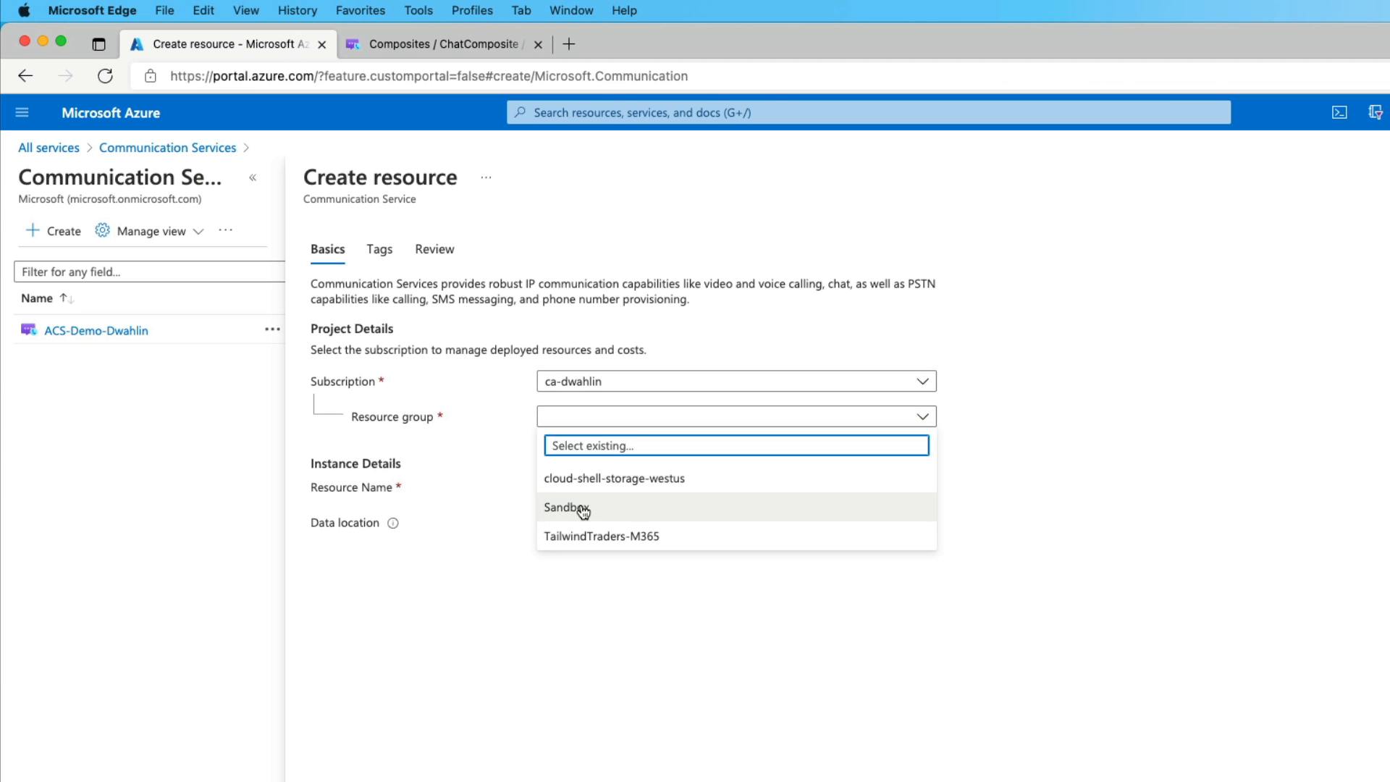
pyautogui.click(565, 507)
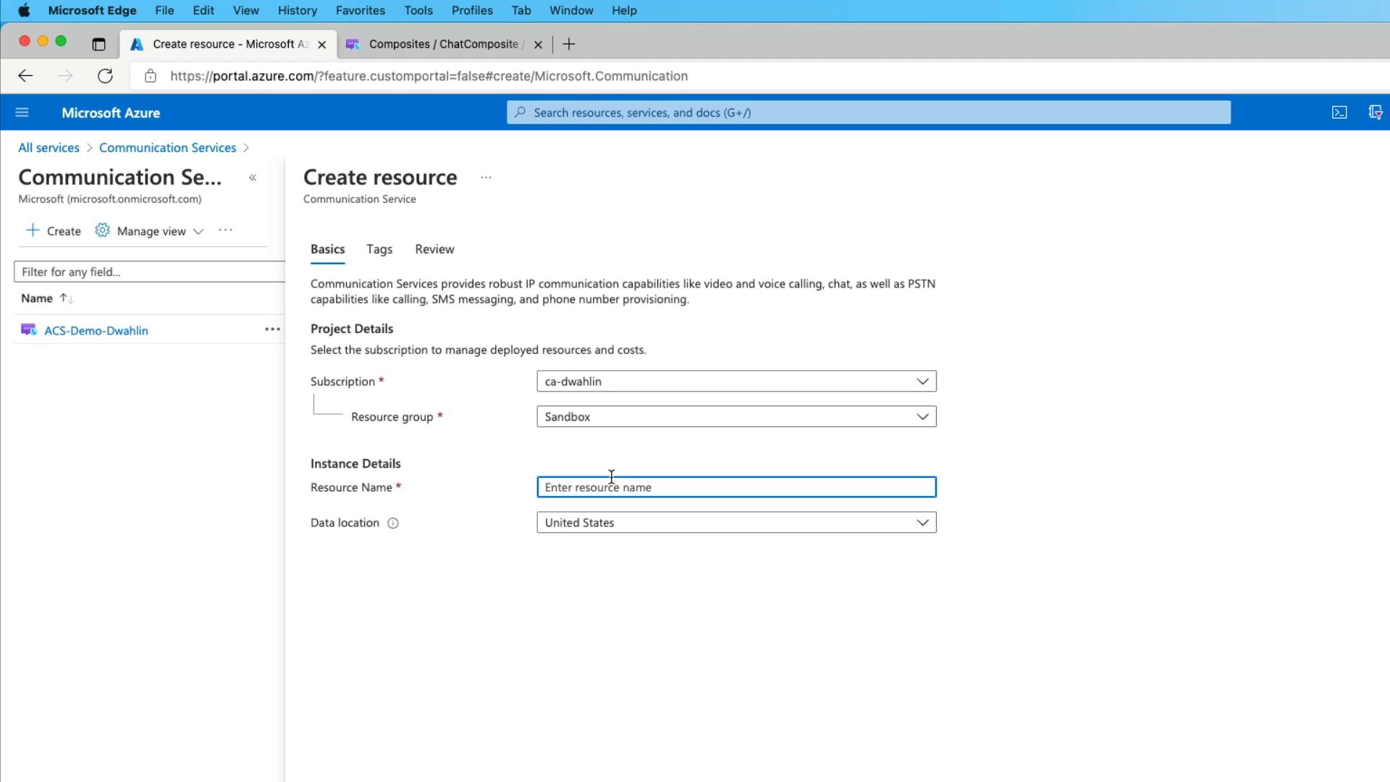
pyautogui.write('acs')
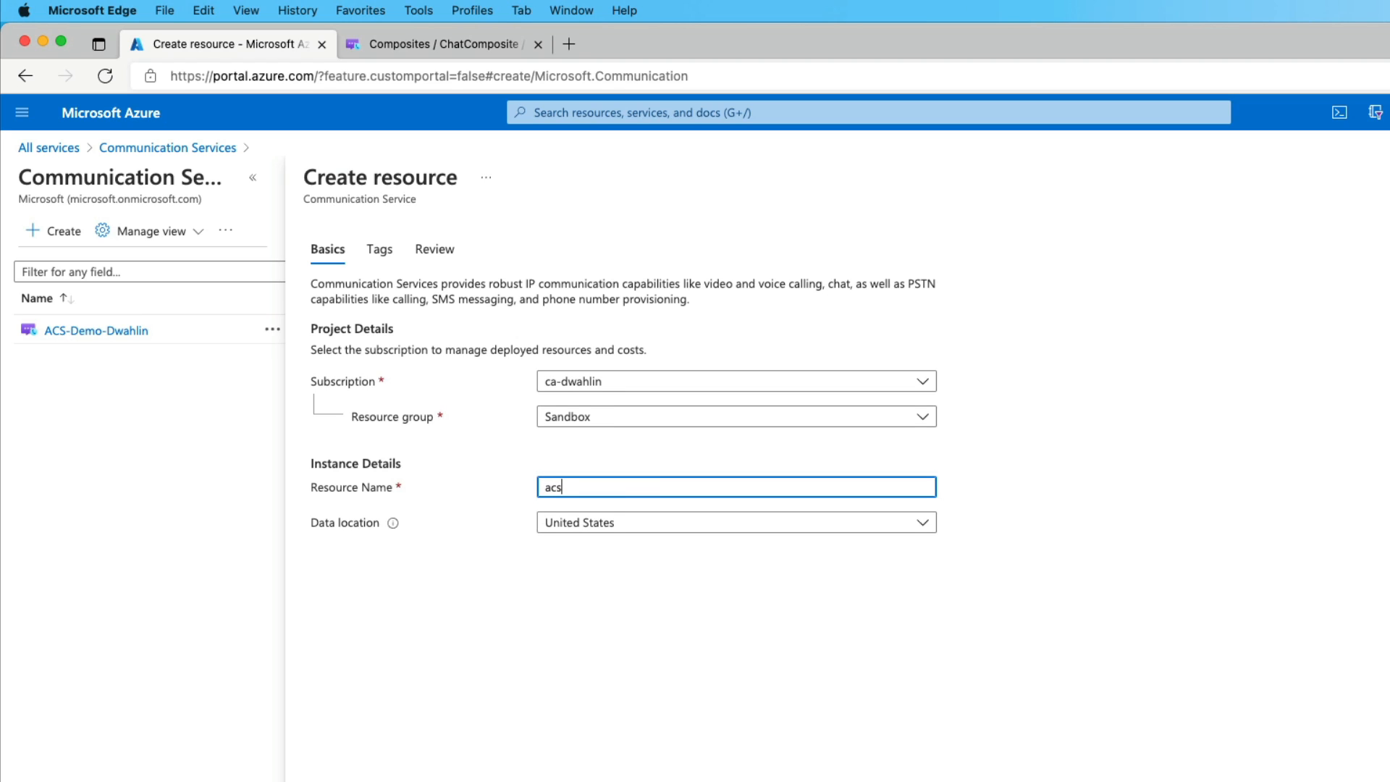
pyautogui.write('-demo-1234')
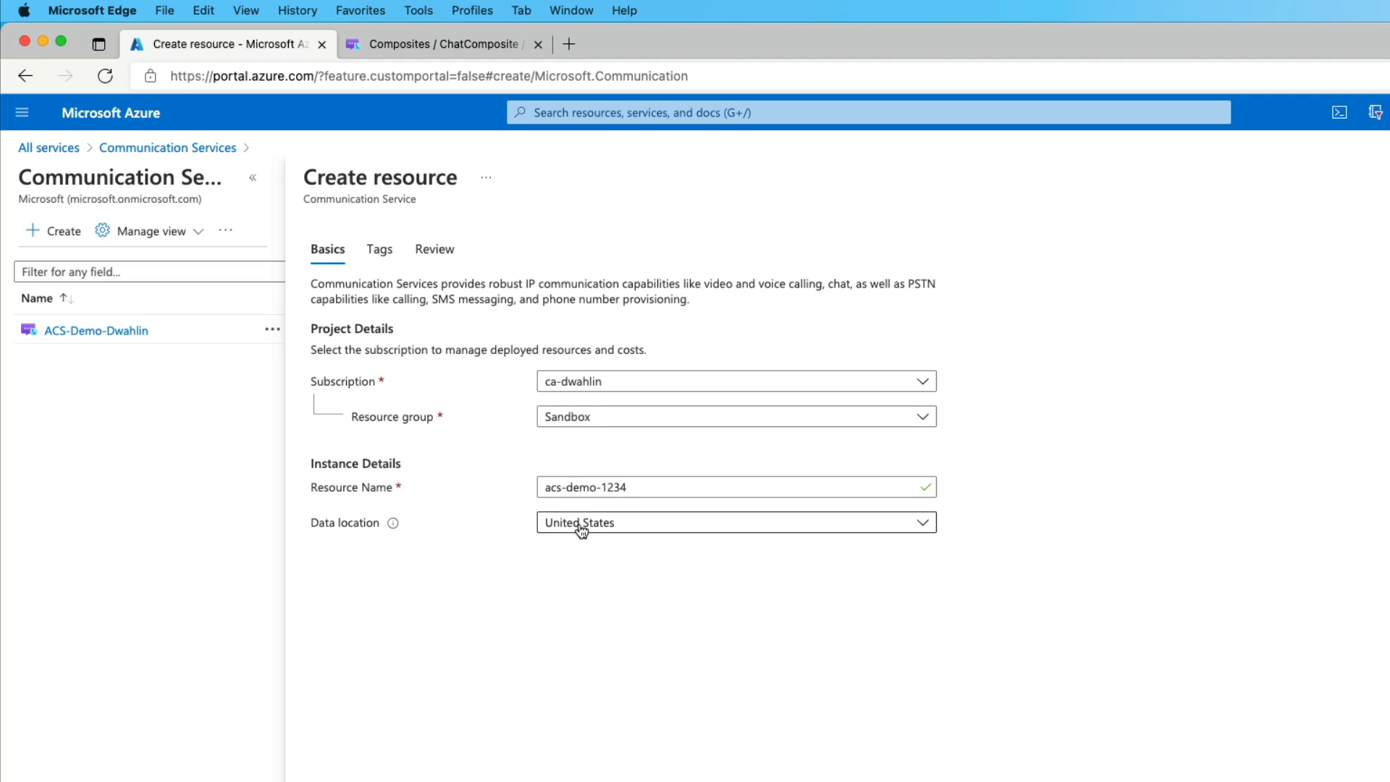
pyautogui.click(735, 523)
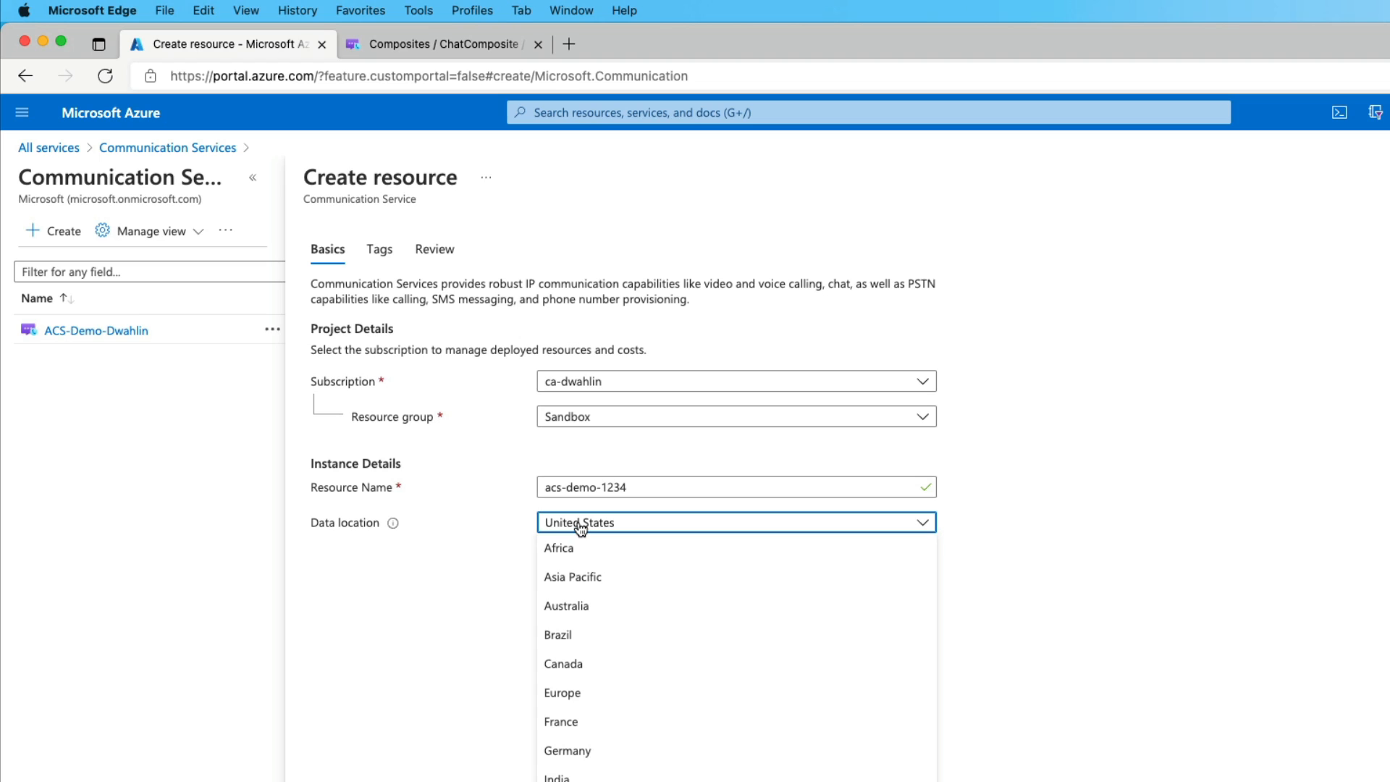
pyautogui.moveTo(735, 692)
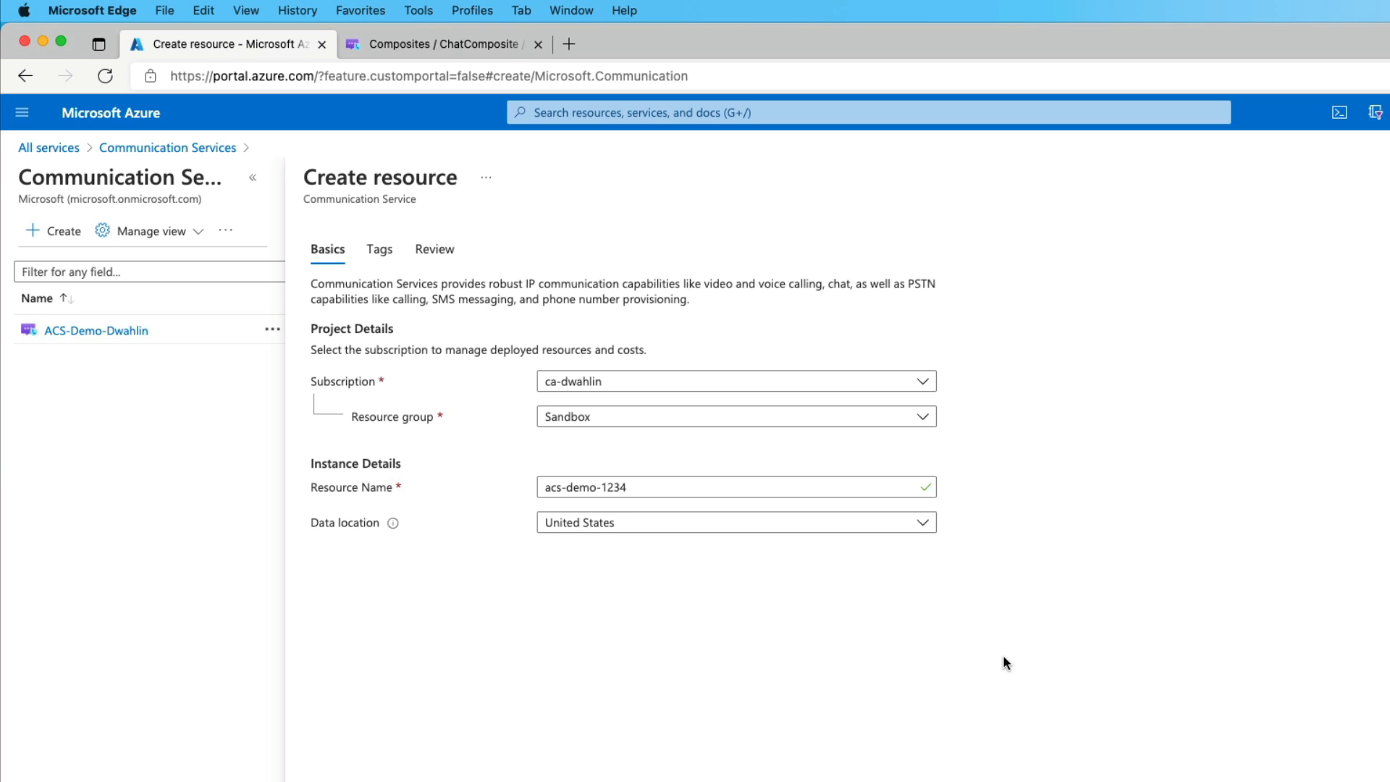
# Review and create acs-demo-1234, then go to the deployed resource's overview.
pyautogui.click(435, 249)
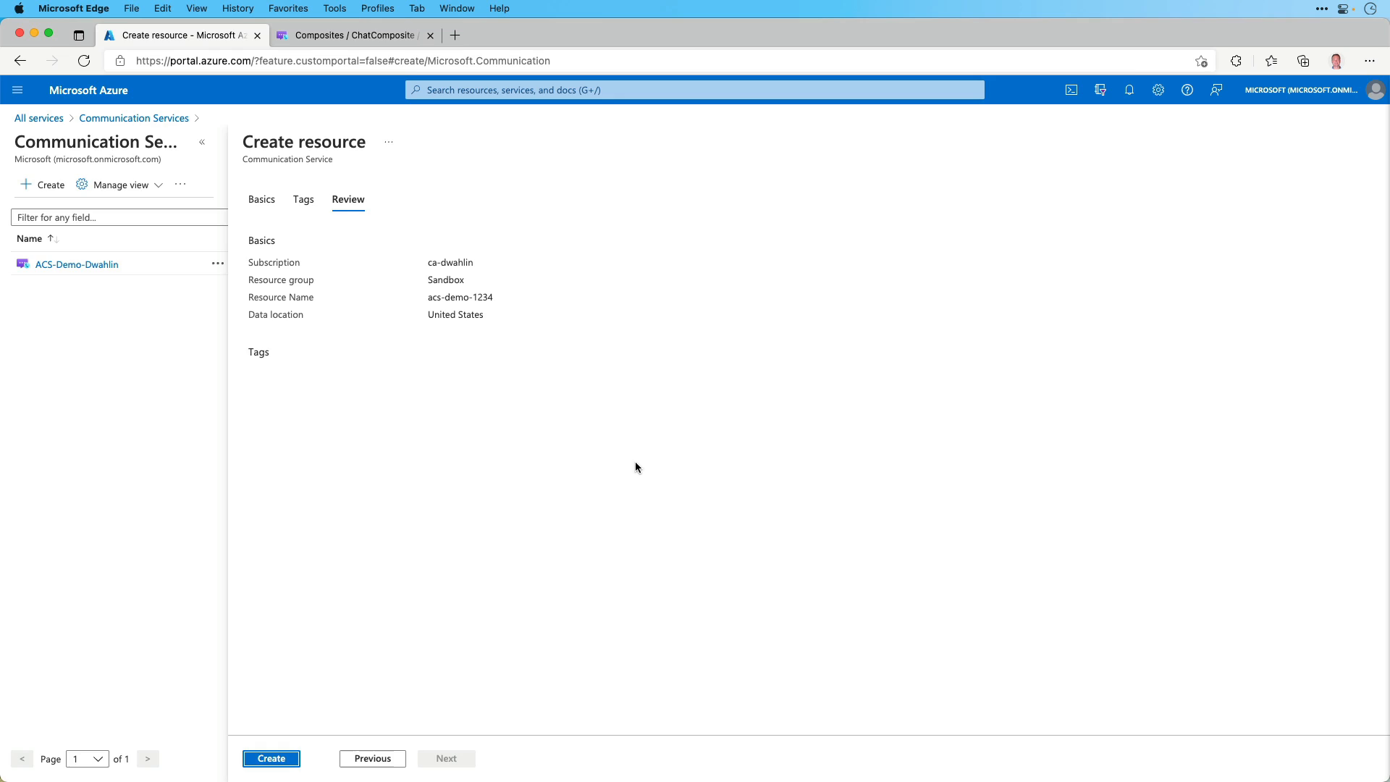
pyautogui.click(270, 757)
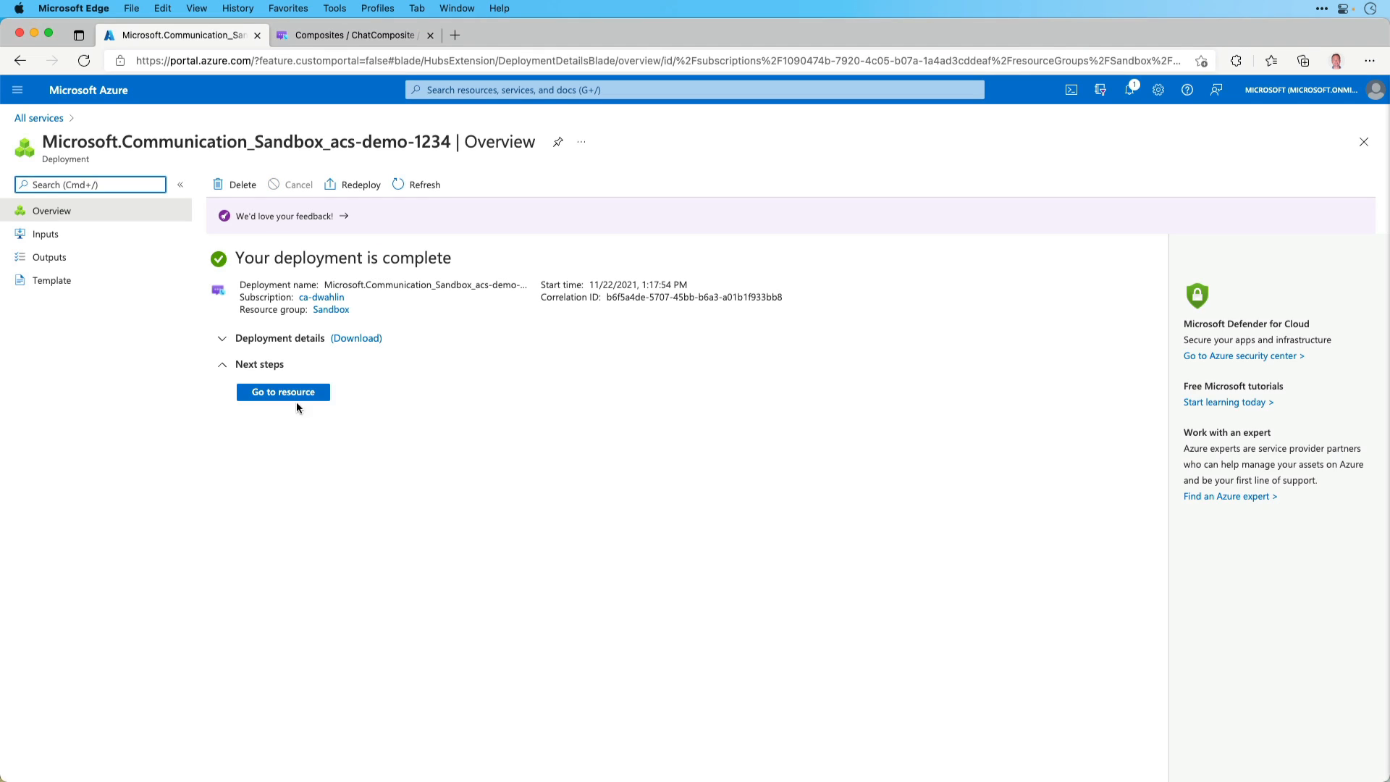
pyautogui.click(282, 393)
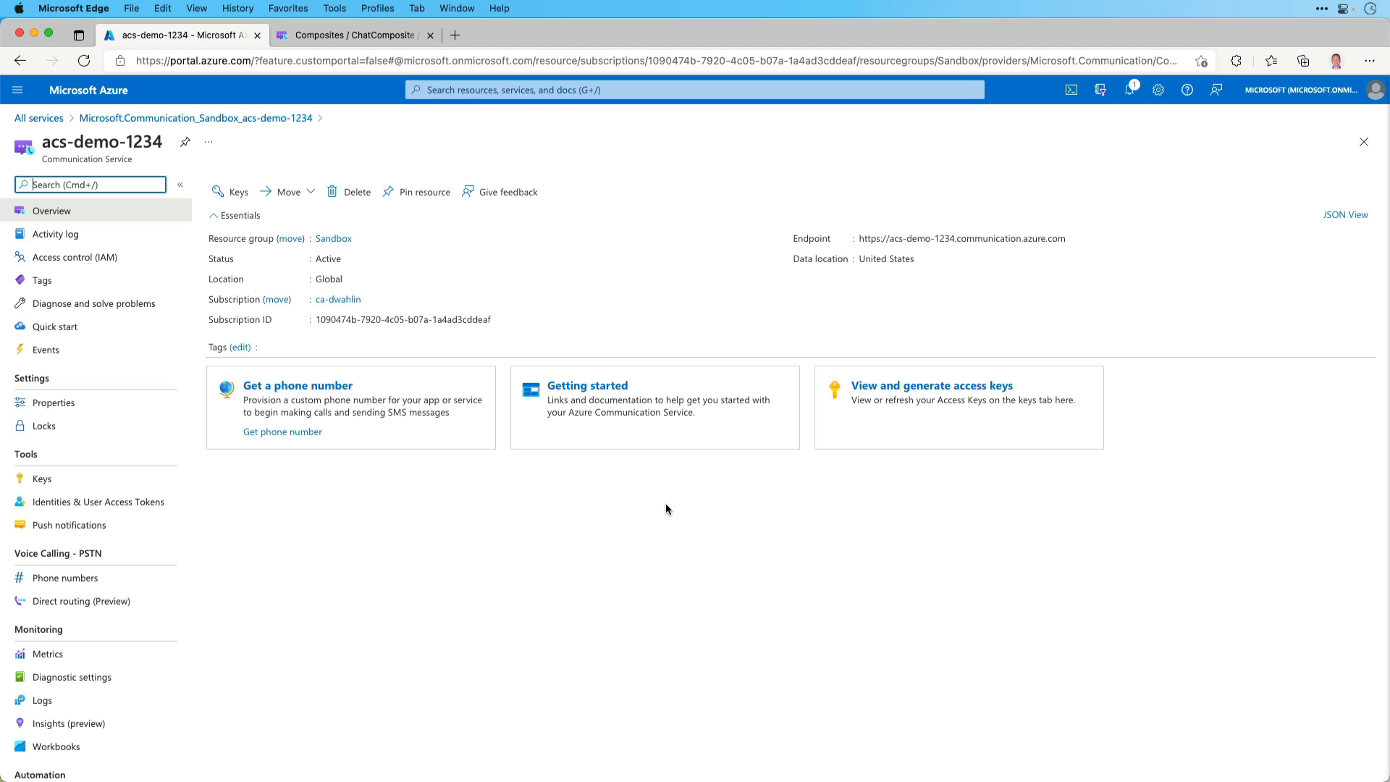
pyautogui.click(510, 192)
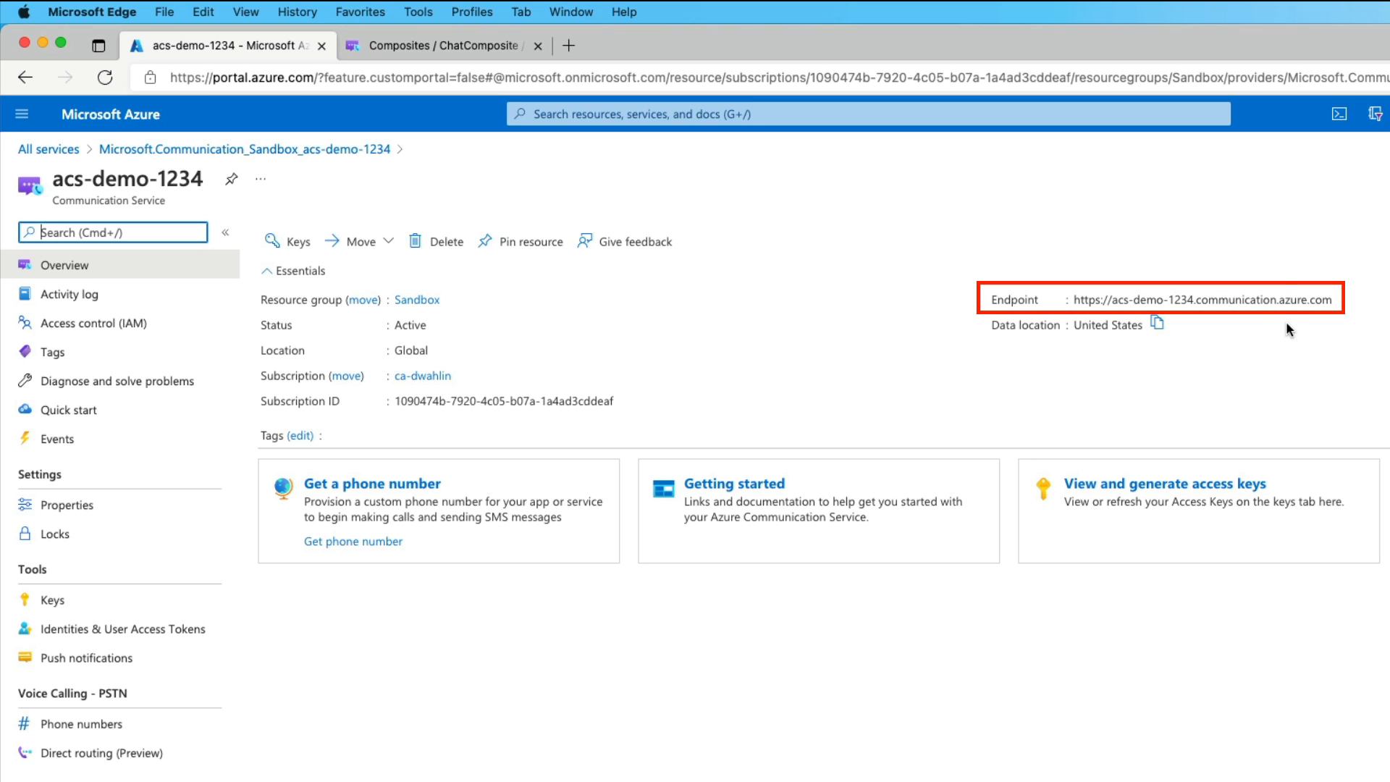
pyautogui.moveTo(440, 404)
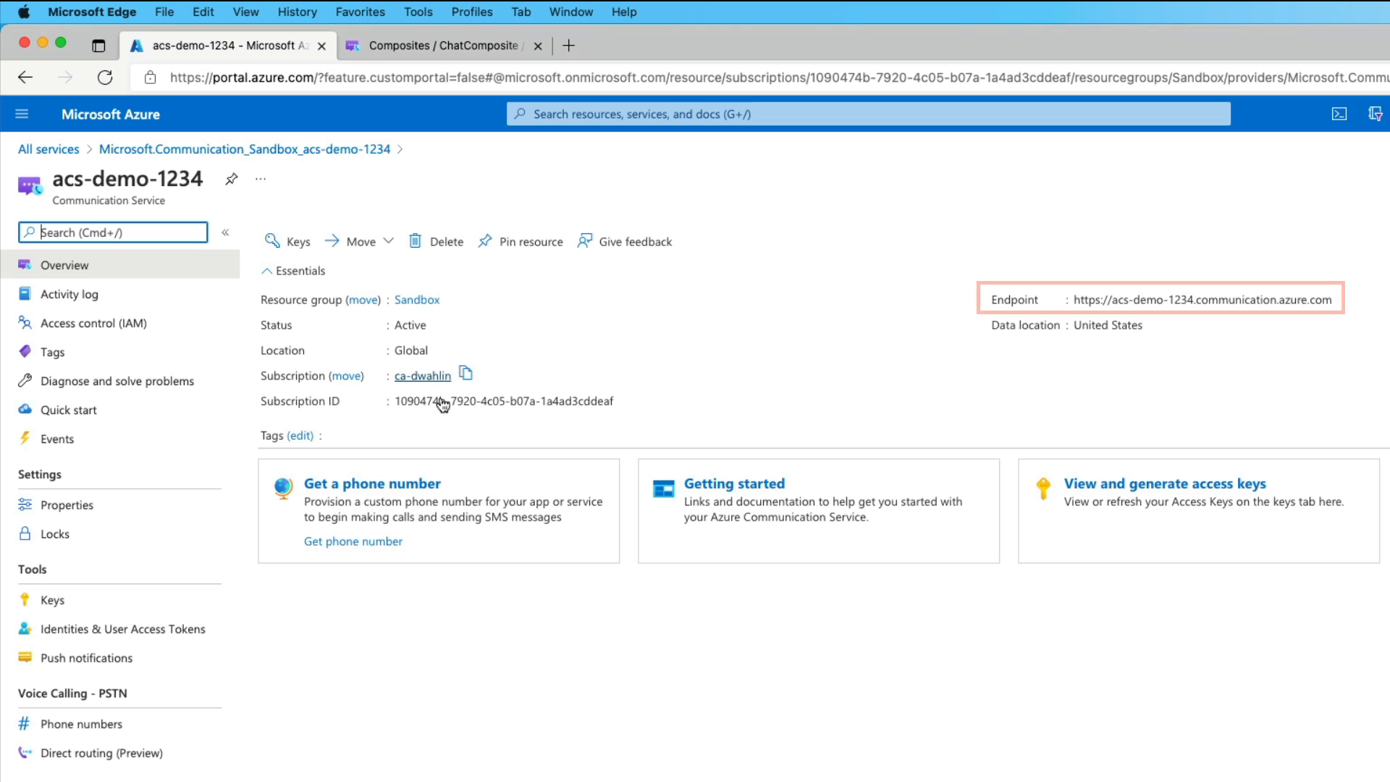
pyautogui.moveTo(563, 628)
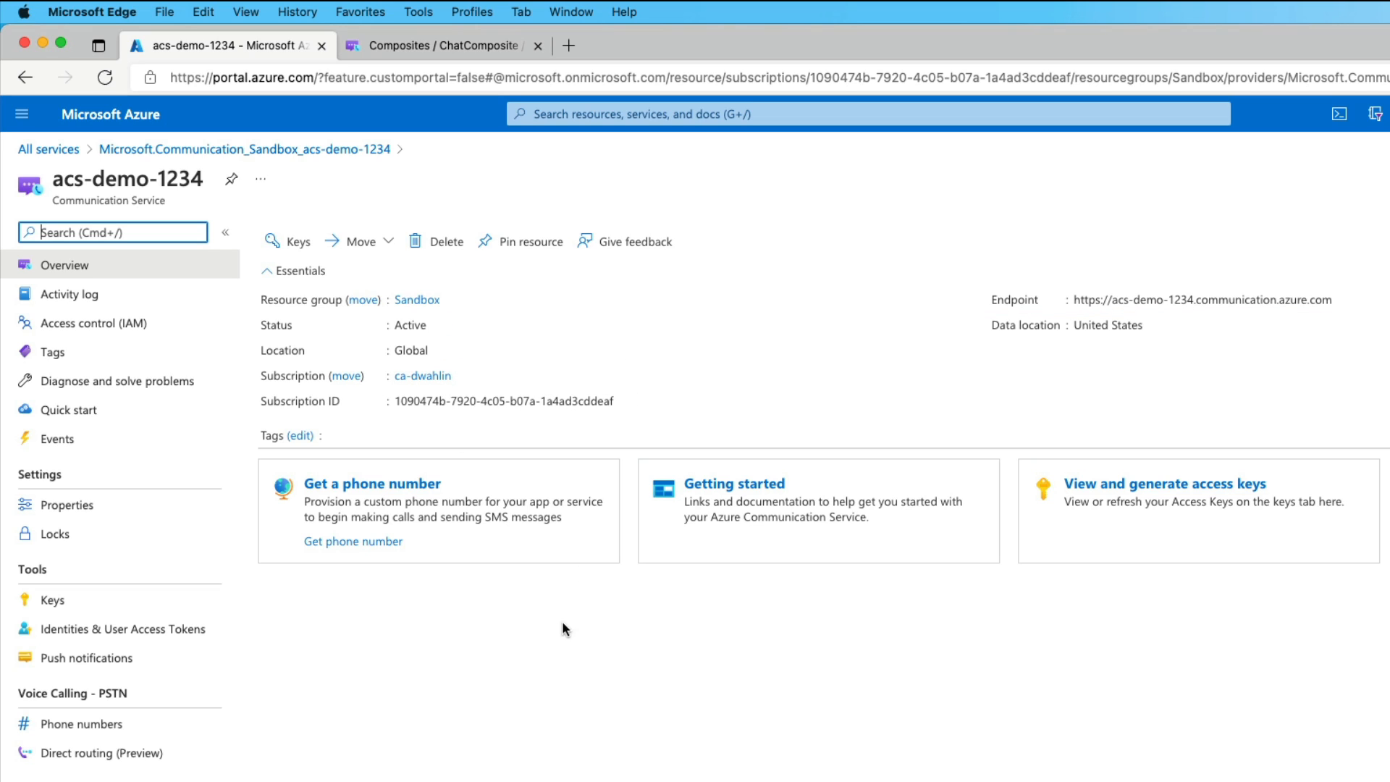
pyautogui.moveTo(372, 484)
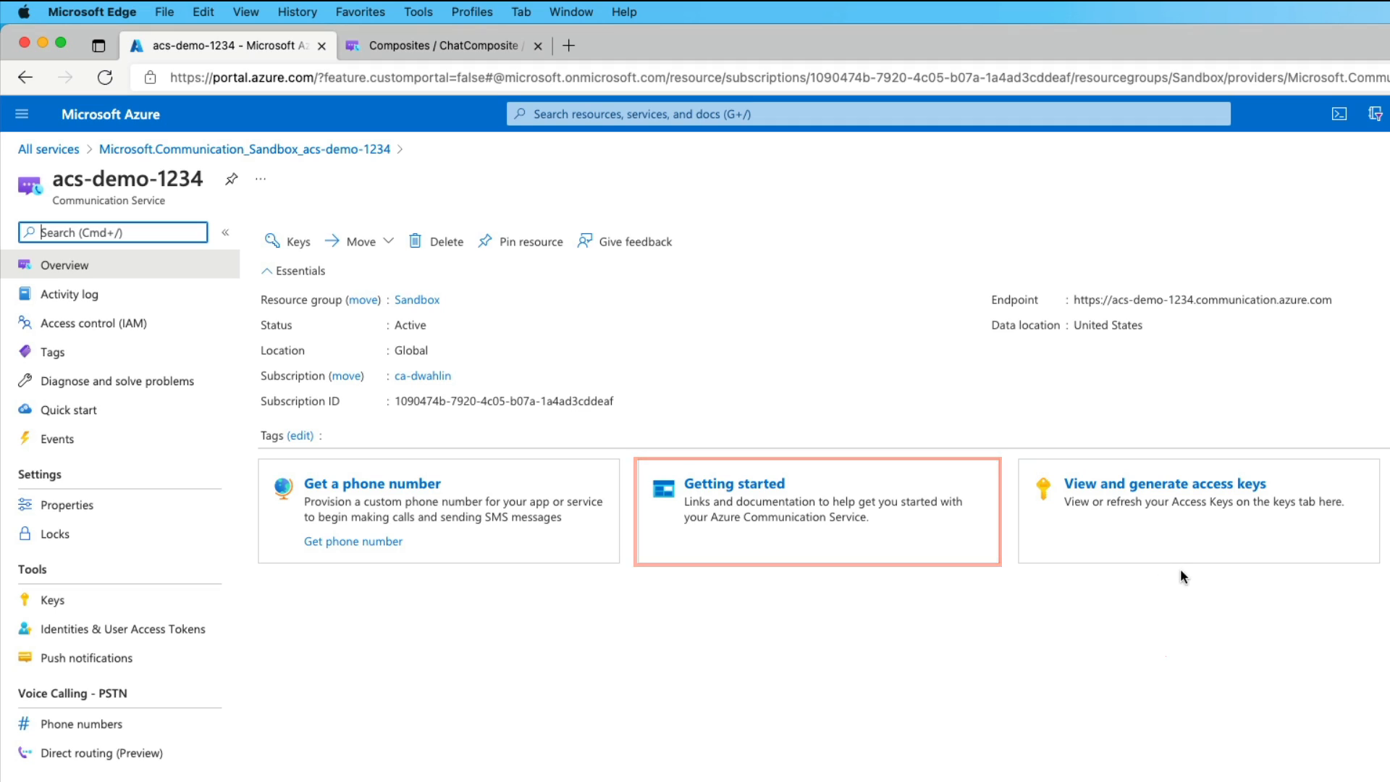
pyautogui.moveTo(1199, 510)
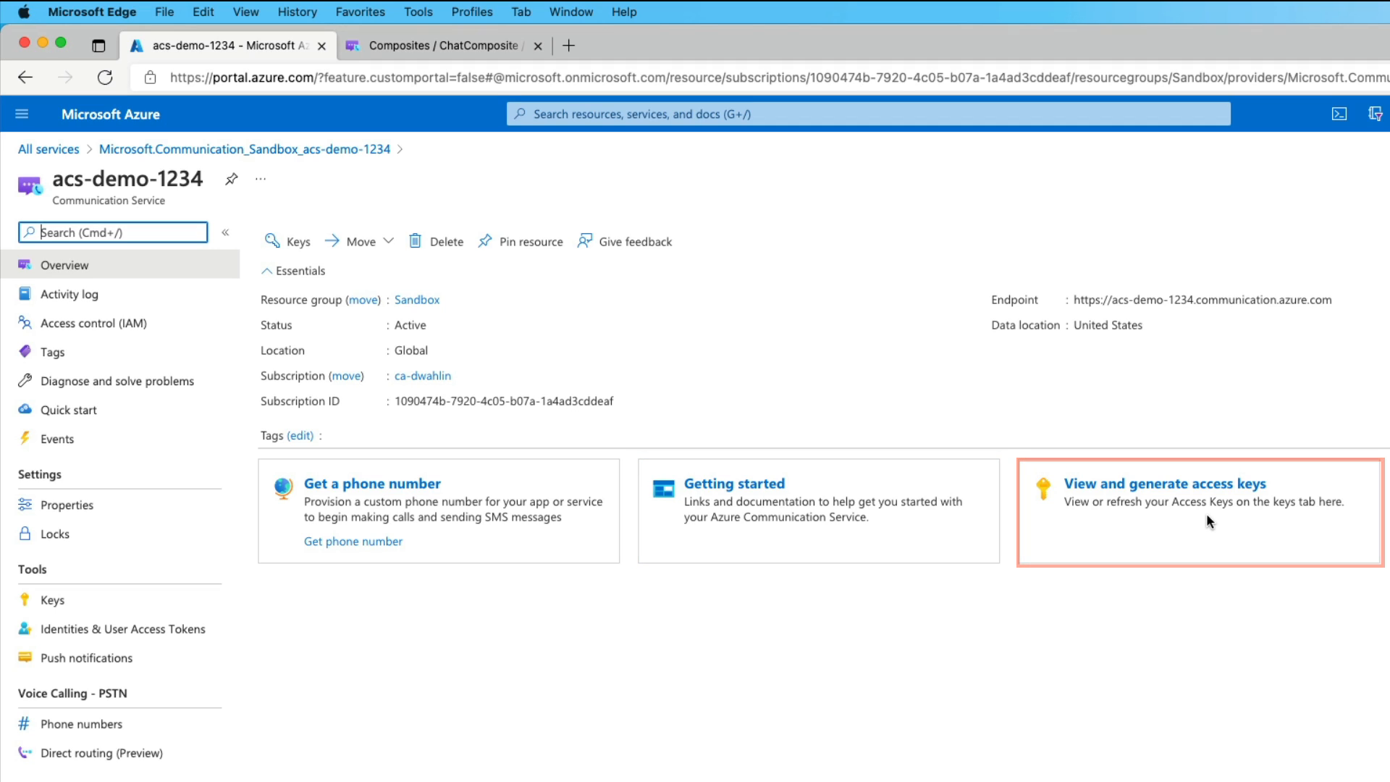
pyautogui.moveTo(1199, 513)
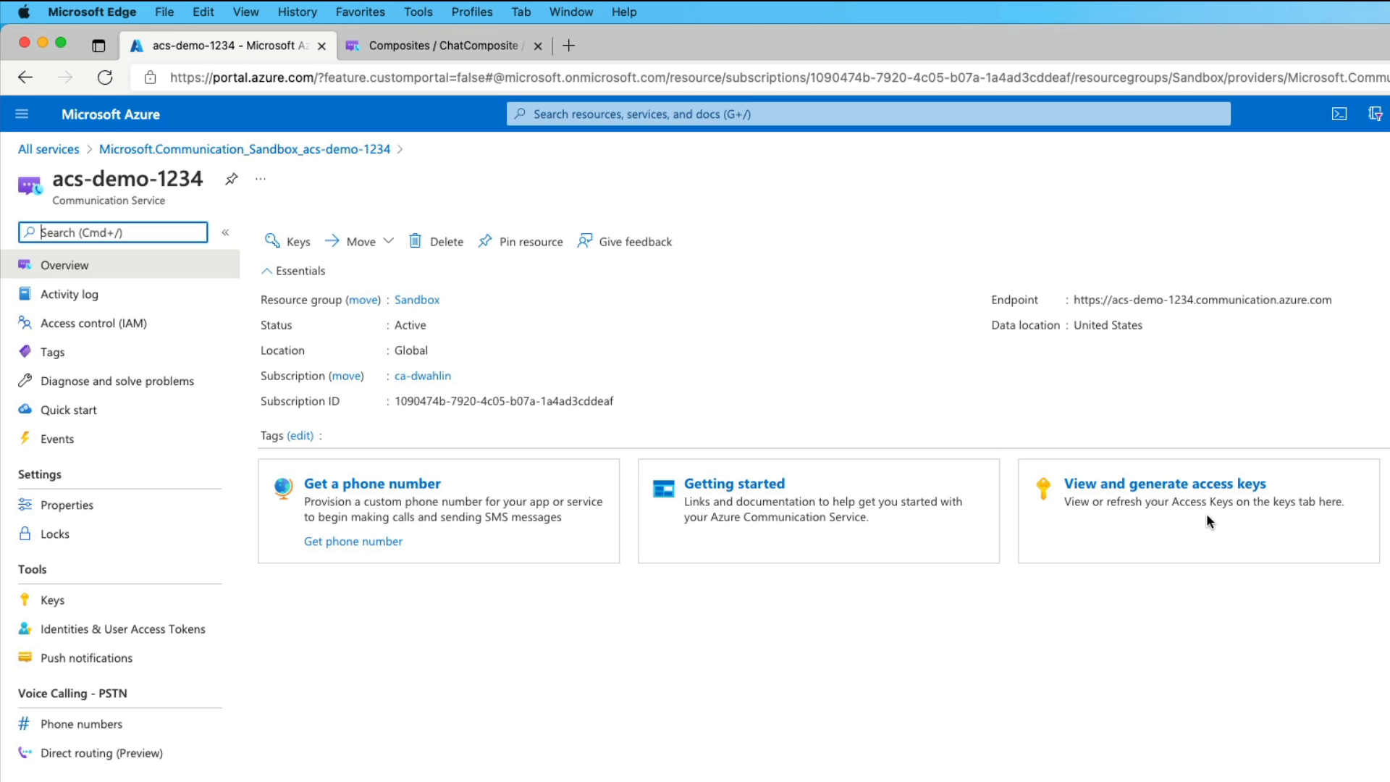
pyautogui.moveTo(617, 732)
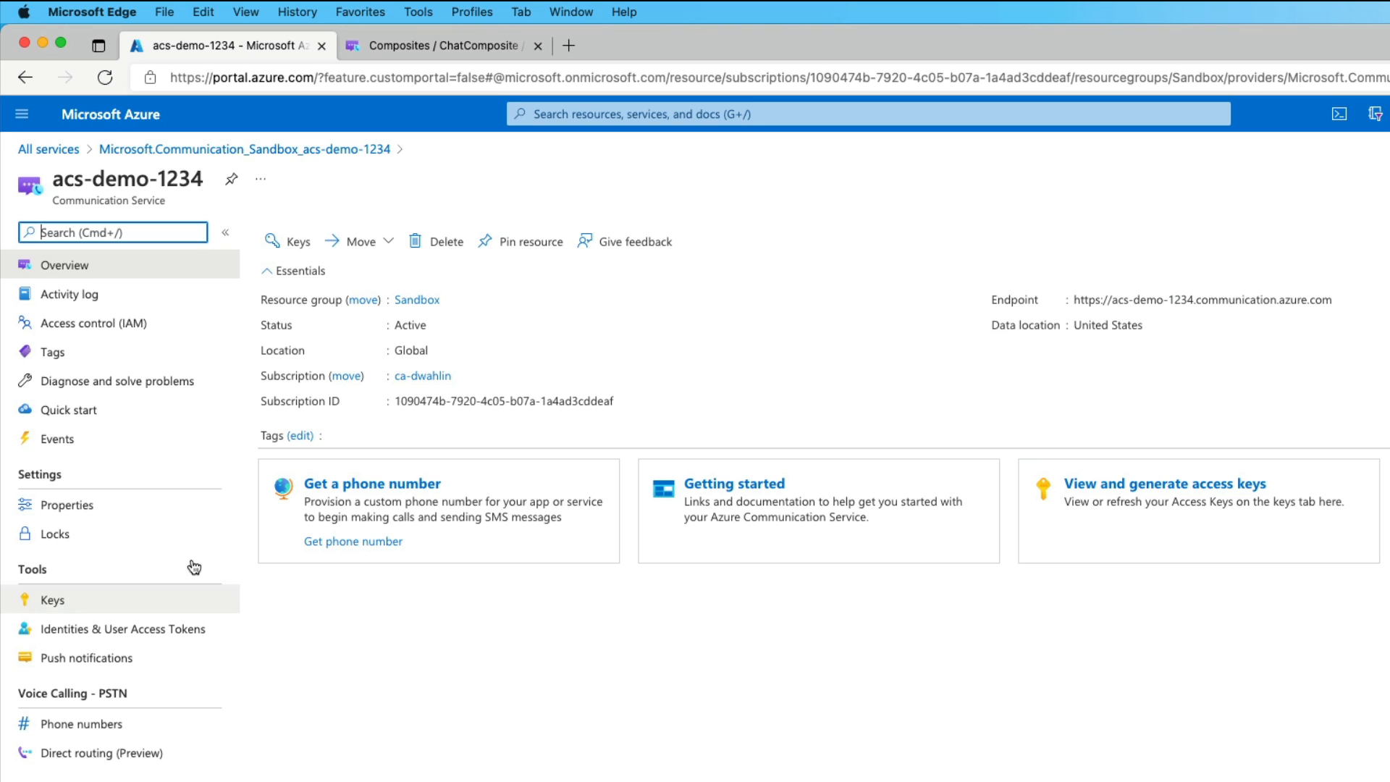
pyautogui.moveTo(143, 410)
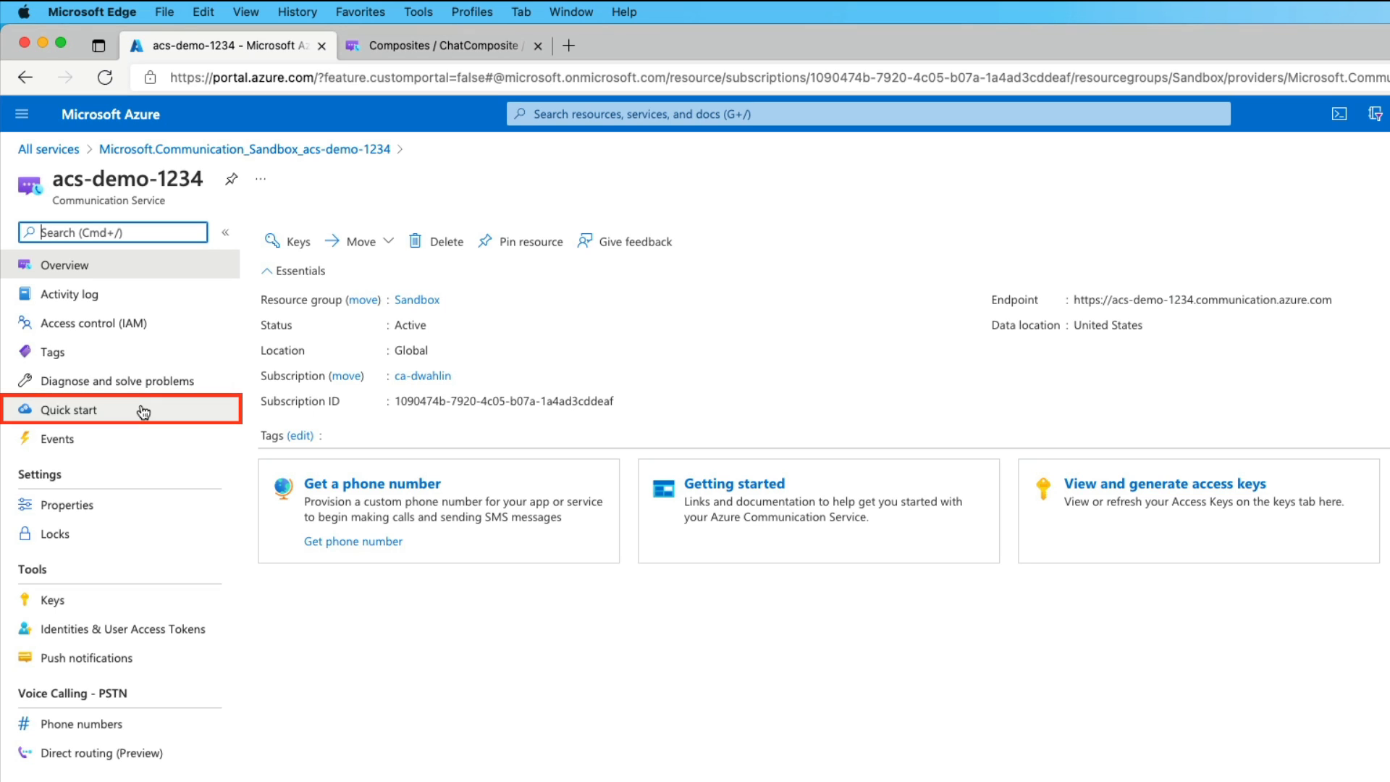
# View the Quick start guides for tokens, telephony, voice and chat.
pyautogui.click(67, 409)
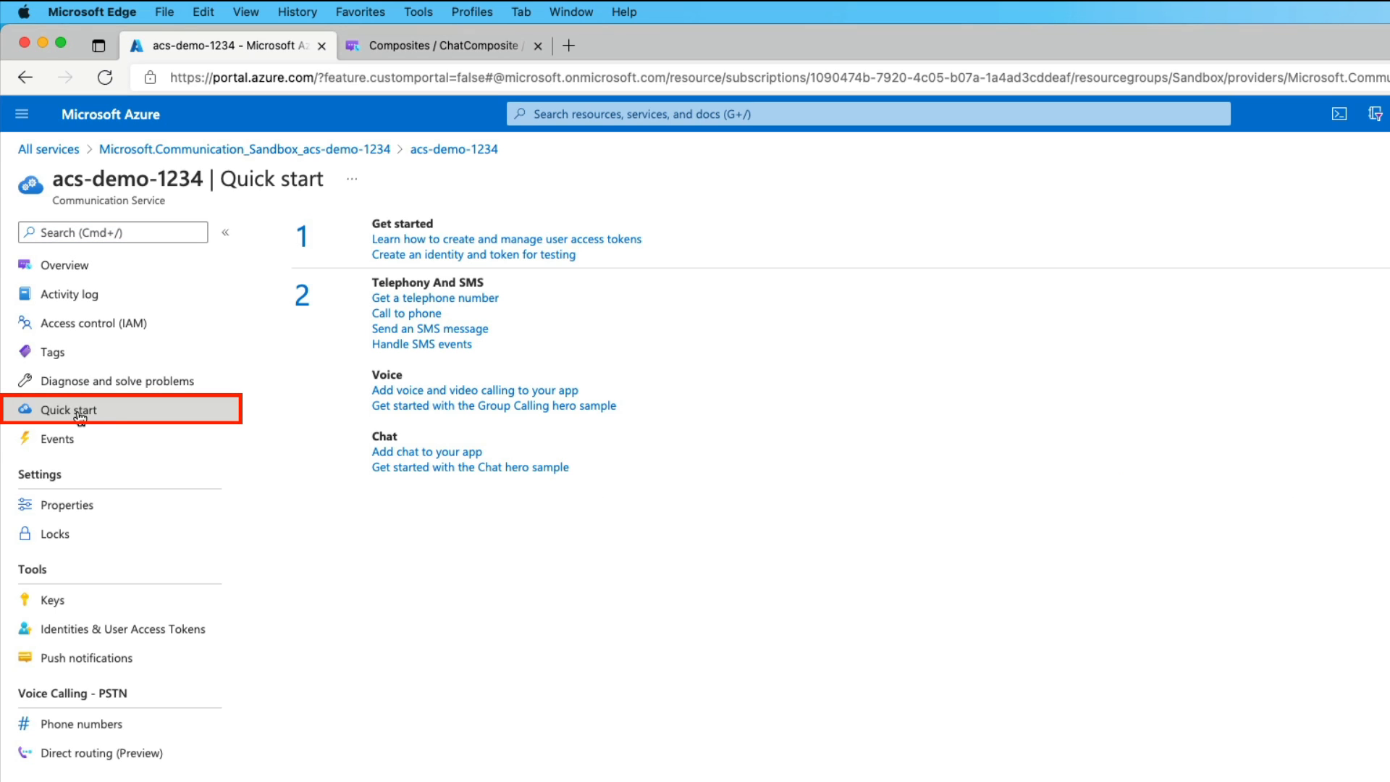
pyautogui.moveTo(942, 670)
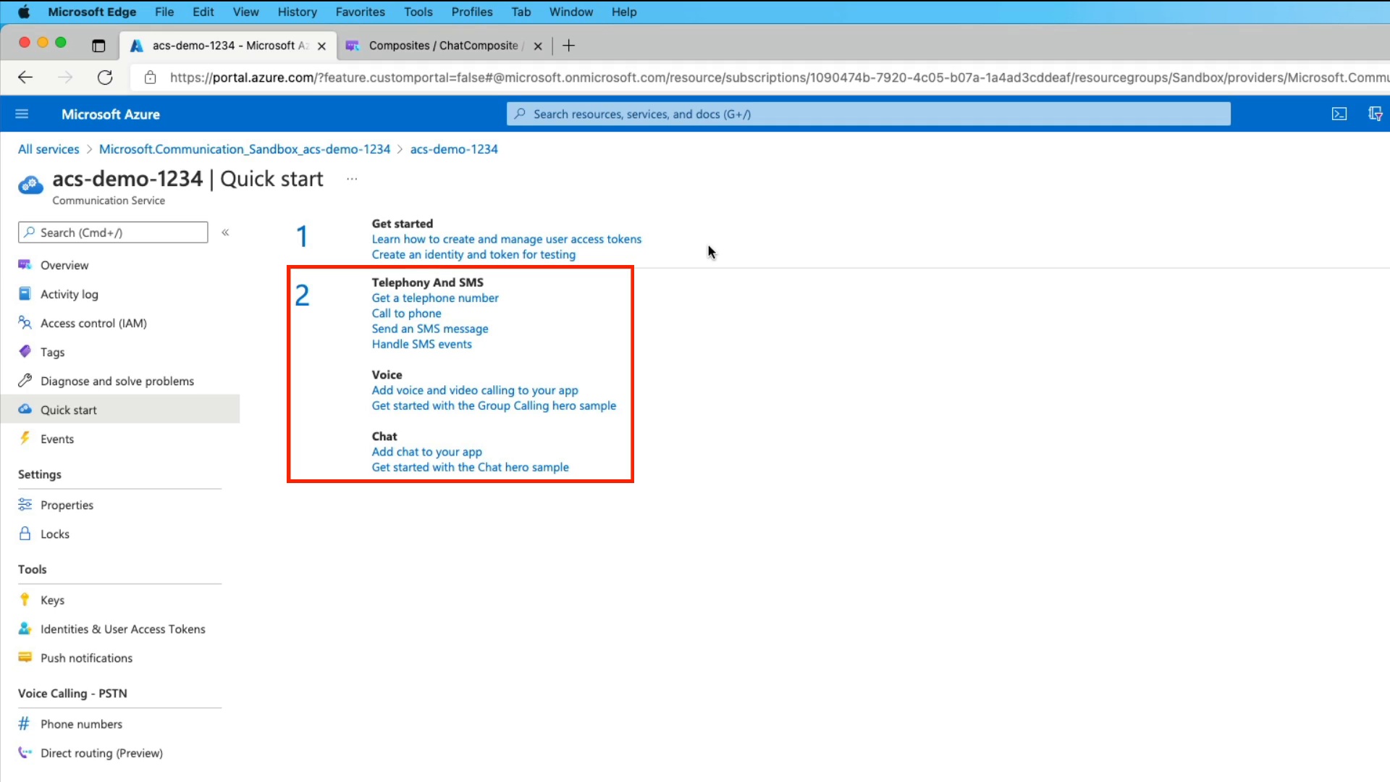
pyautogui.moveTo(699, 395)
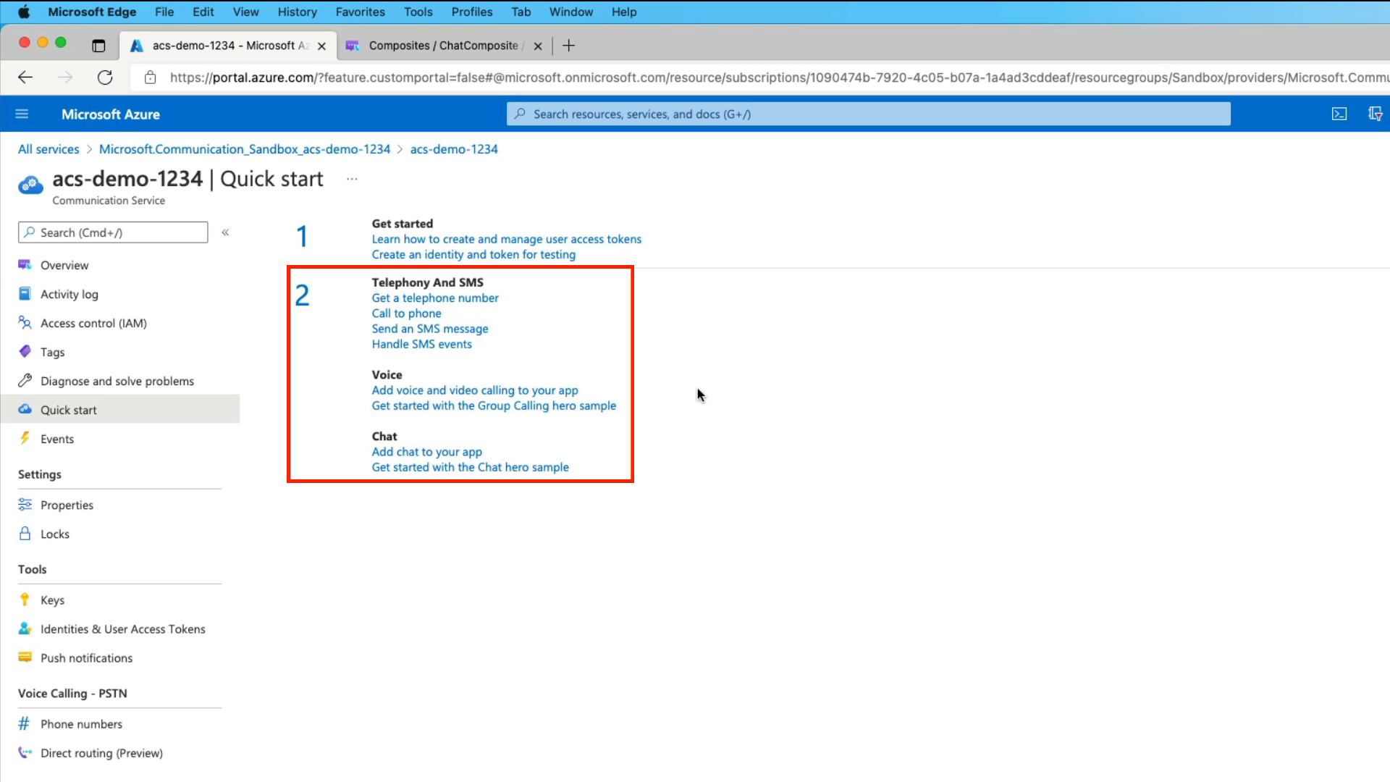
pyautogui.moveTo(620, 519)
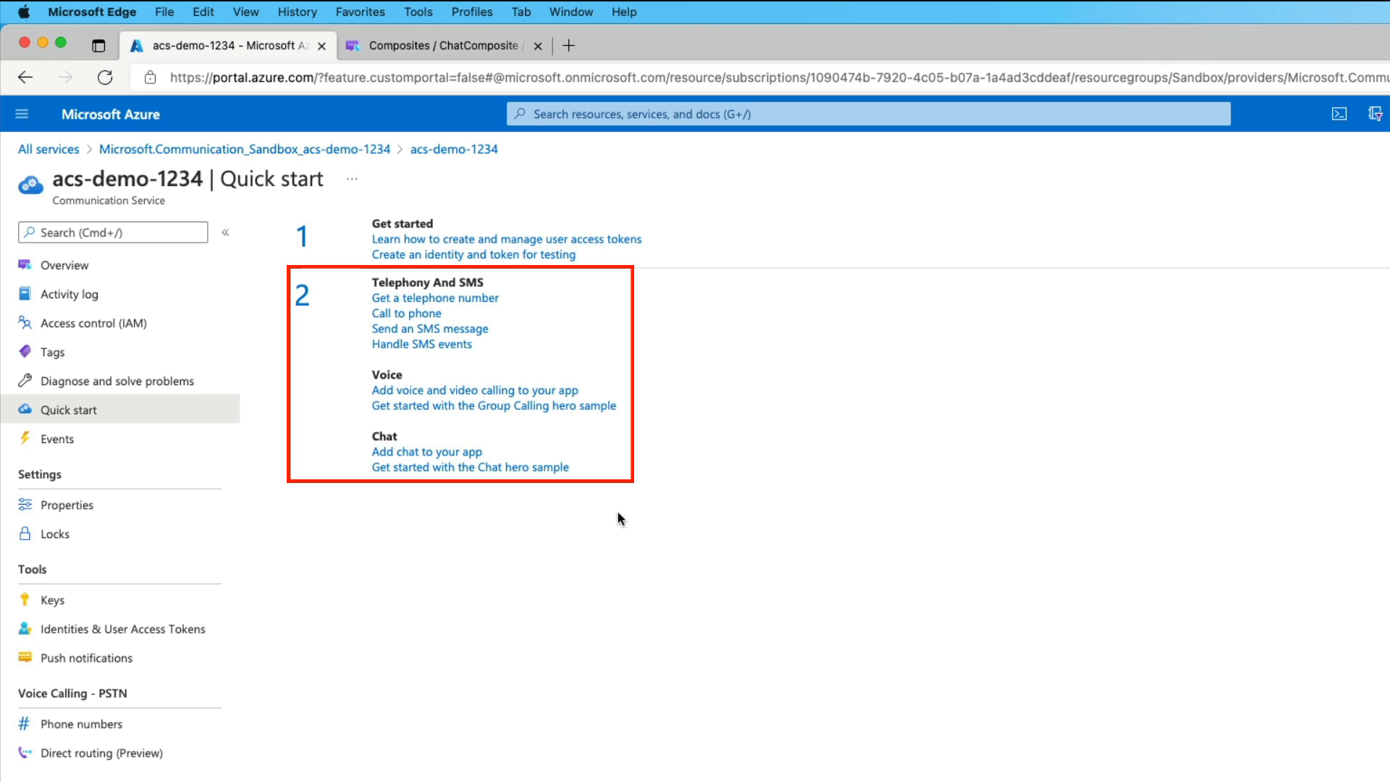
pyautogui.moveTo(634, 513)
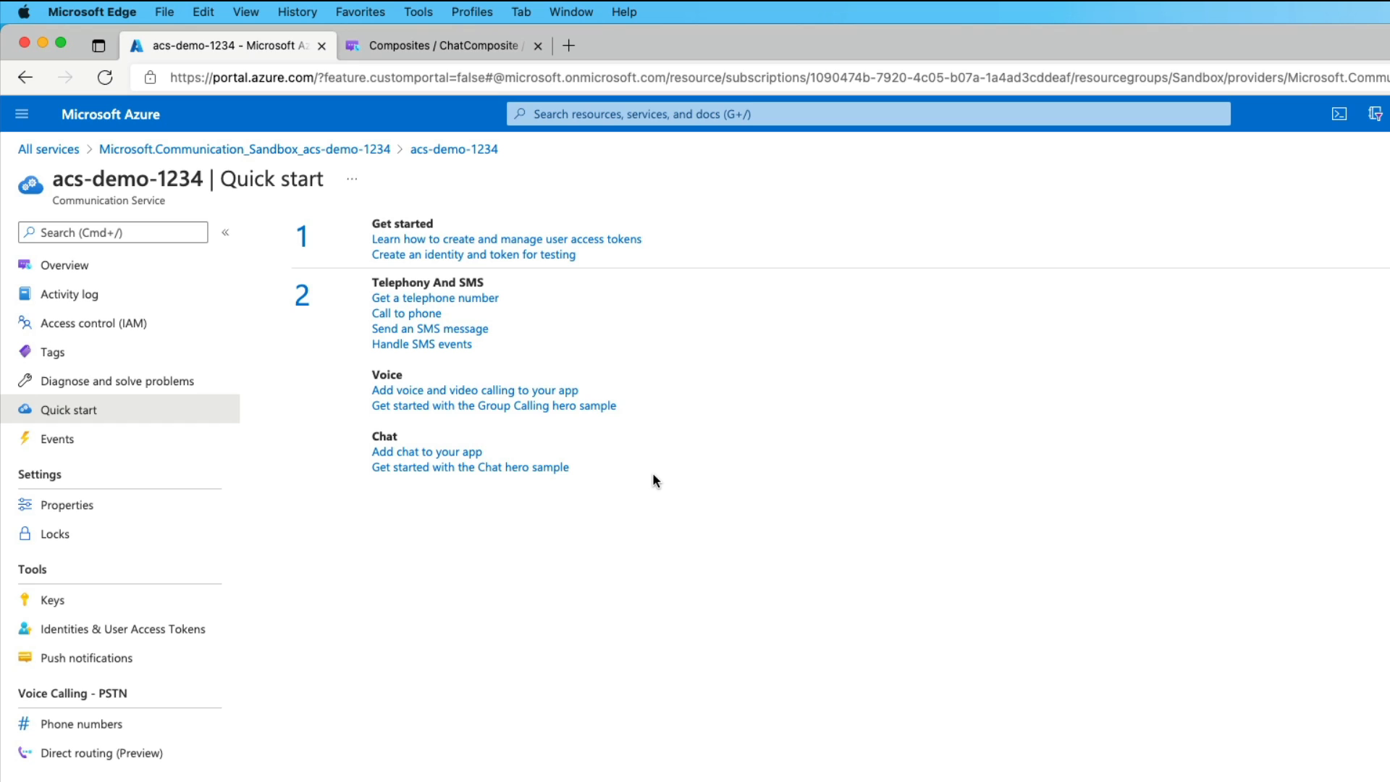
pyautogui.moveTo(87, 609)
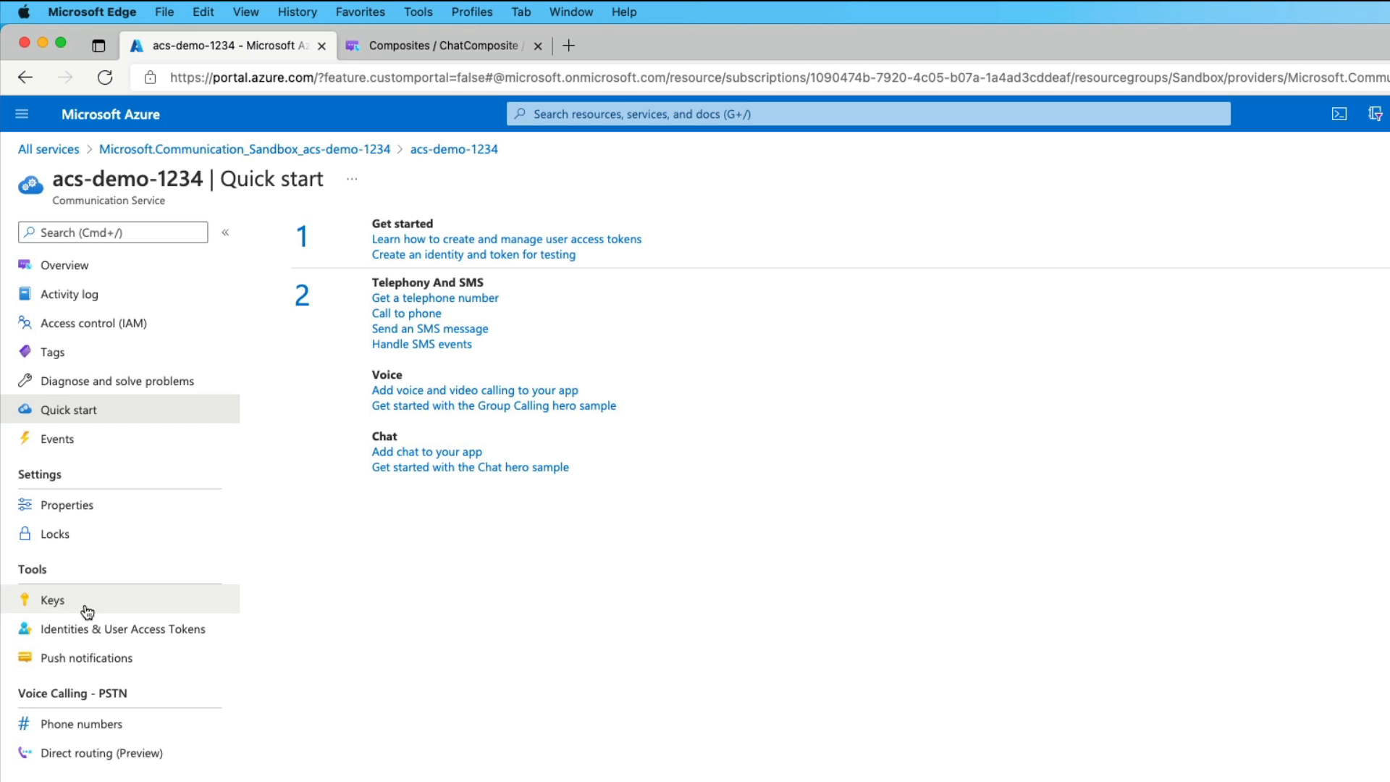
# View the Keys page with the resource's endpoint and access keys.
pyautogui.click(52, 599)
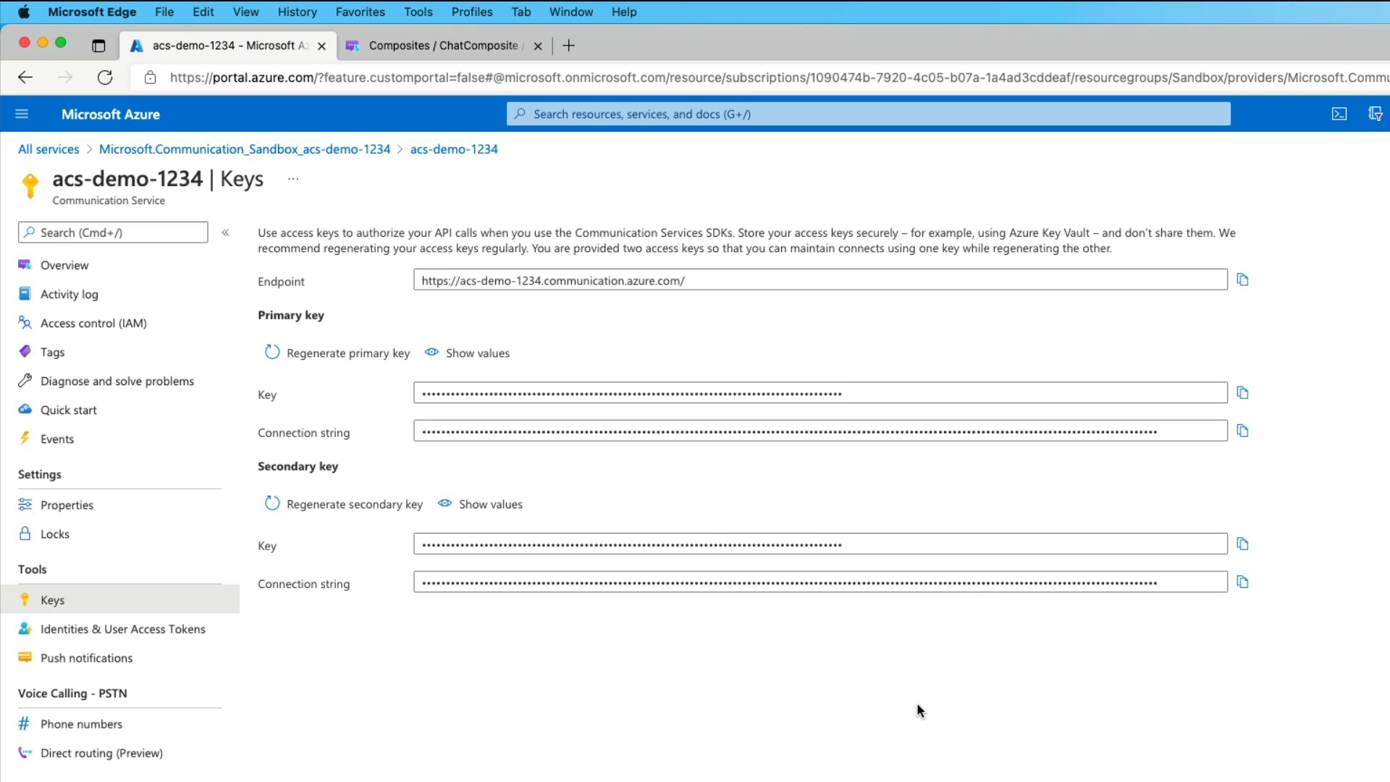
pyautogui.click(763, 280)
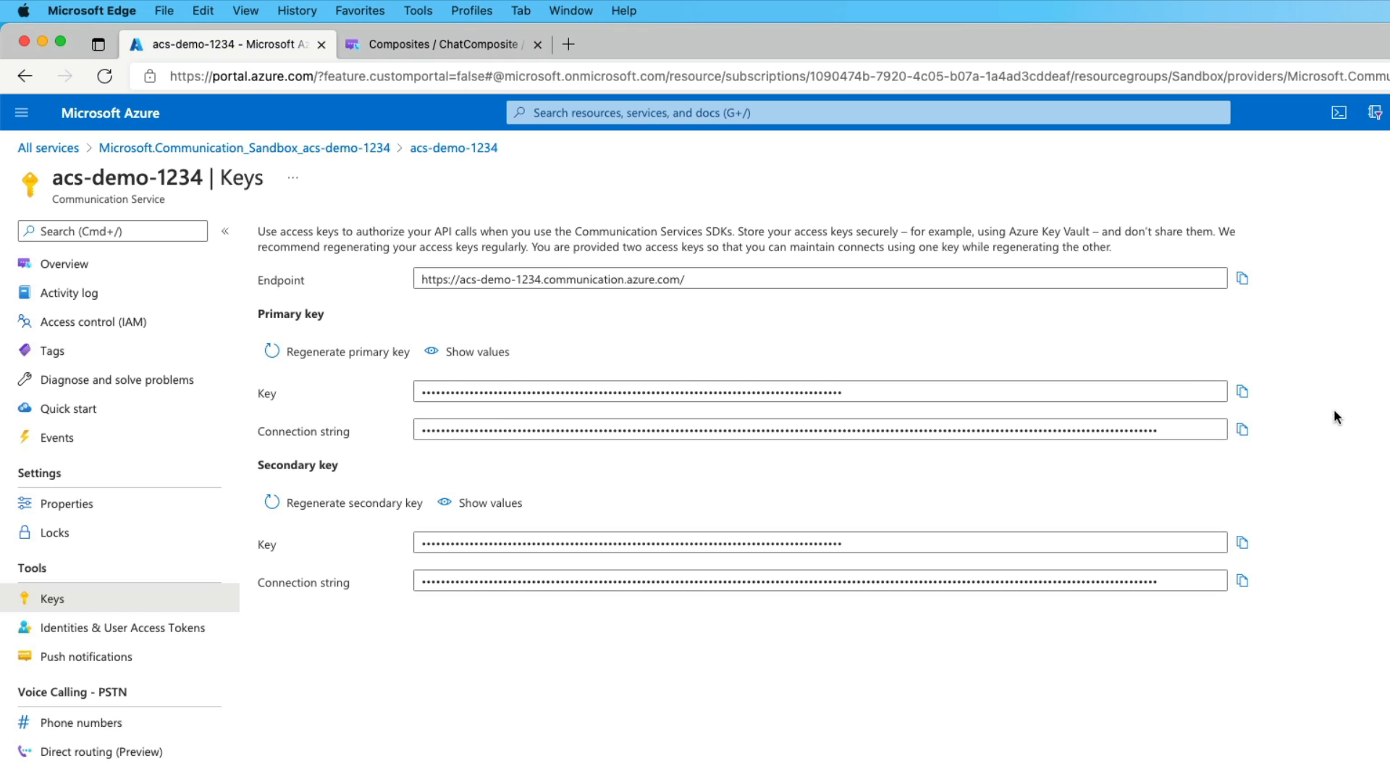
pyautogui.moveTo(69, 408)
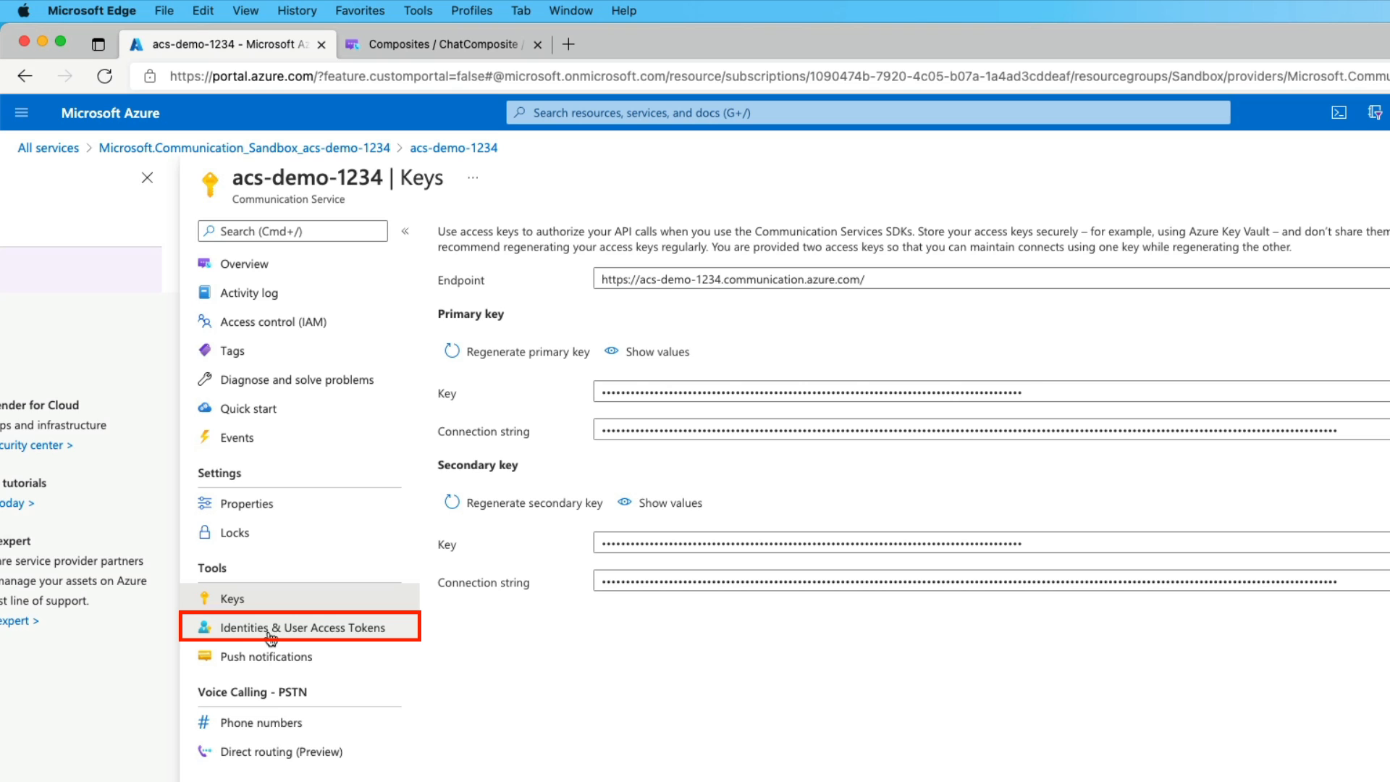
# Generate two identities with access tokens scoped to Voice and video calling and Chat.
pyautogui.click(300, 627)
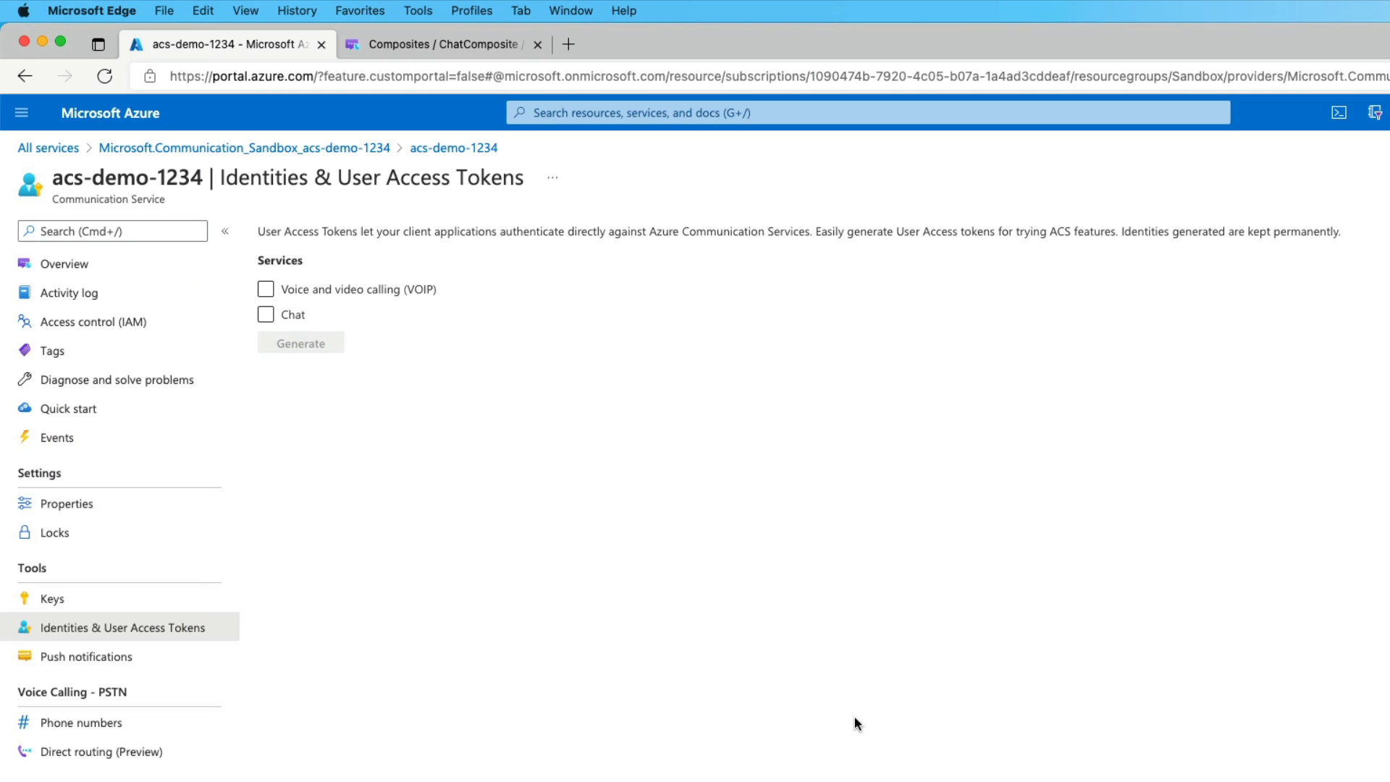
pyautogui.moveTo(841, 463)
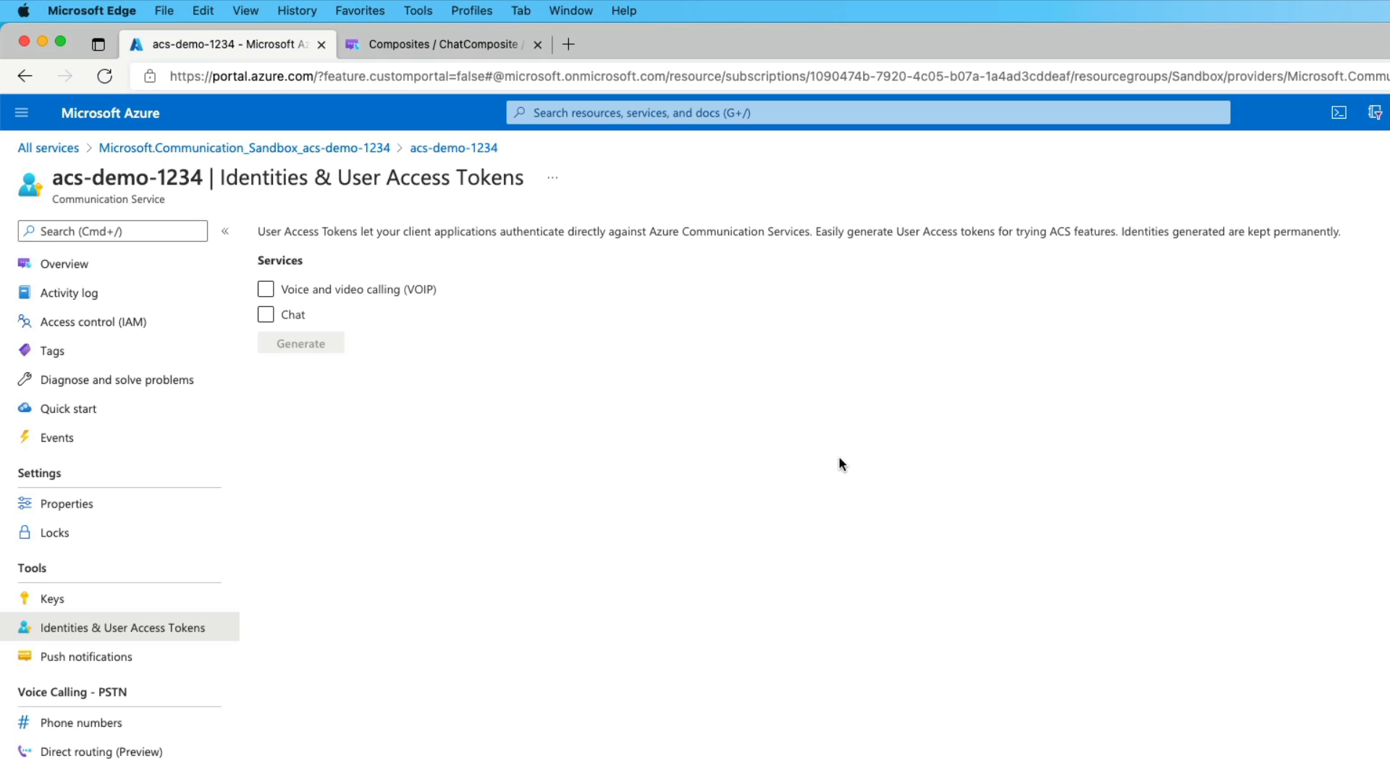
pyautogui.click(265, 288)
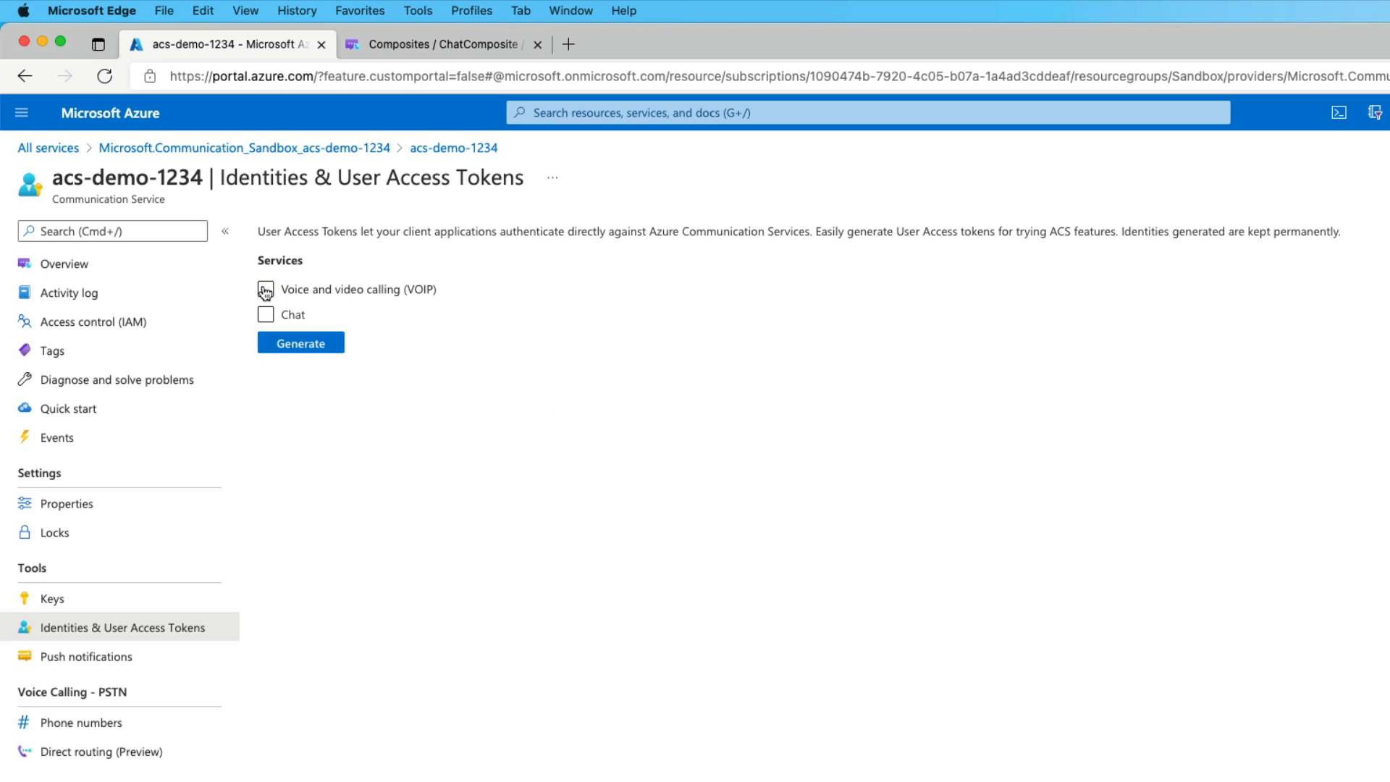
pyautogui.click(265, 289)
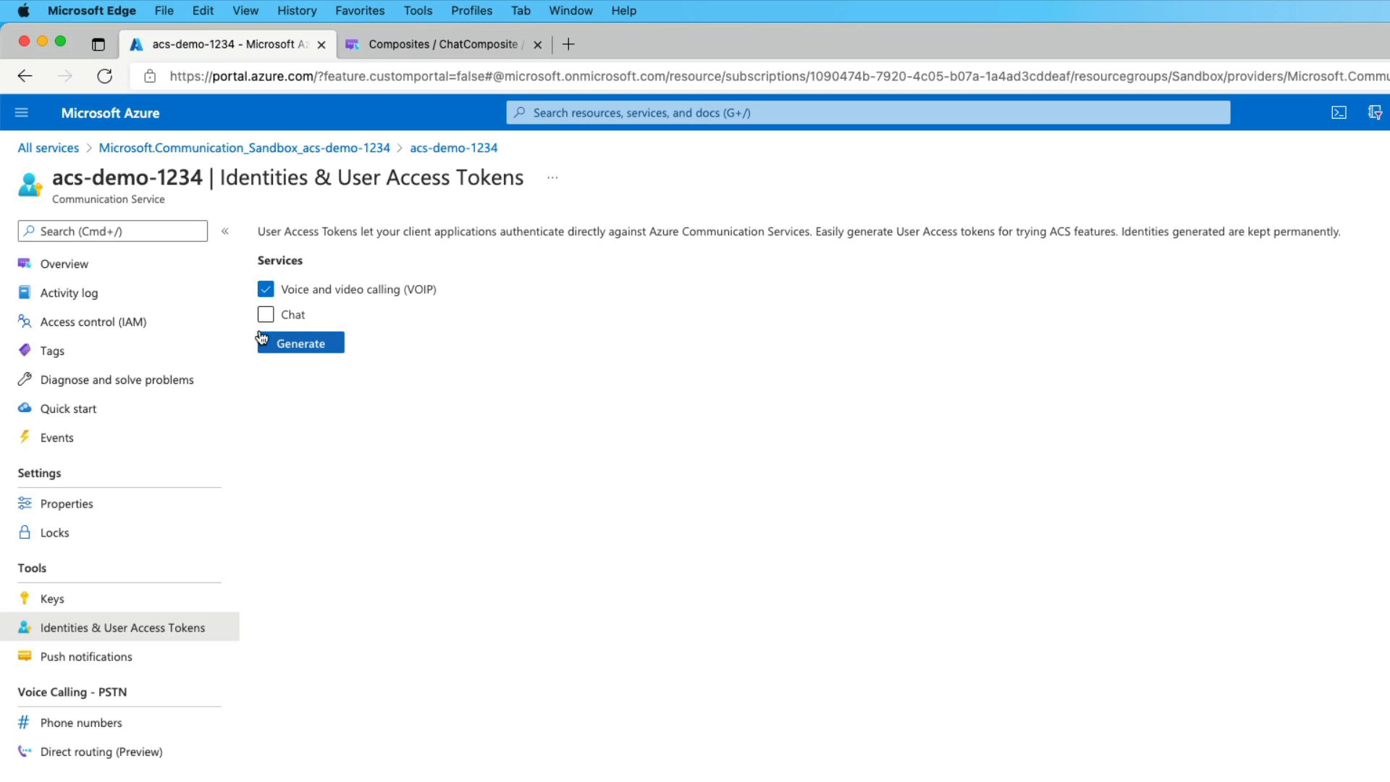
pyautogui.click(266, 314)
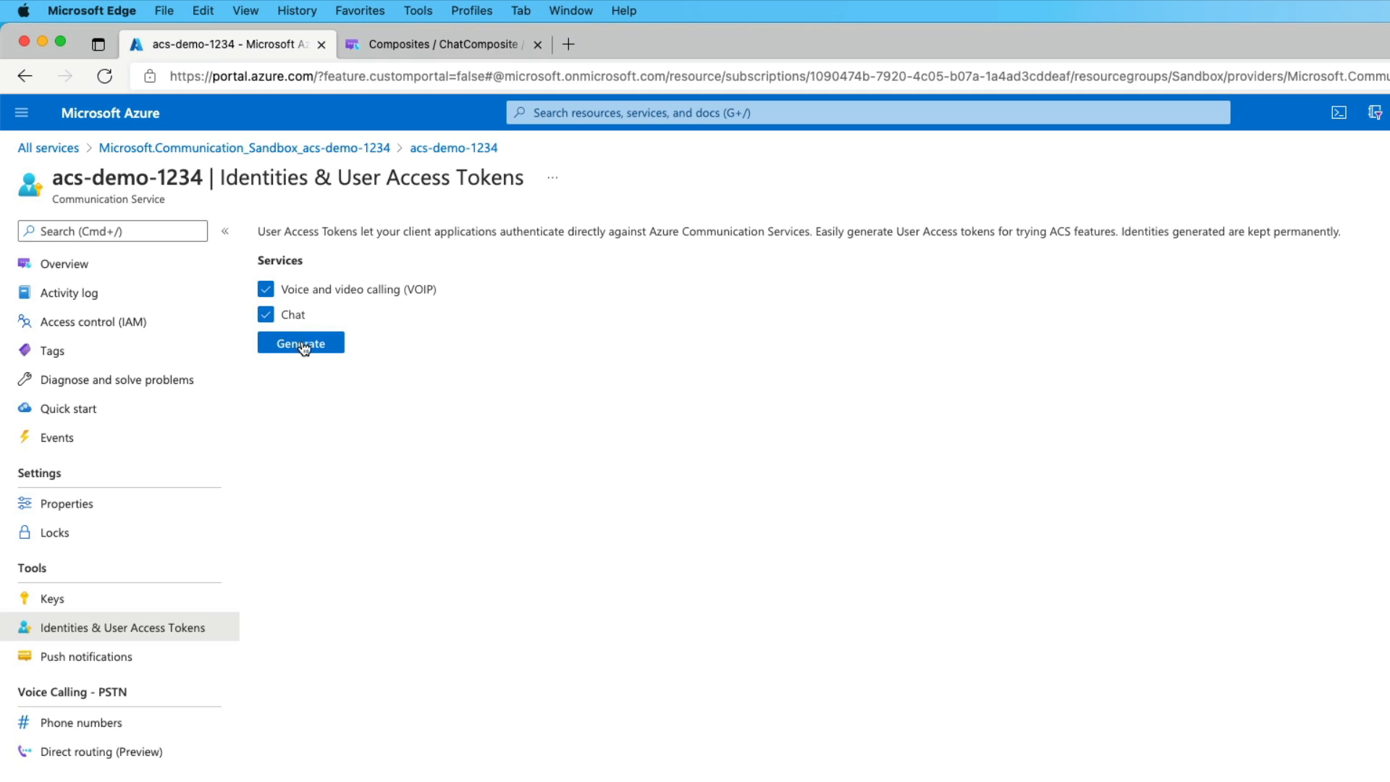
pyautogui.click(301, 343)
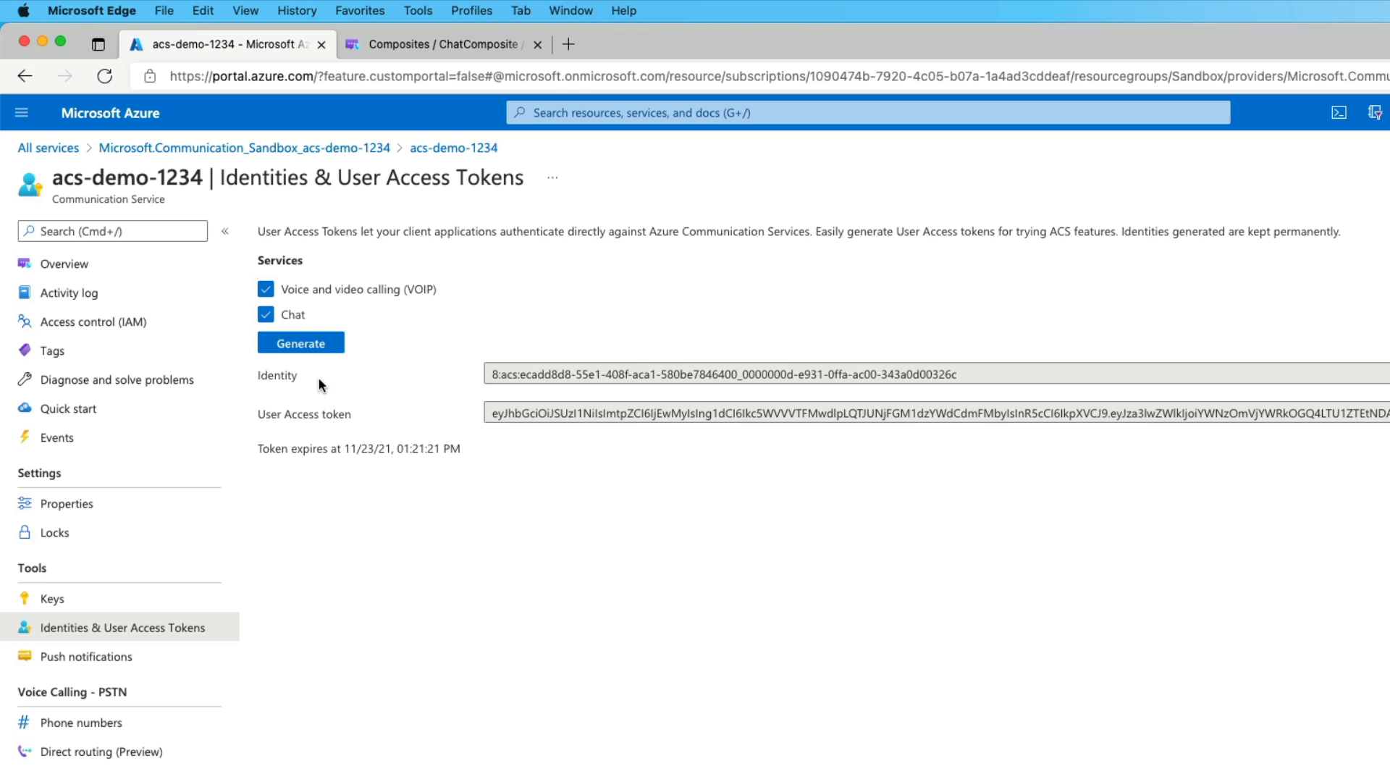
pyautogui.moveTo(686, 448)
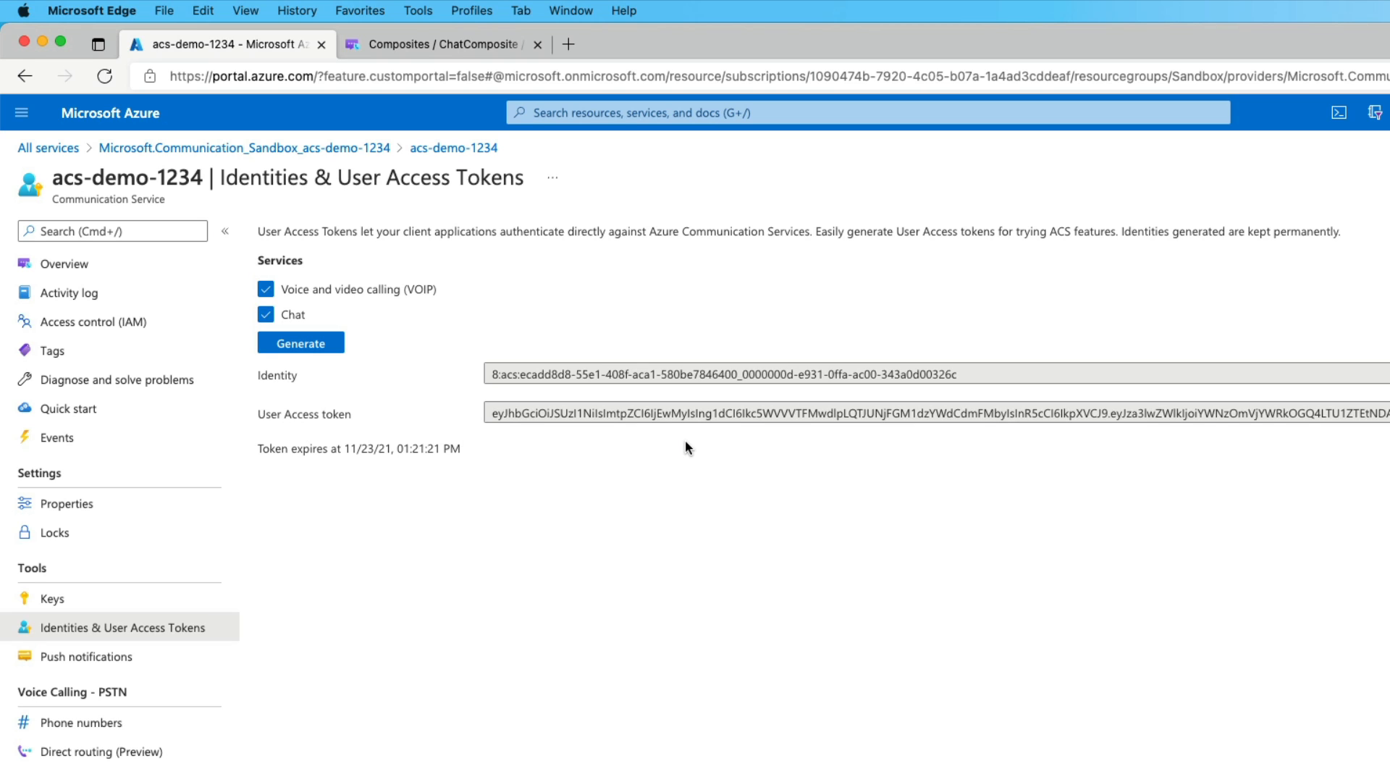
pyautogui.moveTo(301, 343)
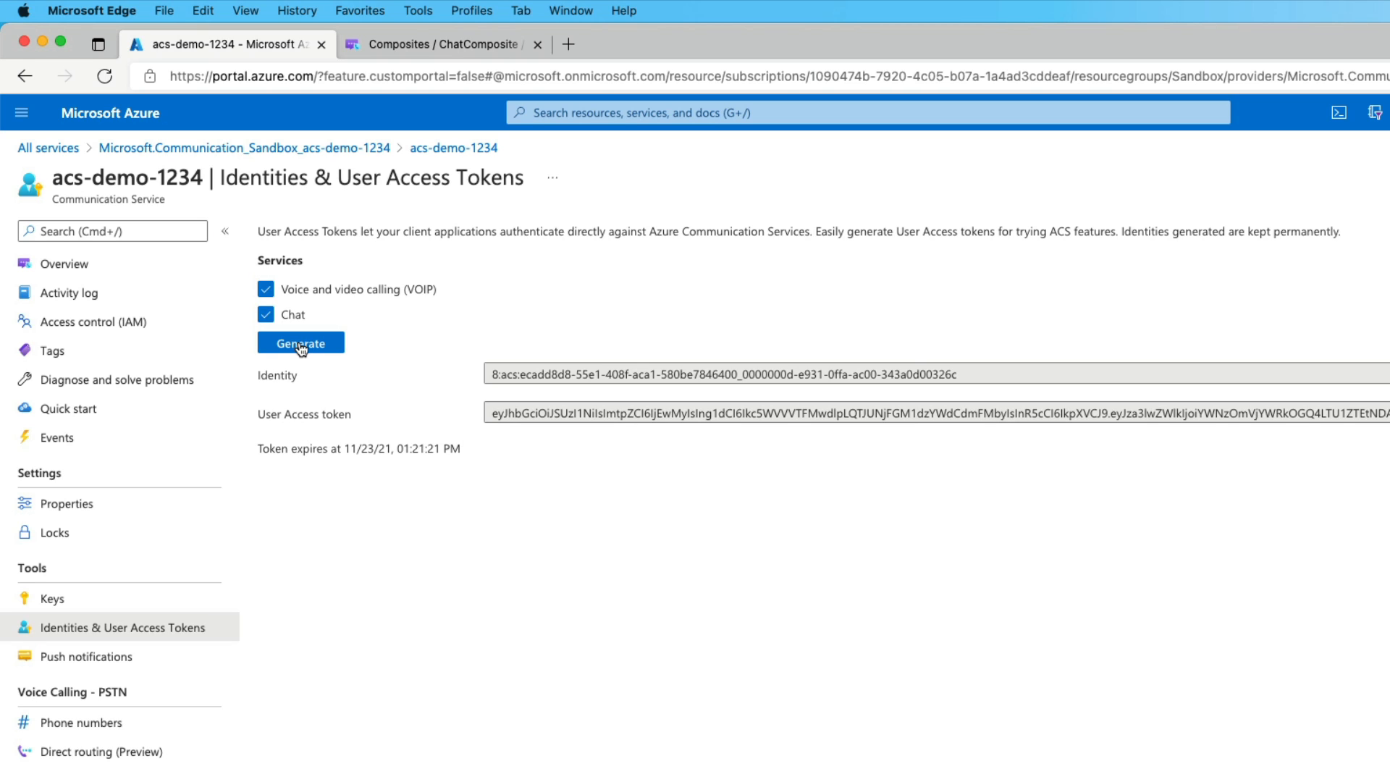
pyautogui.click(302, 342)
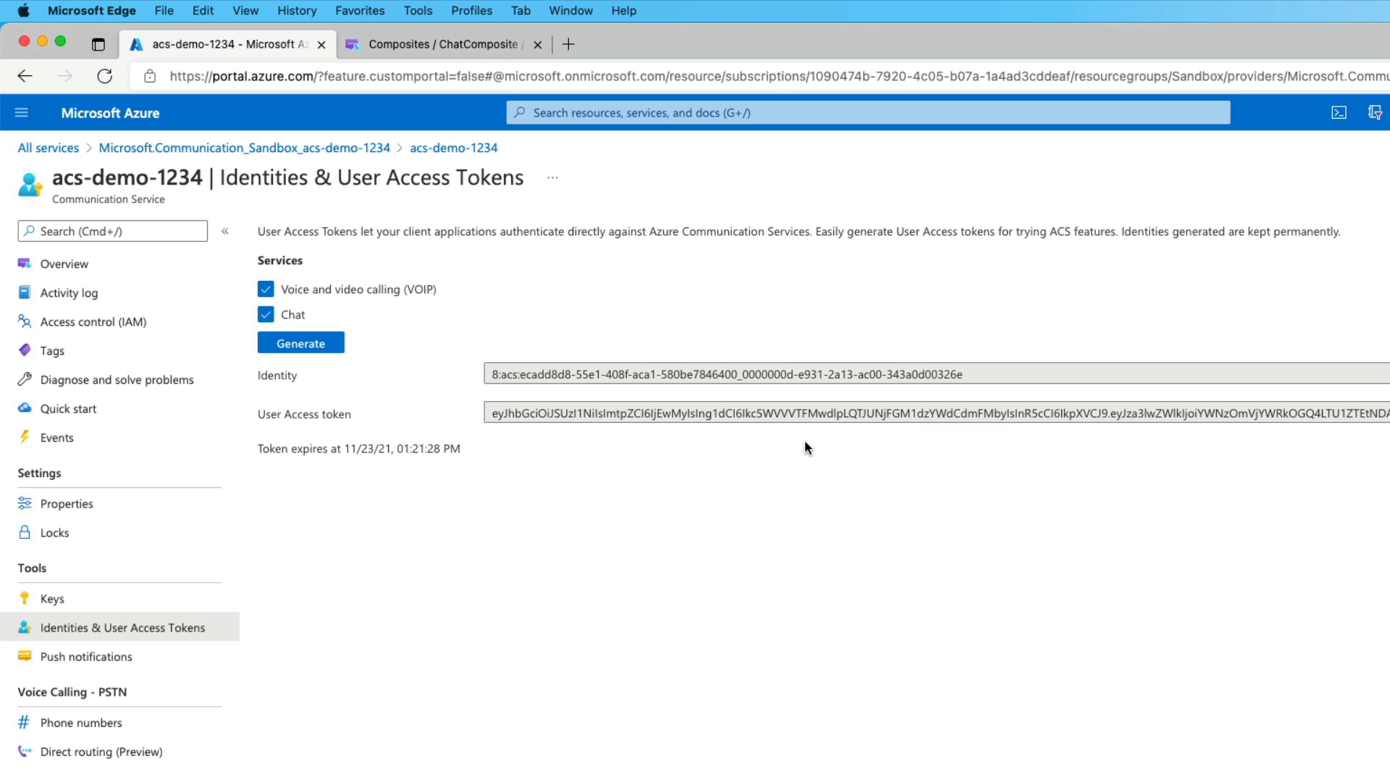
pyautogui.moveTo(458, 480)
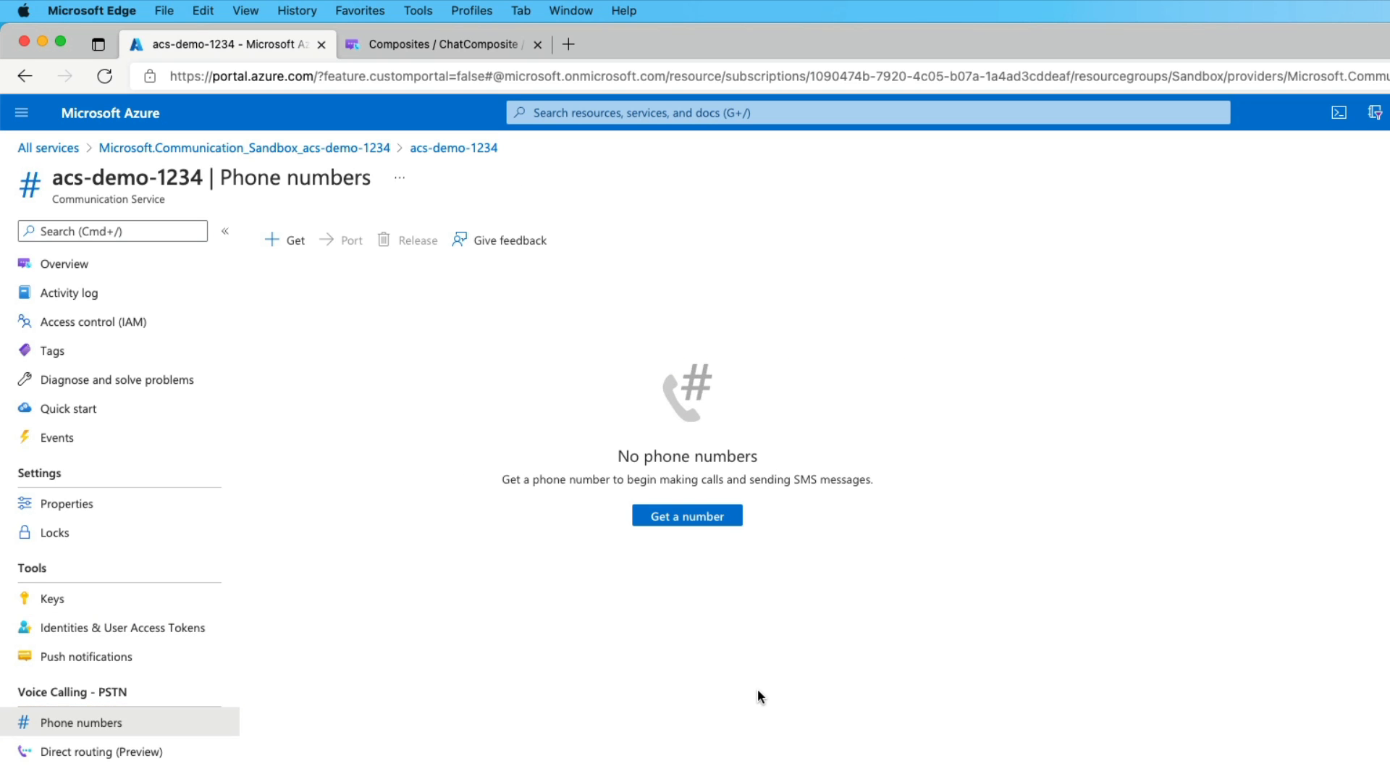
# Begin a phone number request for United States, application calls and SMS use case, toll-free type.
pyautogui.click(686, 515)
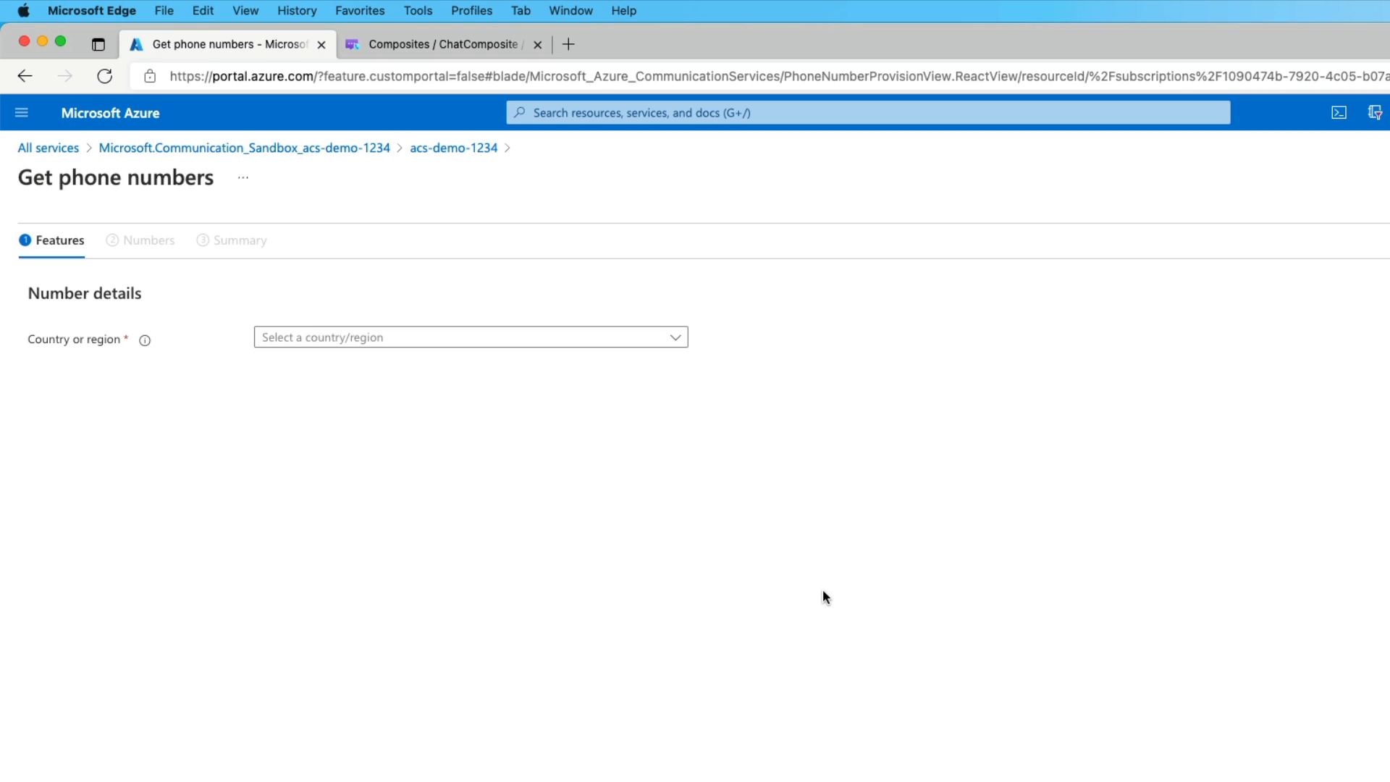
pyautogui.click(469, 338)
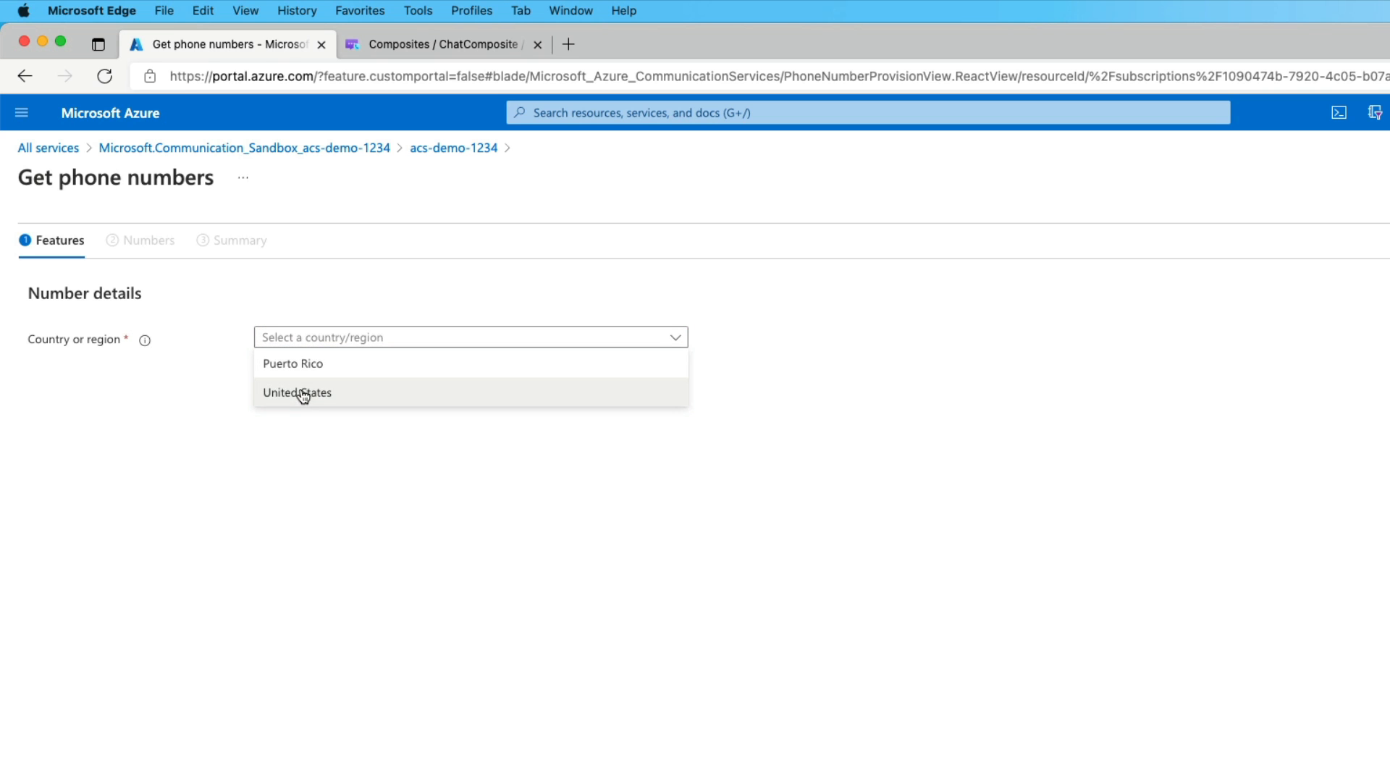
pyautogui.click(297, 392)
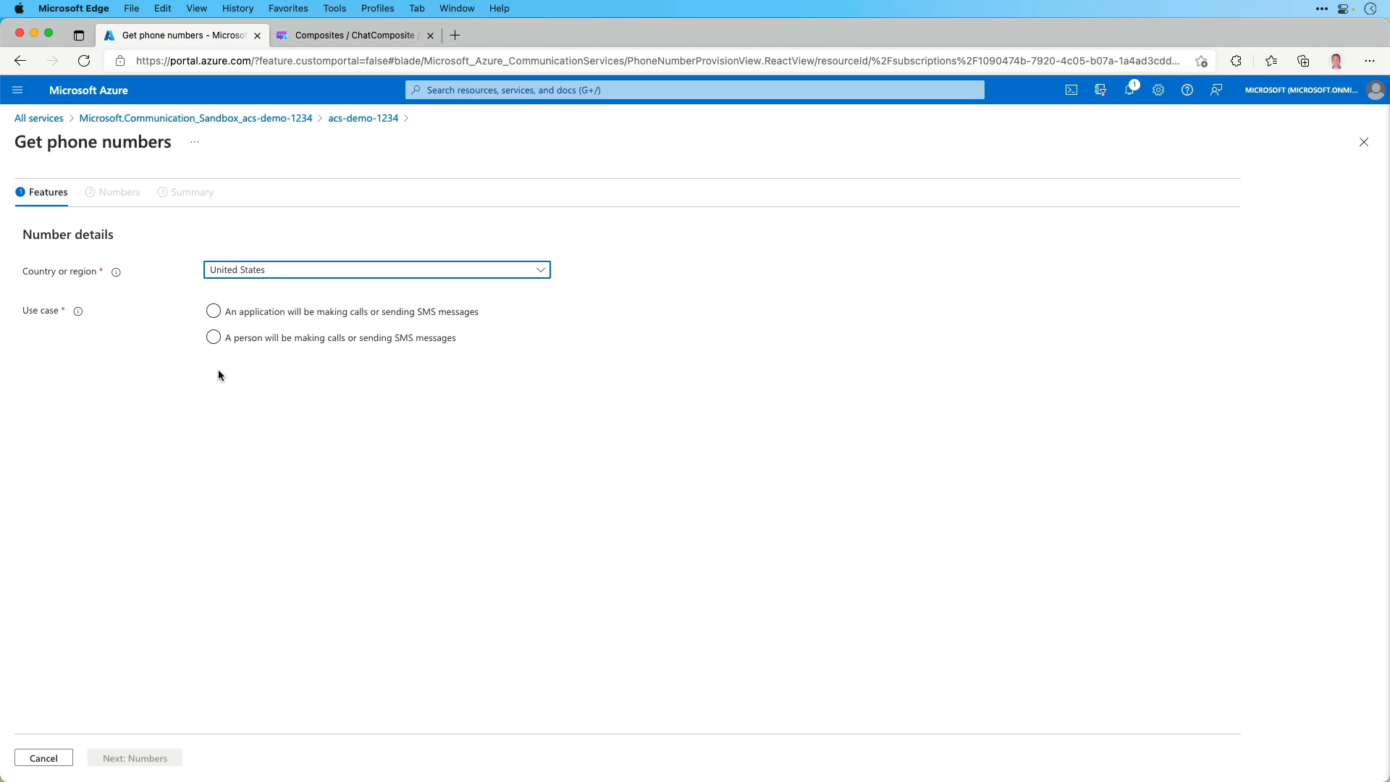
pyautogui.click(212, 311)
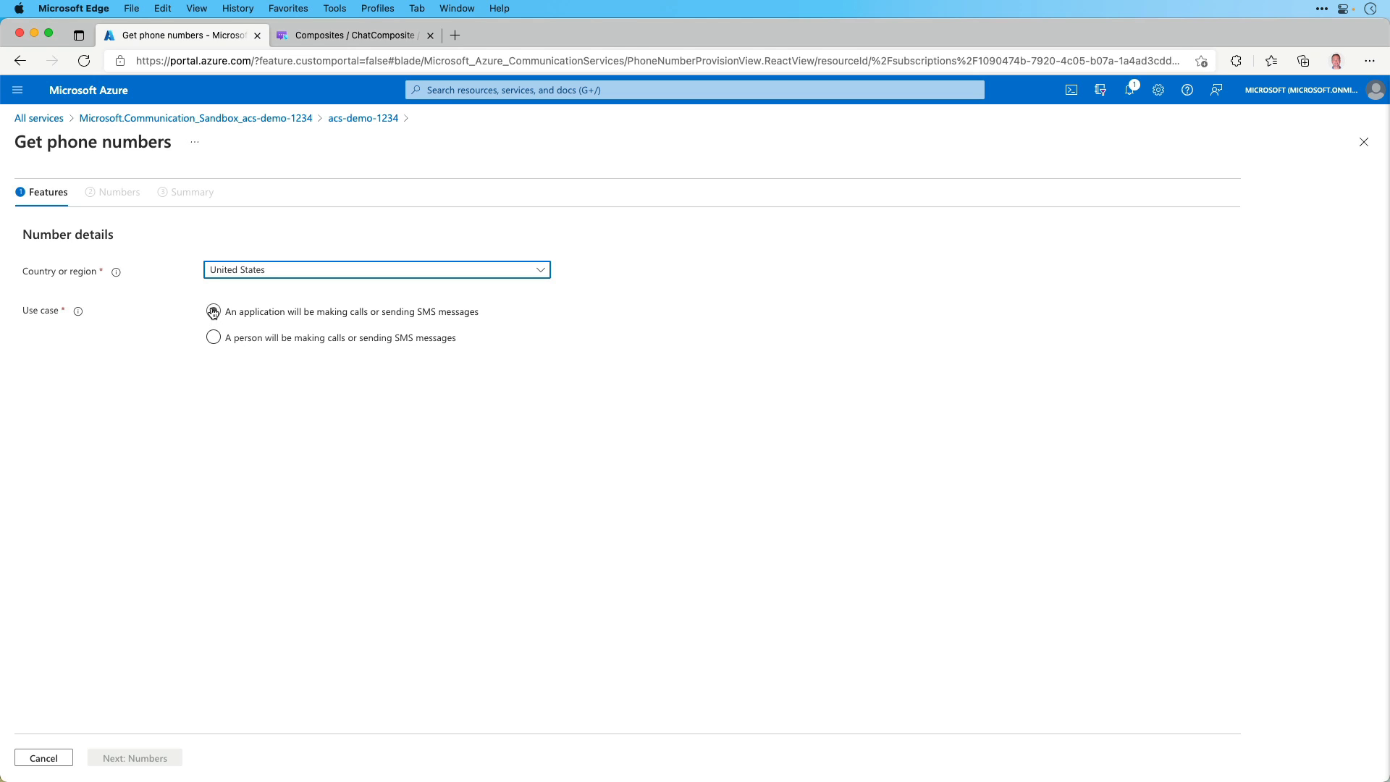
pyautogui.click(213, 311)
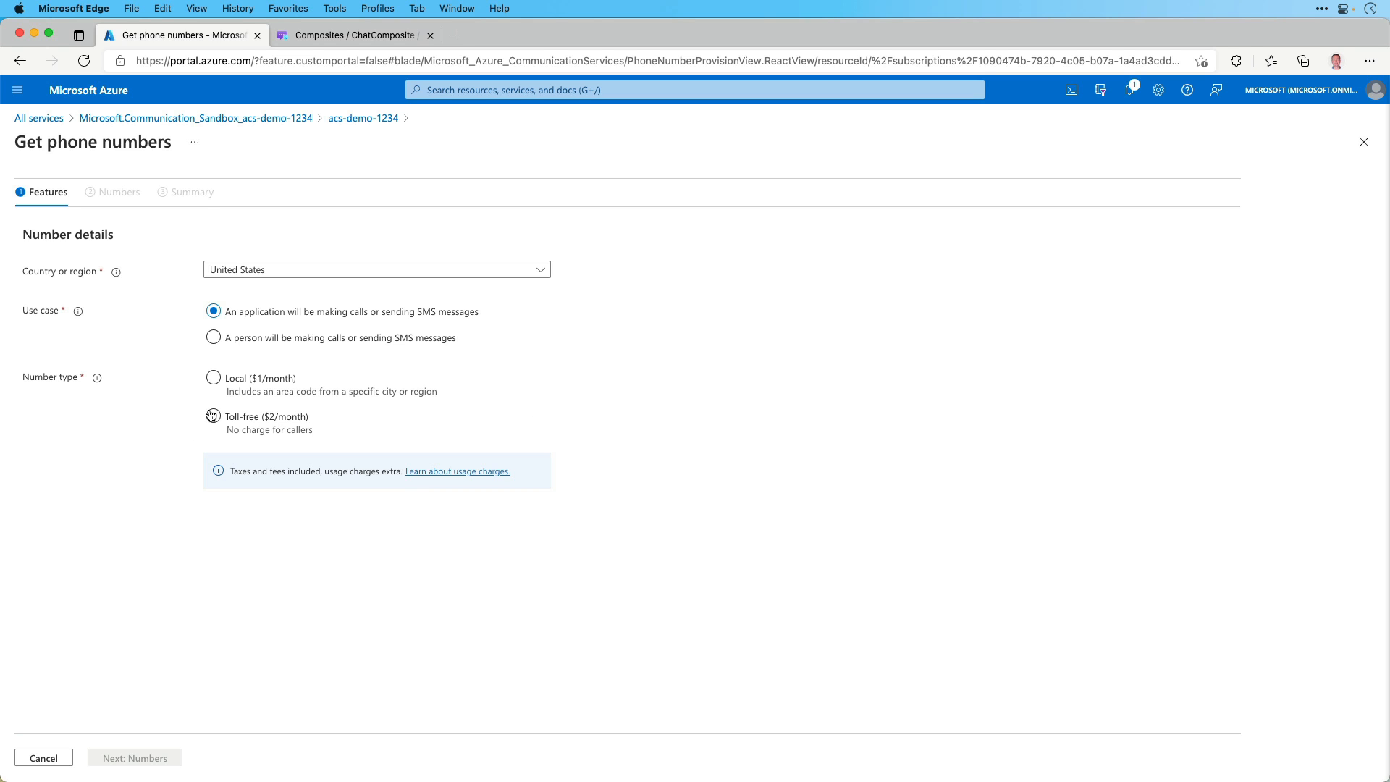
pyautogui.click(213, 417)
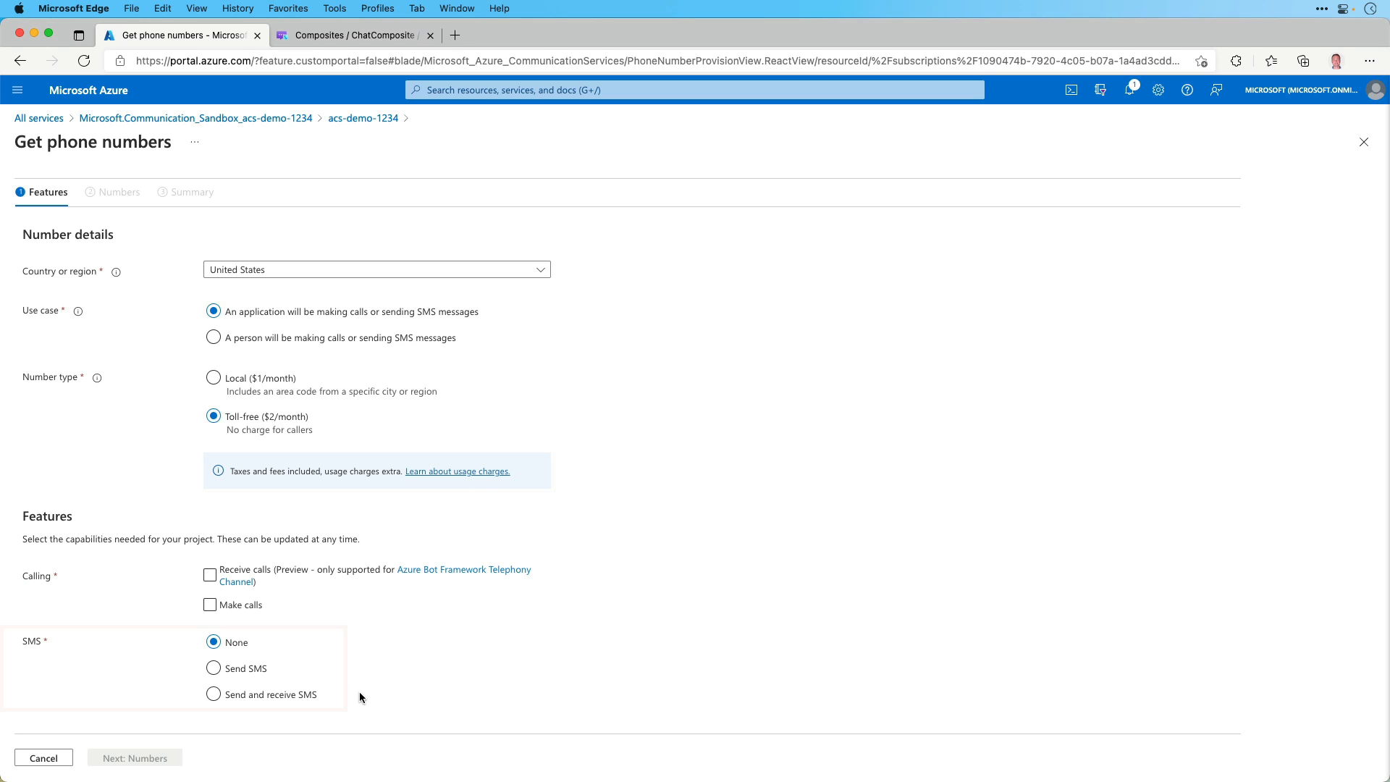
pyautogui.moveTo(452, 642)
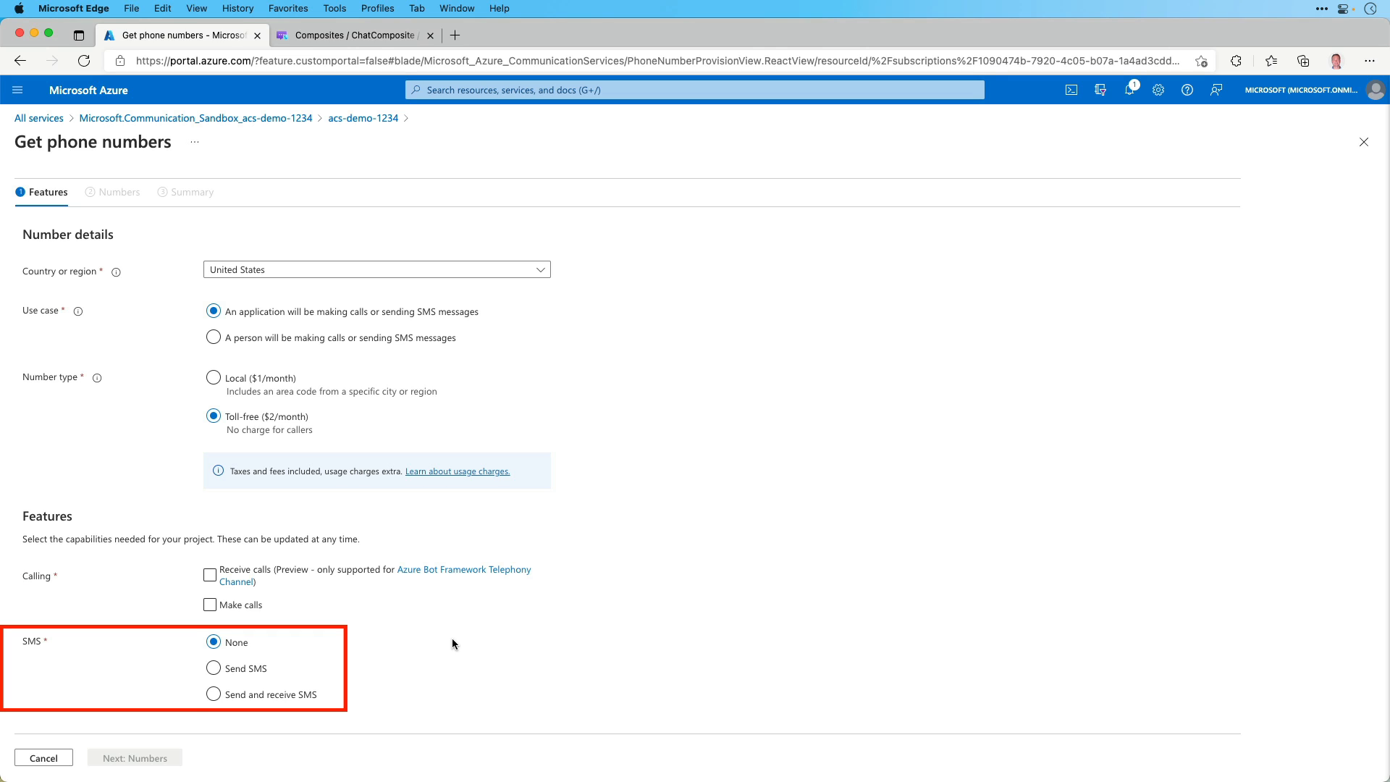
pyautogui.moveTo(361, 675)
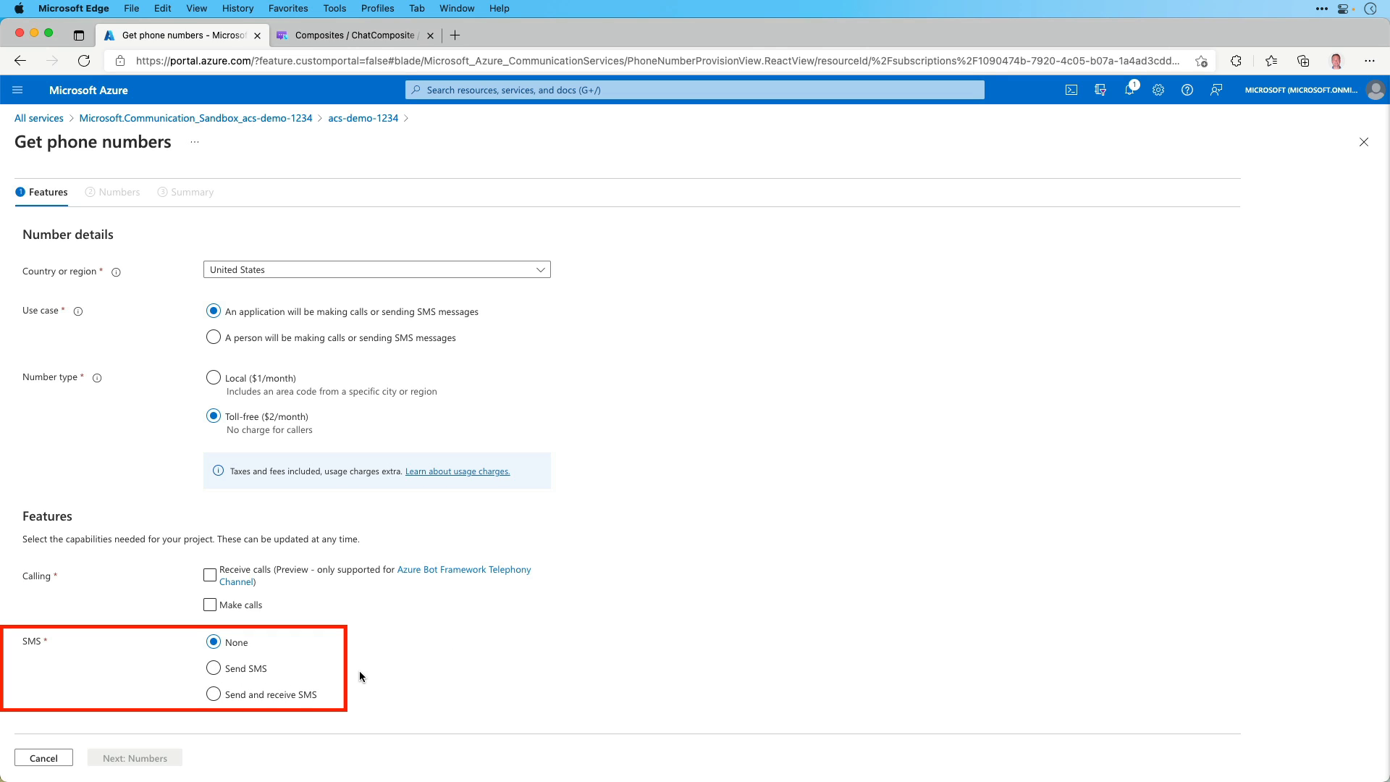
pyautogui.moveTo(728, 576)
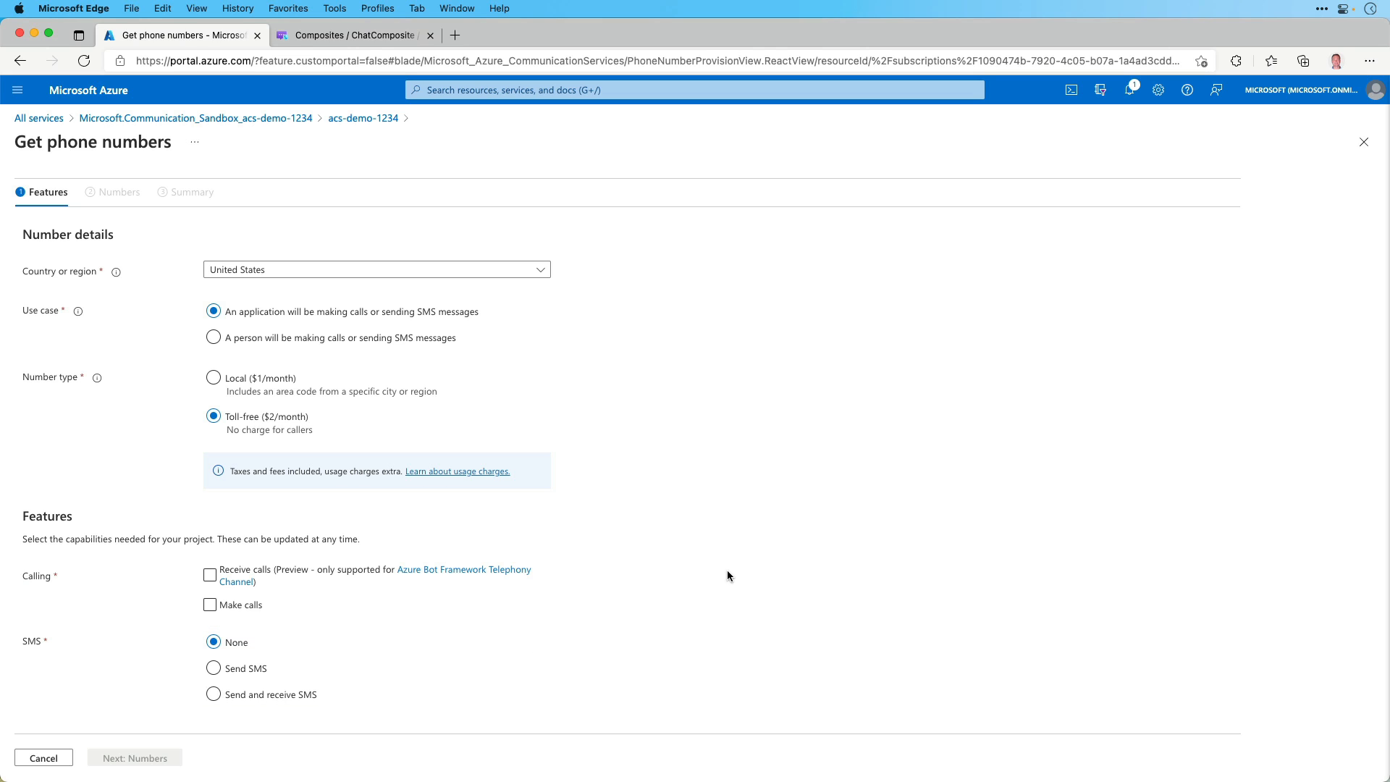
# Switch to a Local number with Make calls enabled, then cancel the request.
pyautogui.click(212, 378)
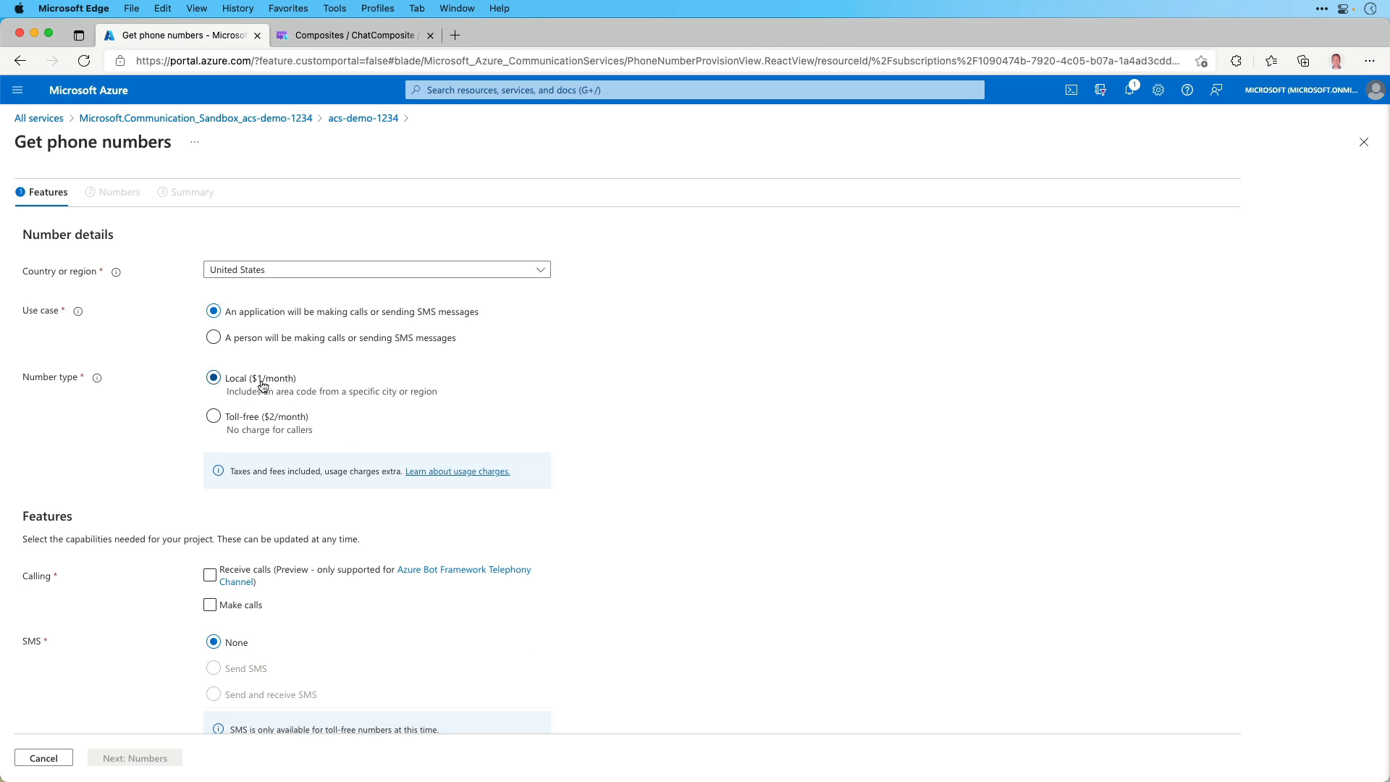
pyautogui.moveTo(694, 459)
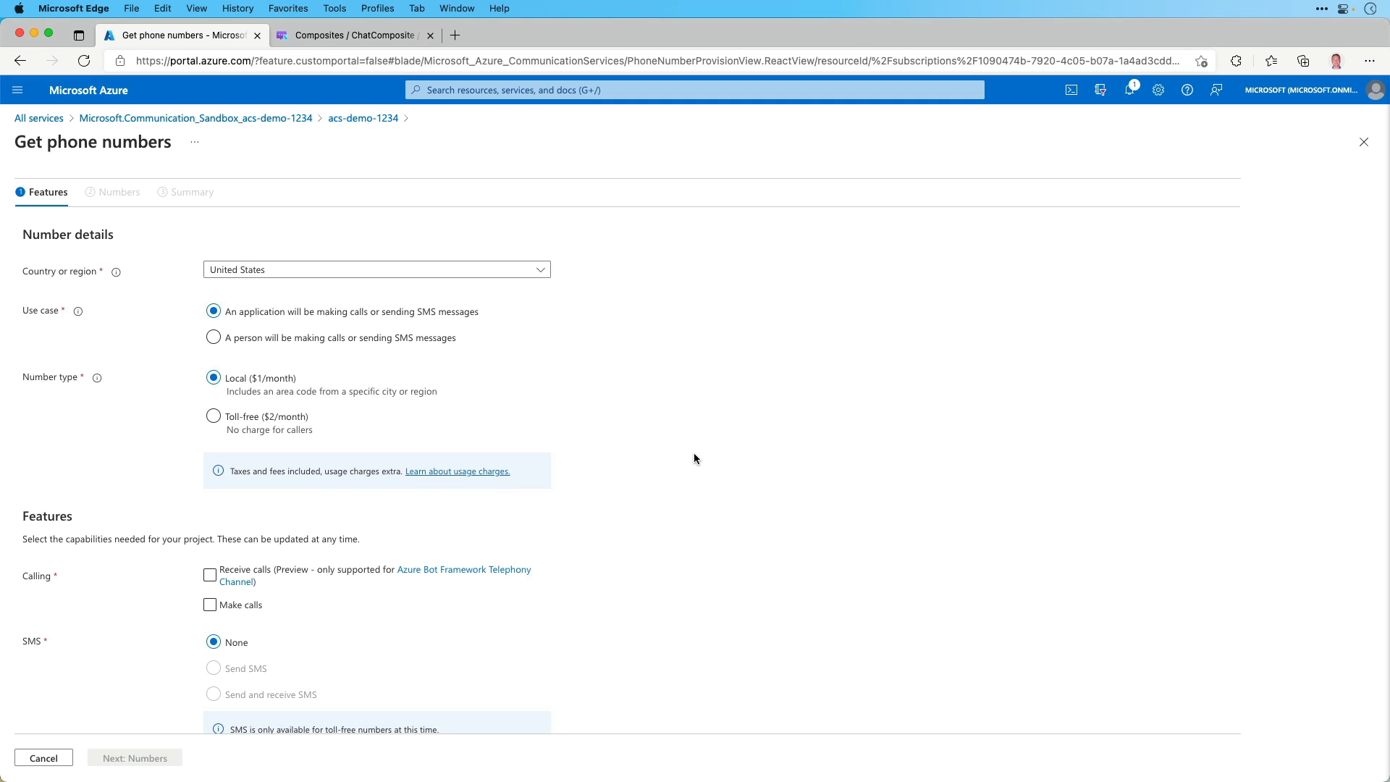
pyautogui.click(210, 604)
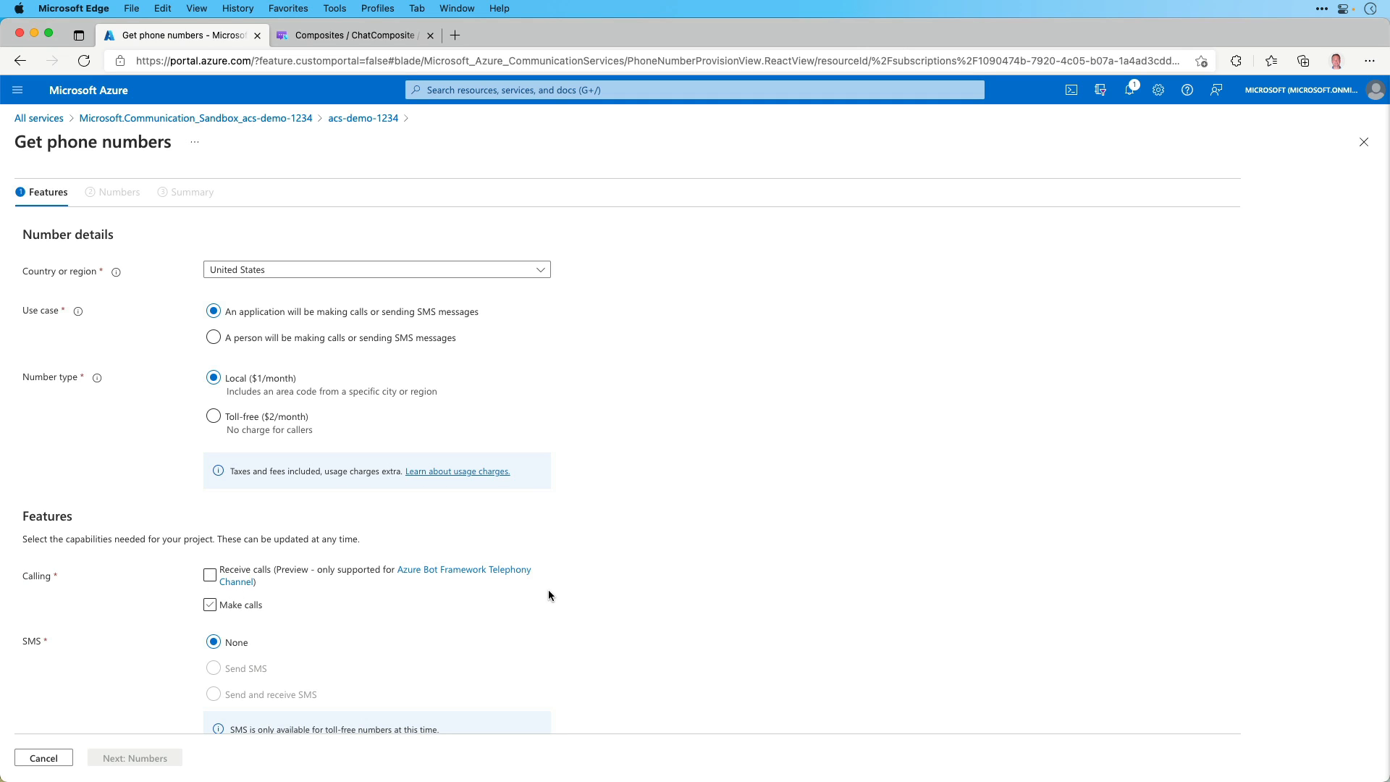
pyautogui.click(210, 604)
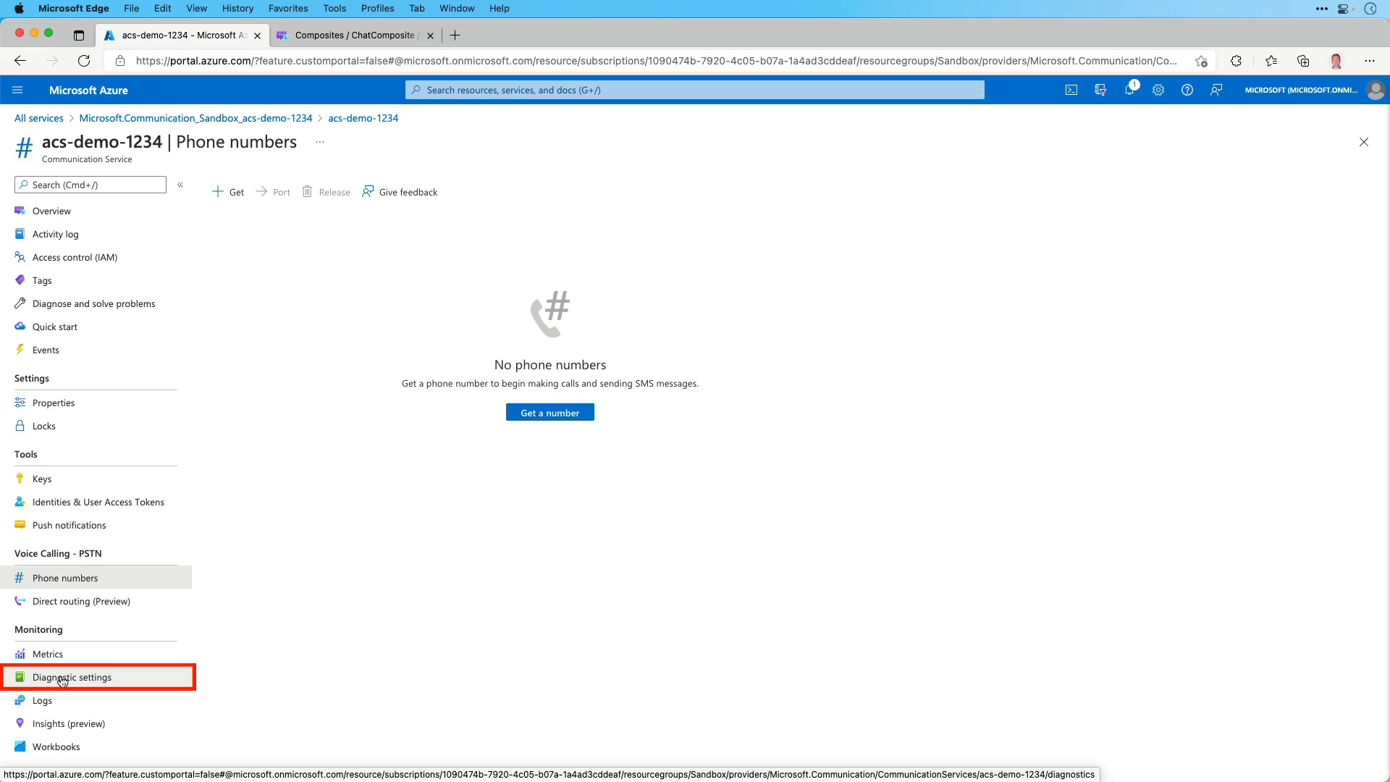
# Draft a new diagnostic setting collecting allLogs and Traffic metrics.
pyautogui.click(70, 675)
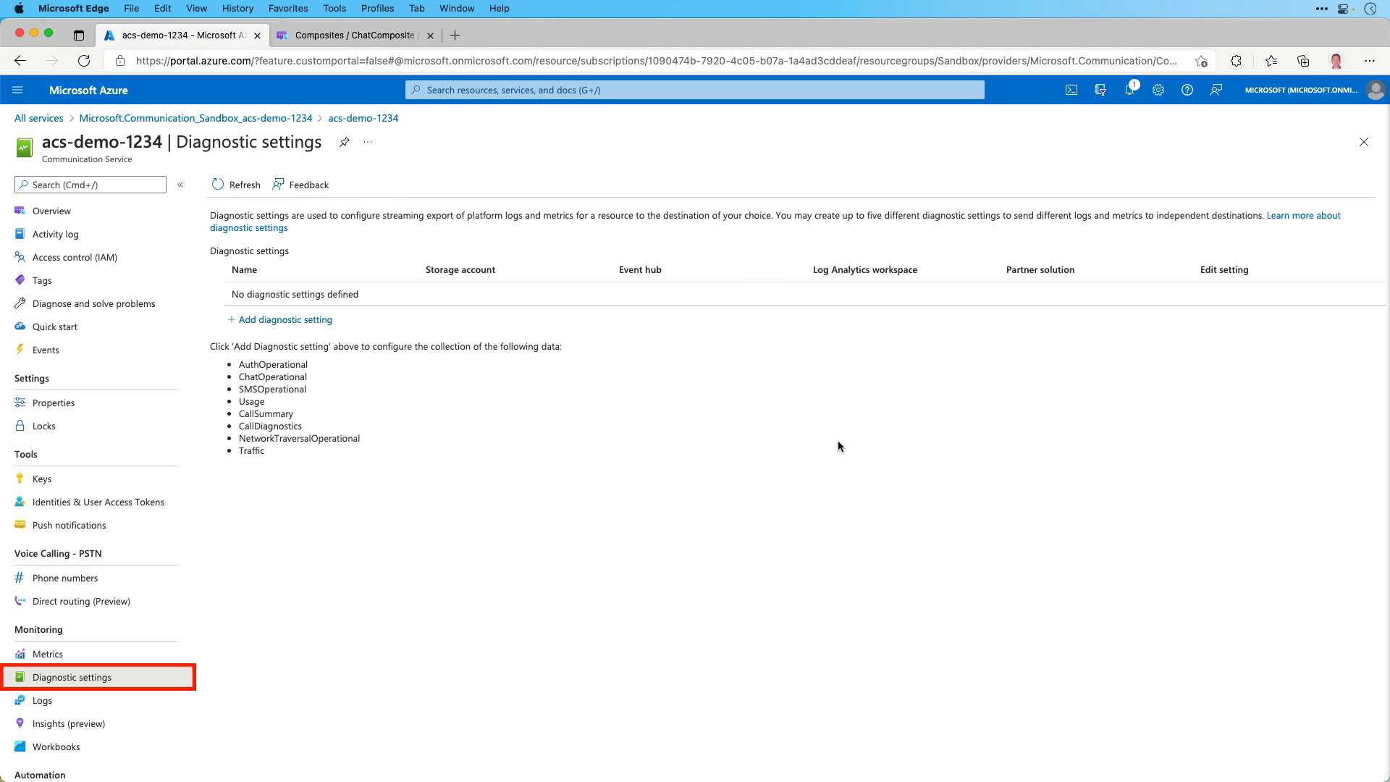
pyautogui.moveTo(634, 411)
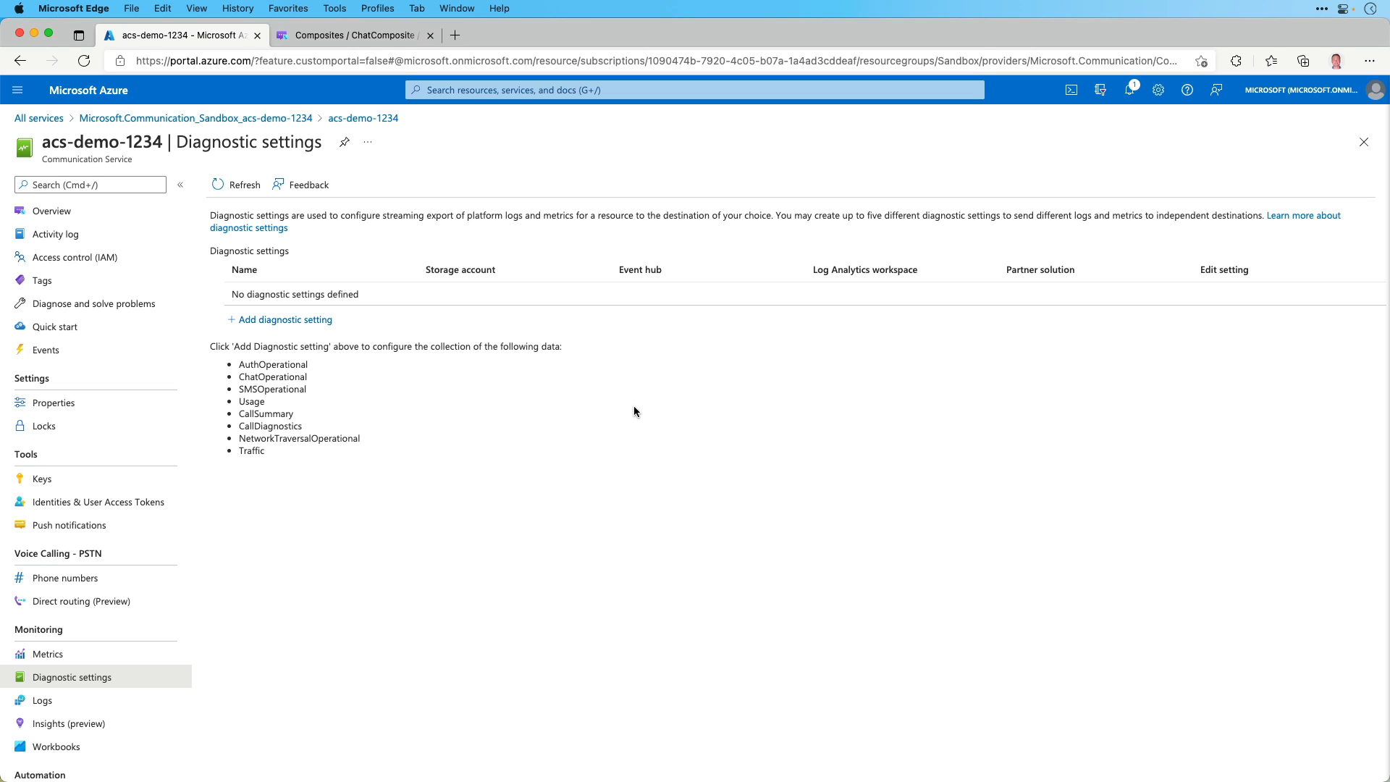
pyautogui.click(285, 318)
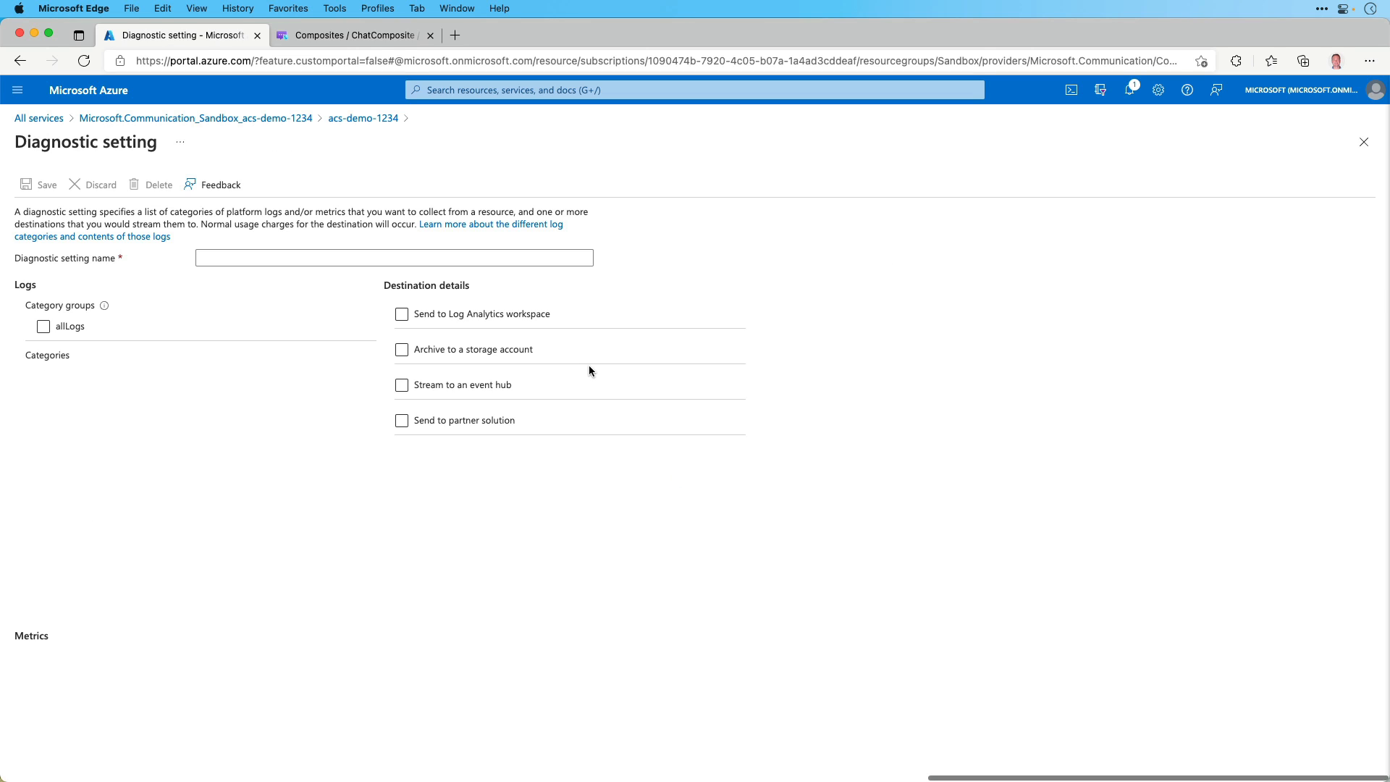
pyautogui.click(42, 325)
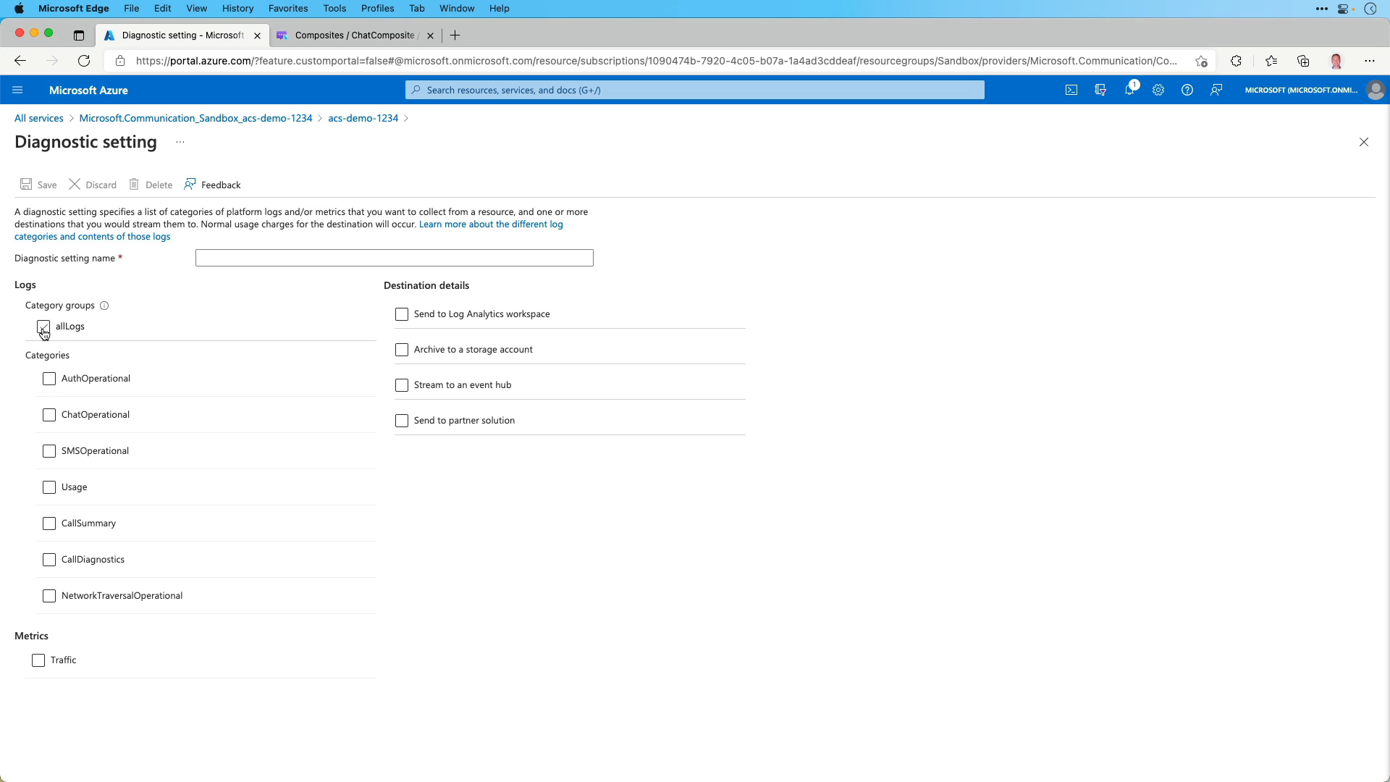
pyautogui.click(42, 325)
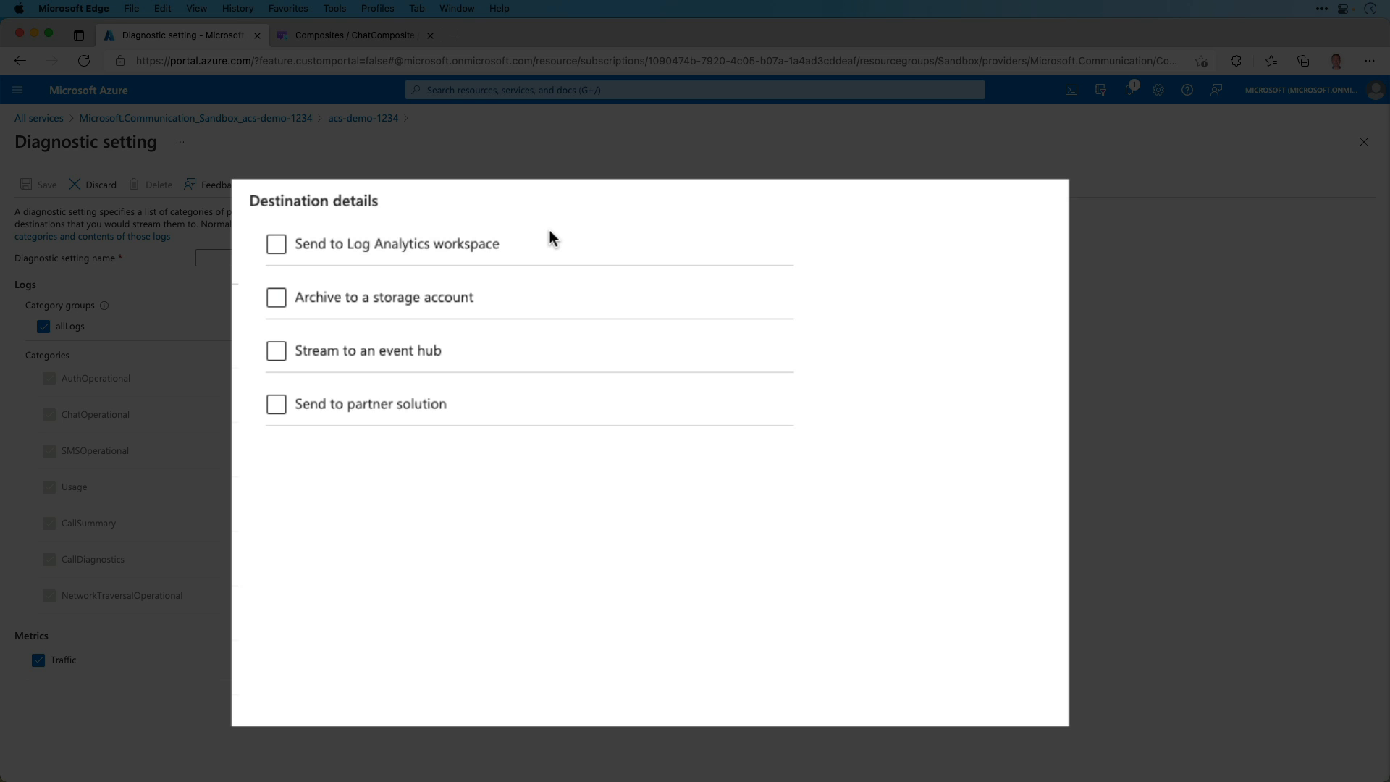
# Try the storage account destination, untick it, and choose partner solution instead, leaving unsaved.
pyautogui.click(275, 296)
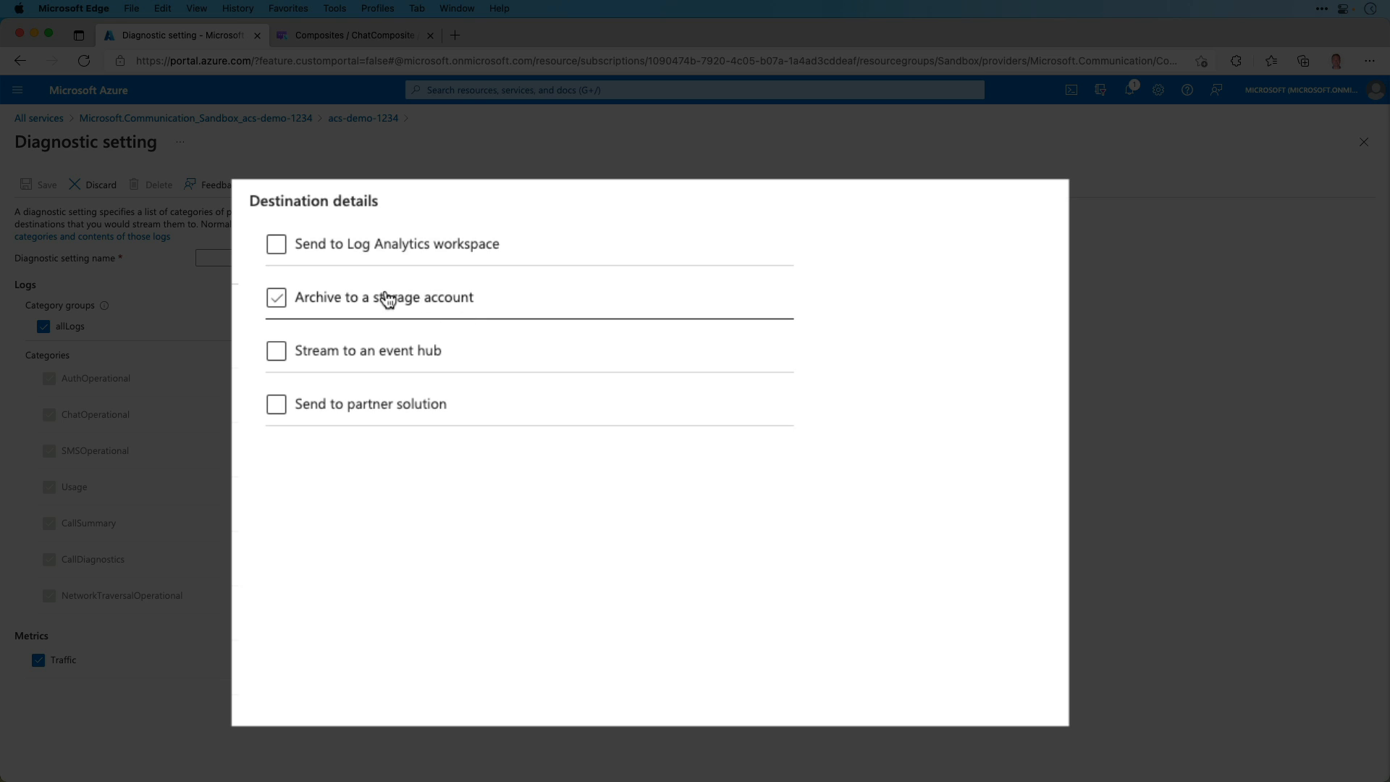
pyautogui.moveTo(433, 314)
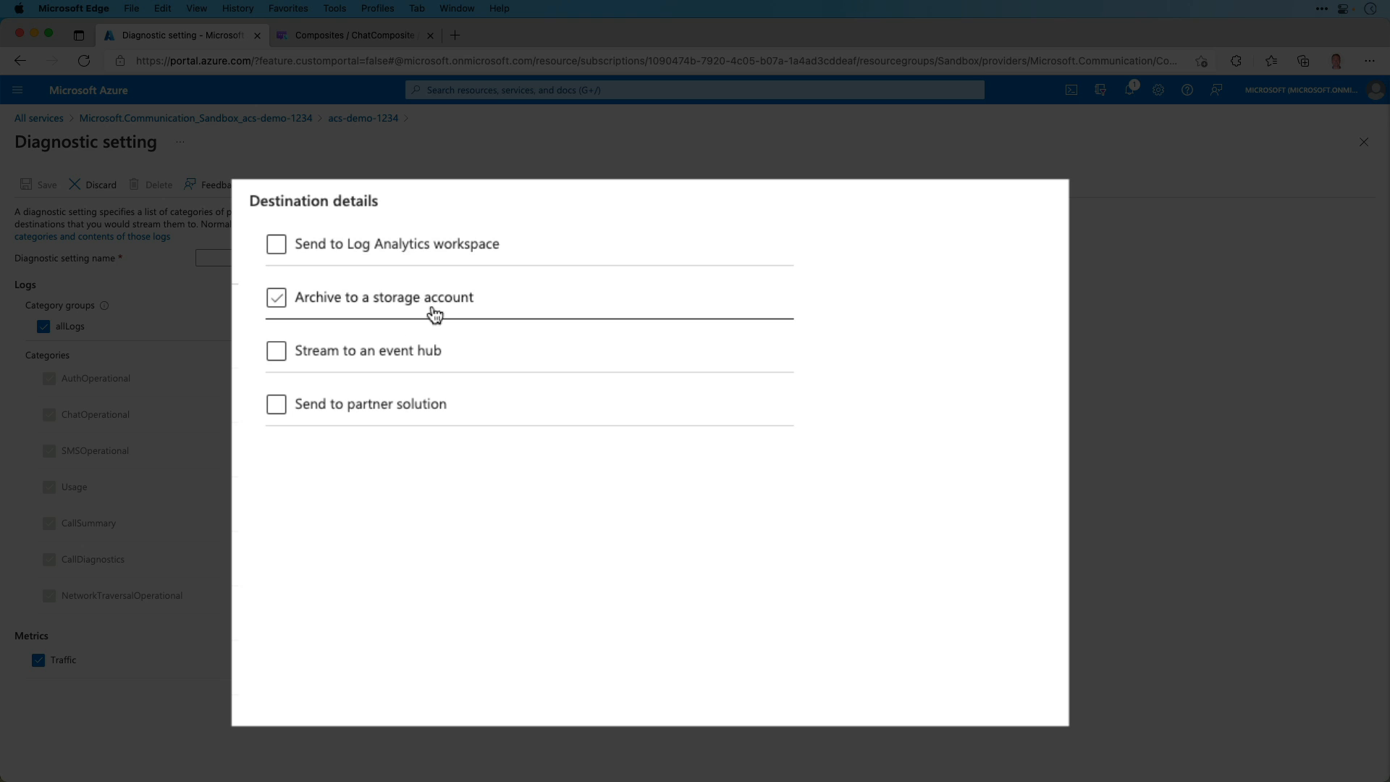
pyautogui.click(275, 404)
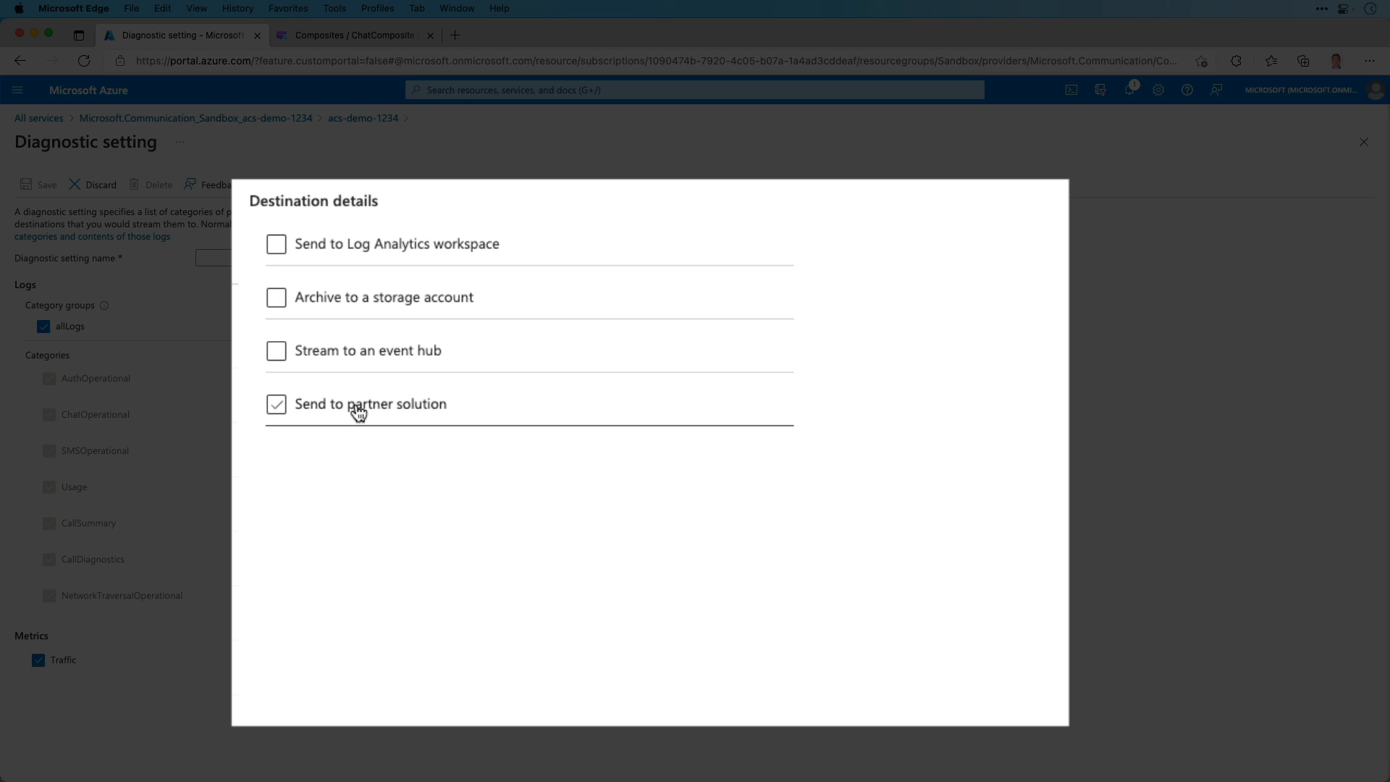
pyautogui.click(277, 404)
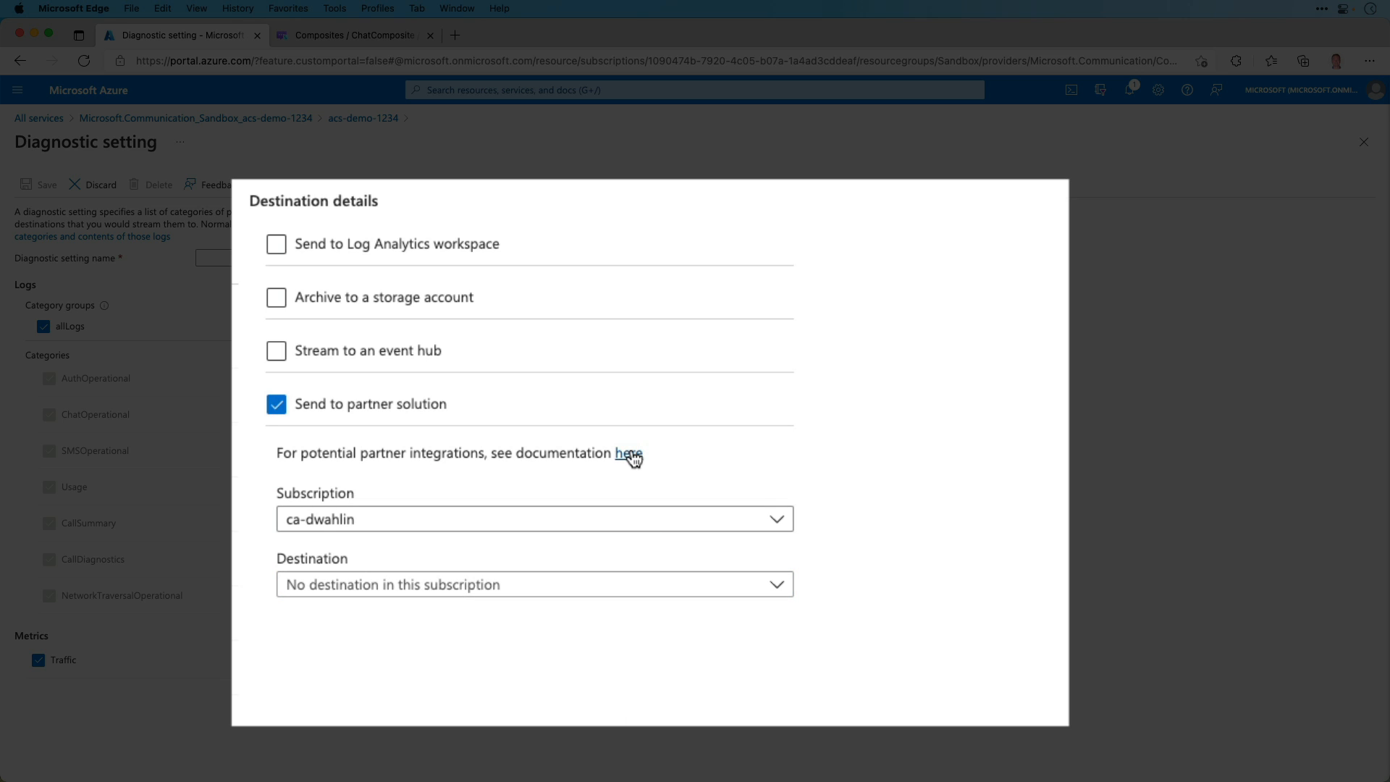
pyautogui.moveTo(630, 453)
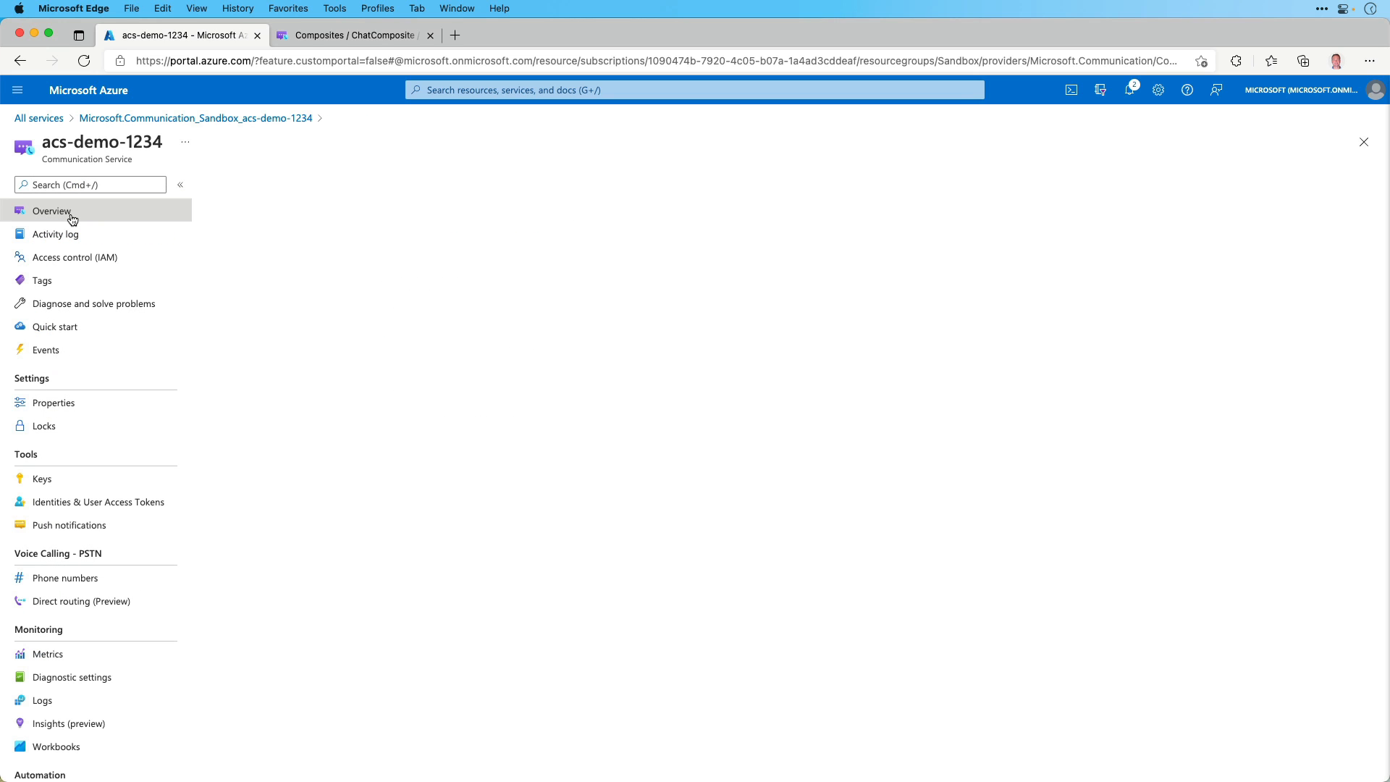
# View the acs-demo-1234 overview endpoint and bring the UI Library Storybook tab to the front.
pyautogui.click(50, 212)
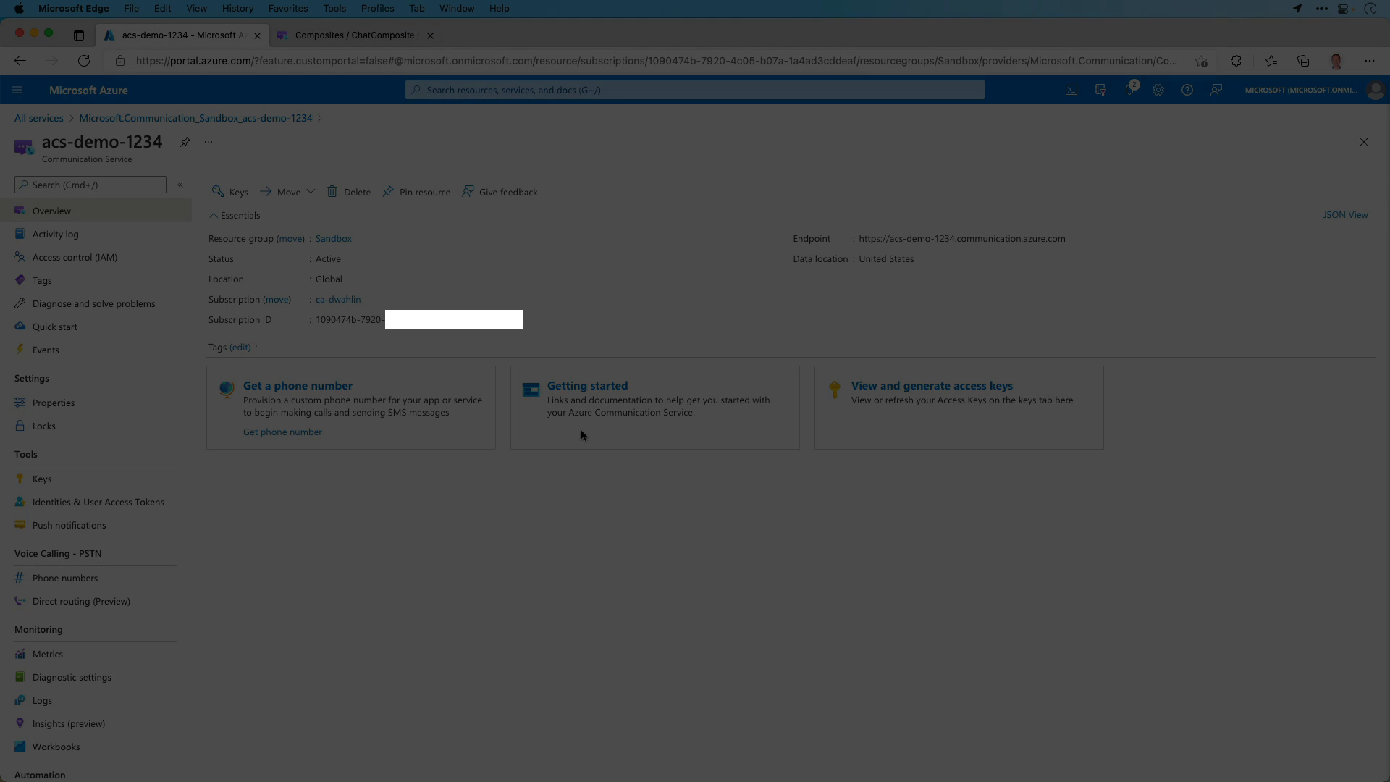
pyautogui.click(354, 34)
pyautogui.write('aka.ms/acs-ui-library')
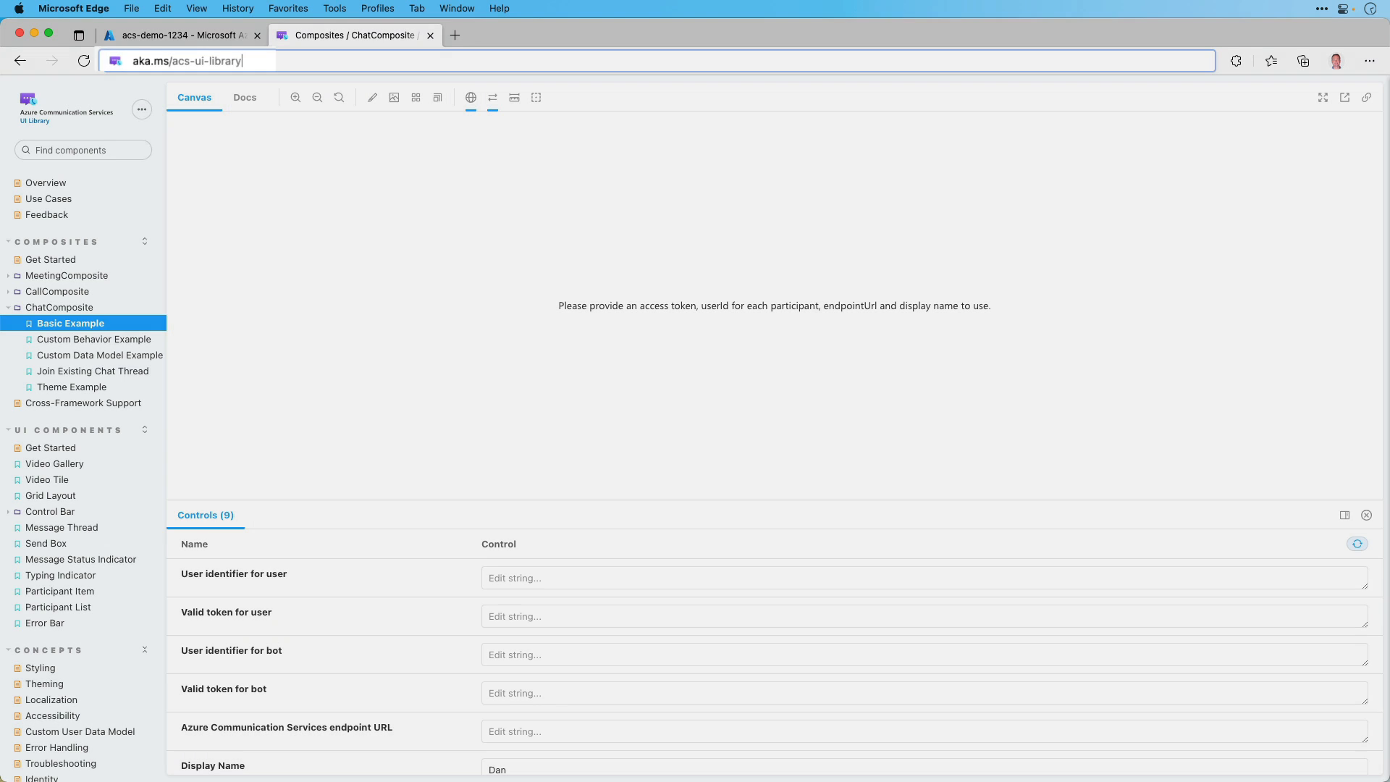
# Load the ACS UI Library site and show the ChatComposite Basic Example with empty fields.
pyautogui.click(187, 61)
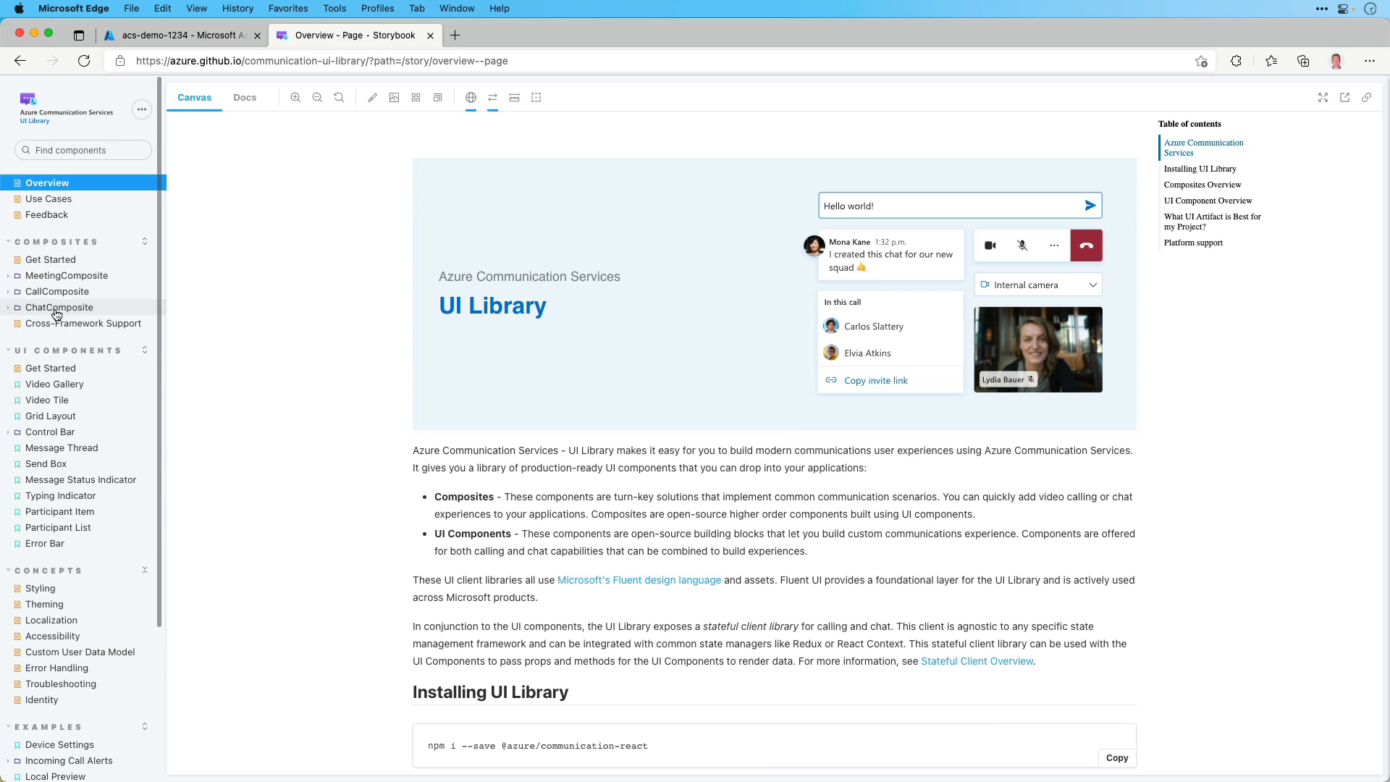
pyautogui.click(59, 307)
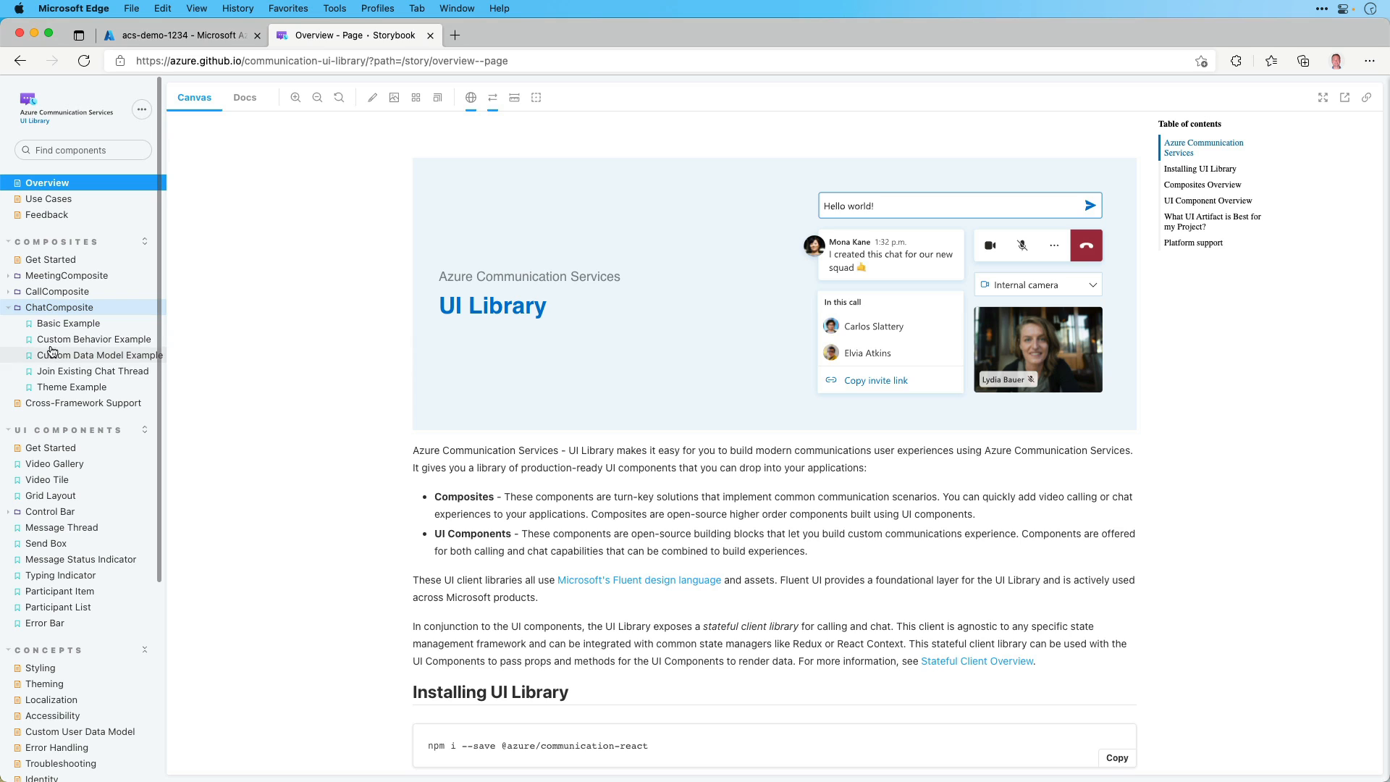
pyautogui.click(68, 322)
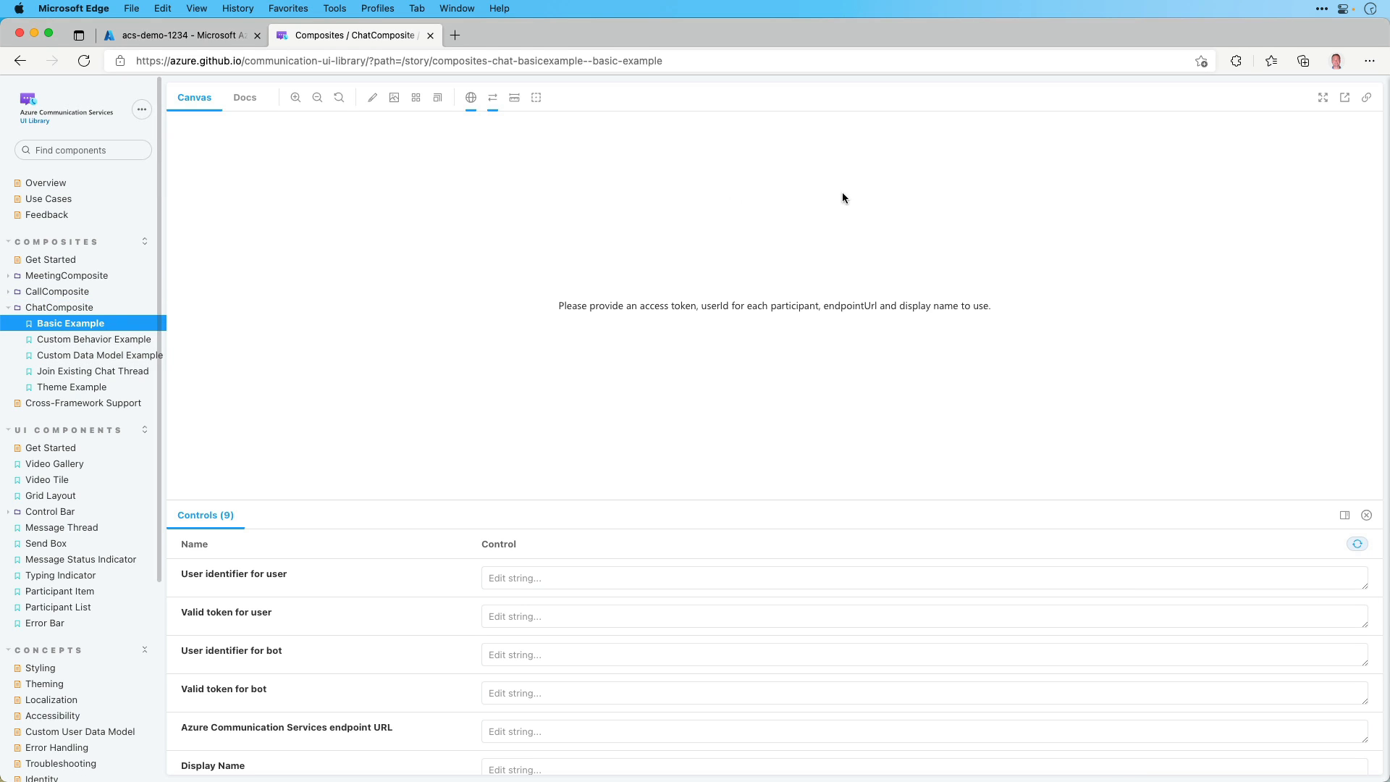
pyautogui.moveTo(747, 353)
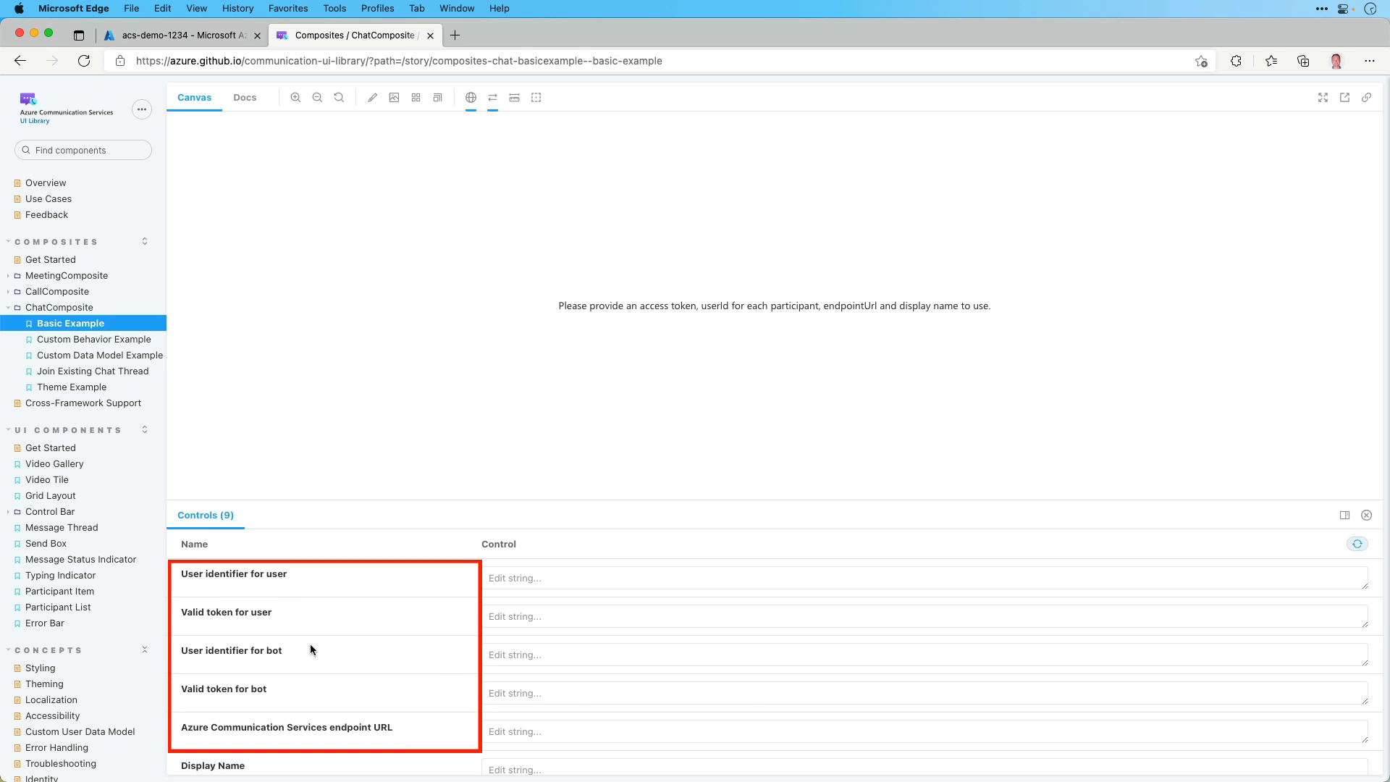
pyautogui.moveTo(547, 673)
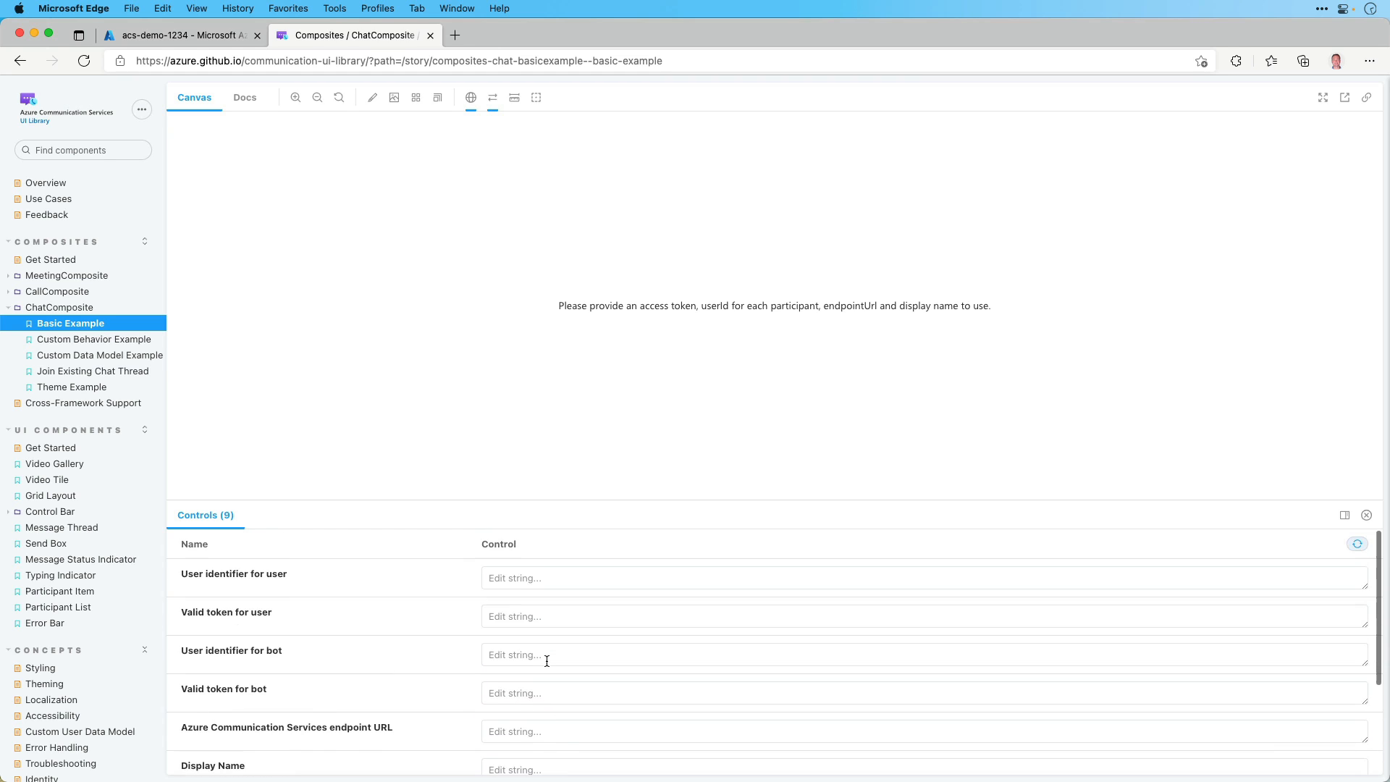
# Generate a Chat-scoped identity and user access token for acs-demo-1234 in the portal.
pyautogui.click(182, 34)
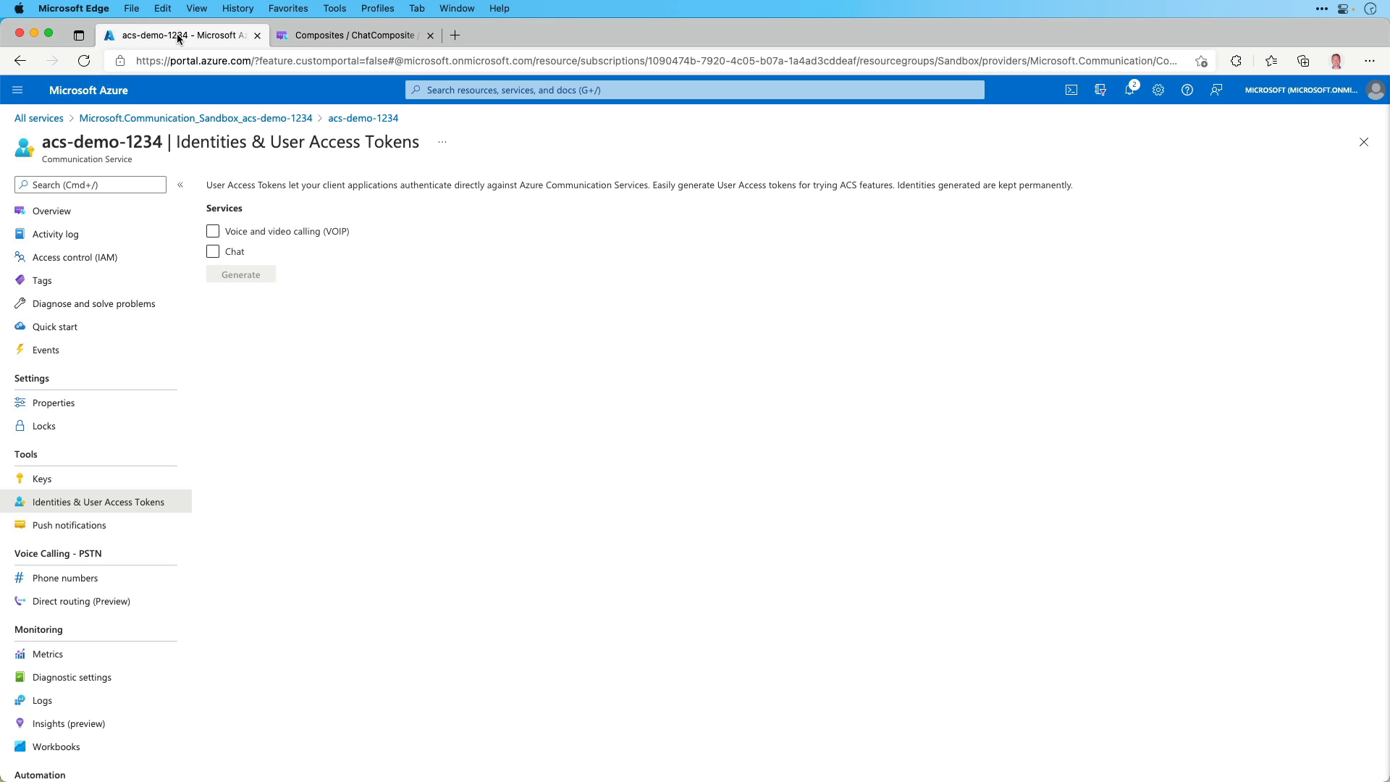
pyautogui.moveTo(249, 481)
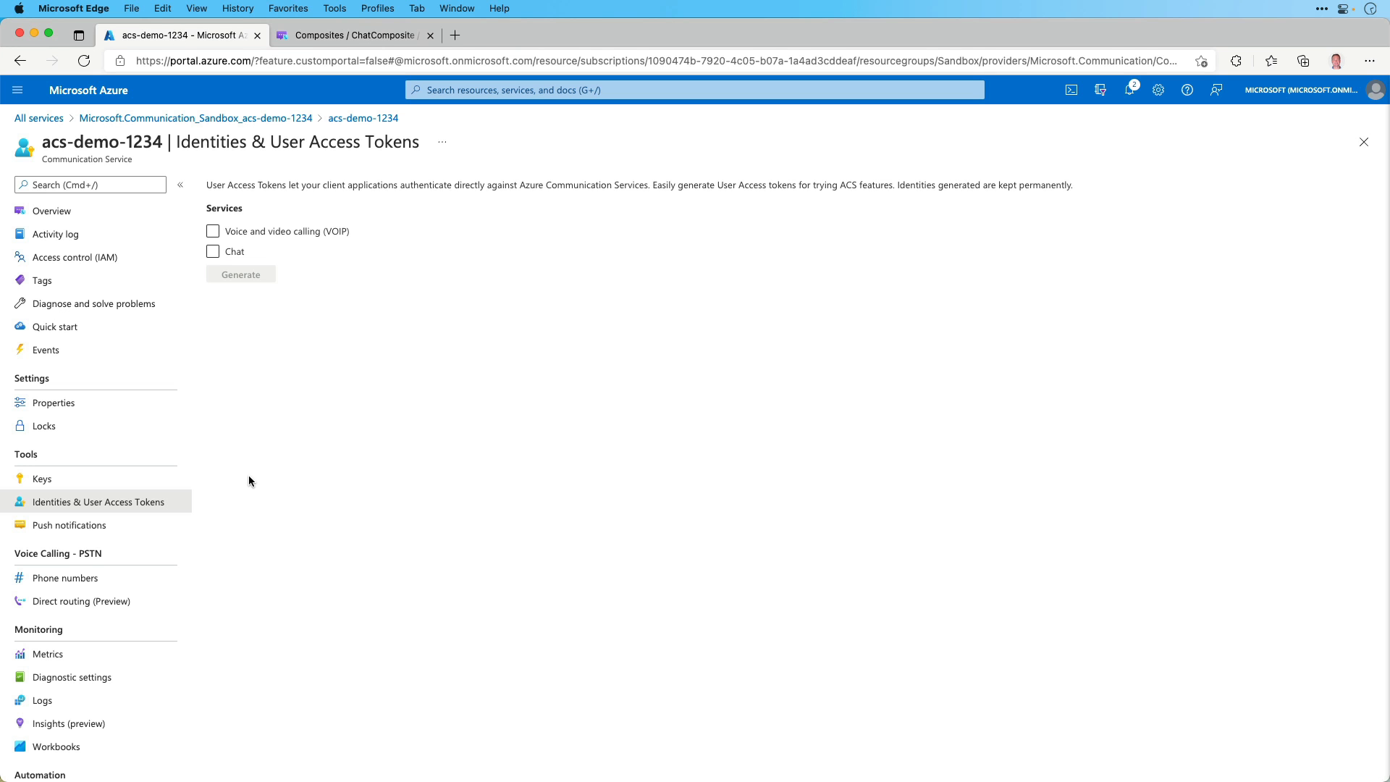
pyautogui.moveTo(378, 368)
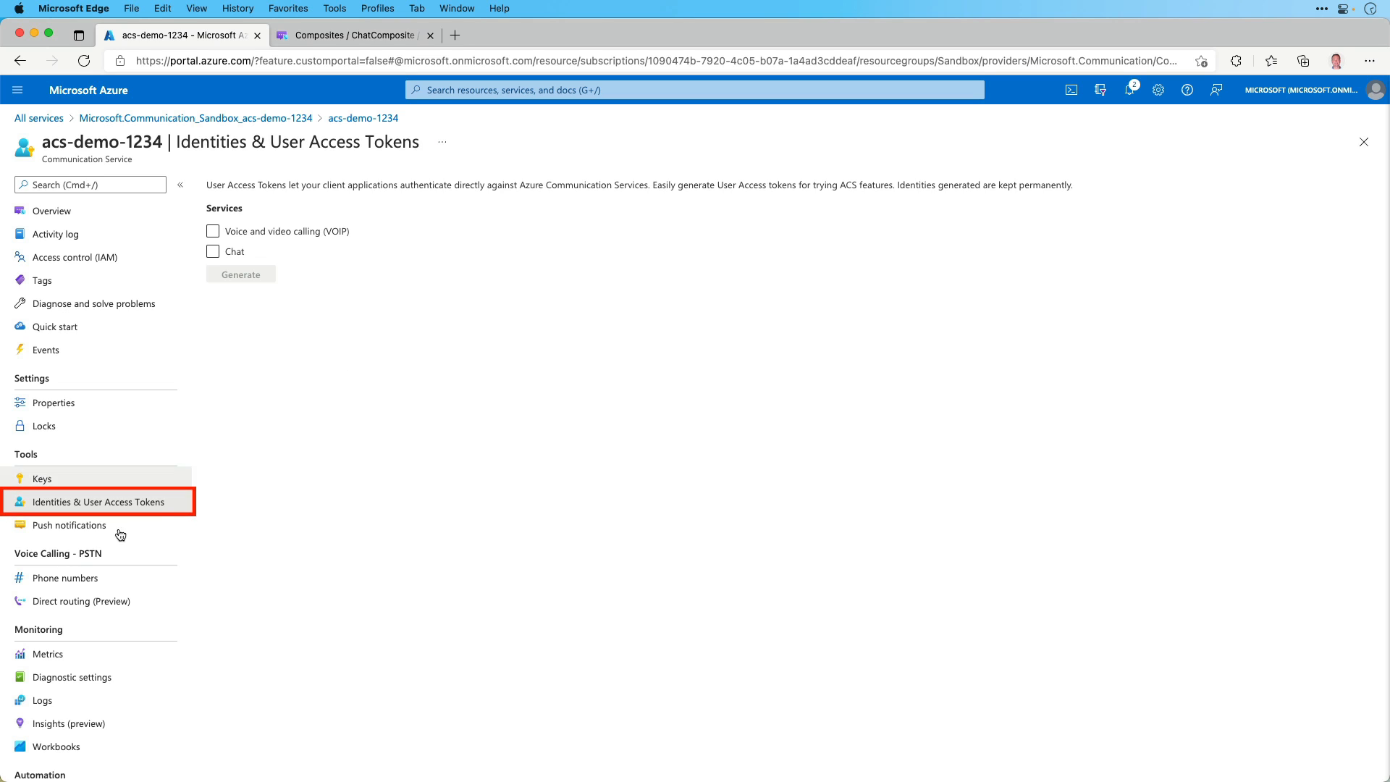
pyautogui.moveTo(110, 506)
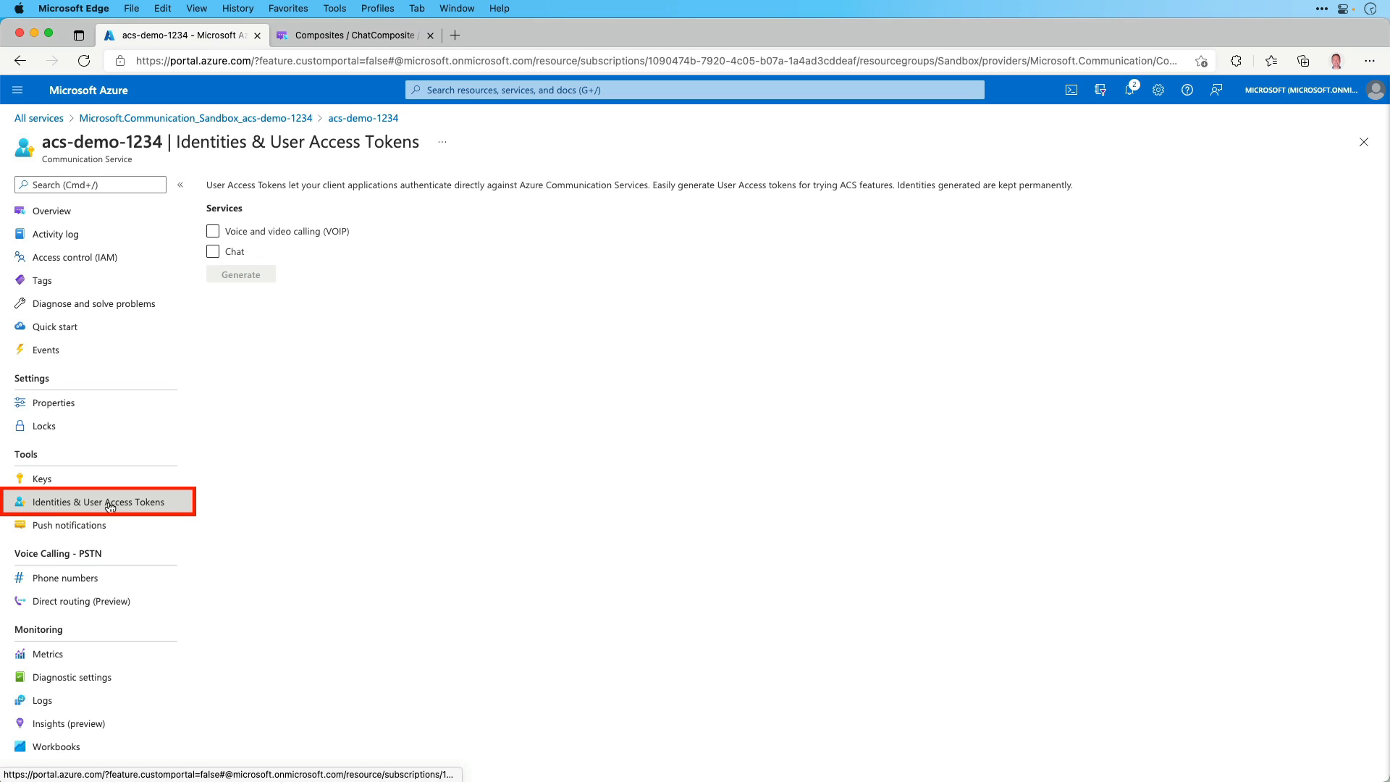
pyautogui.moveTo(334, 363)
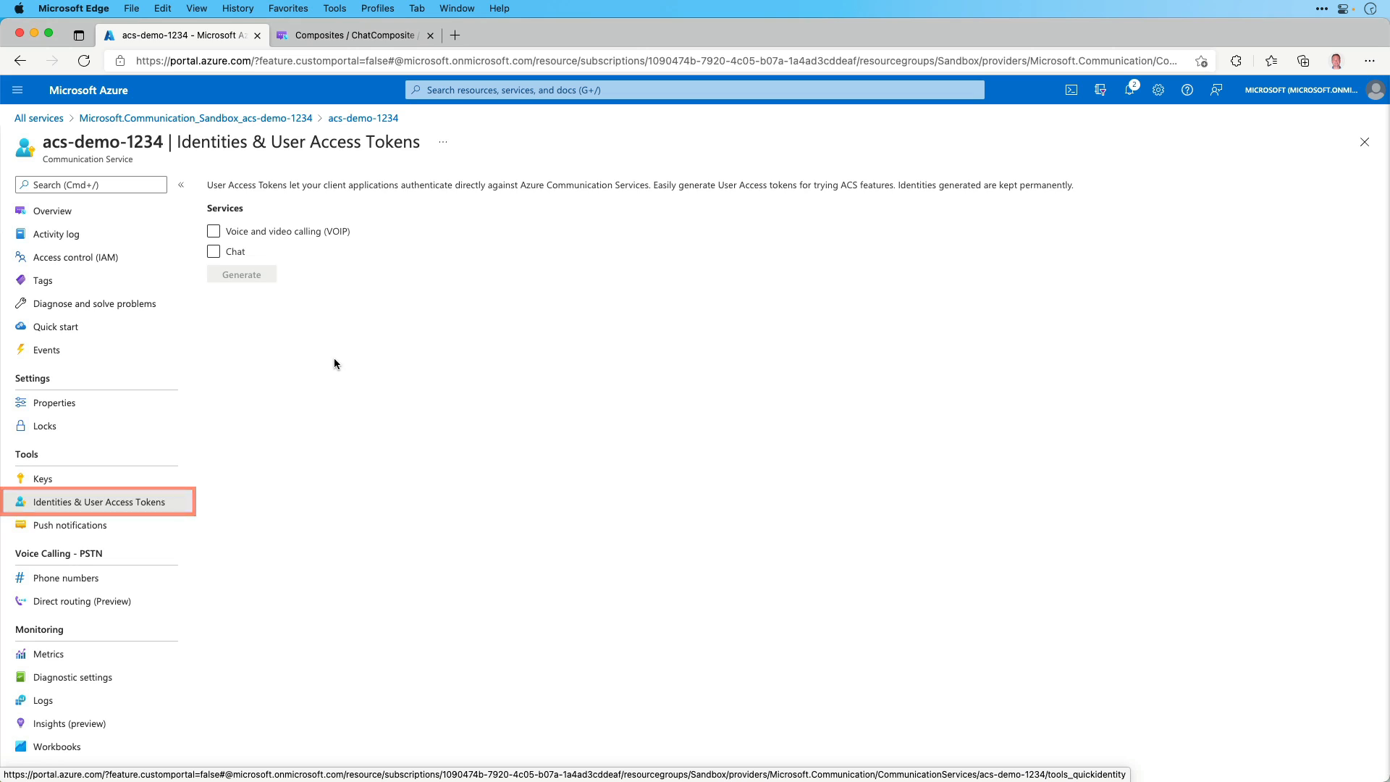
pyautogui.click(214, 252)
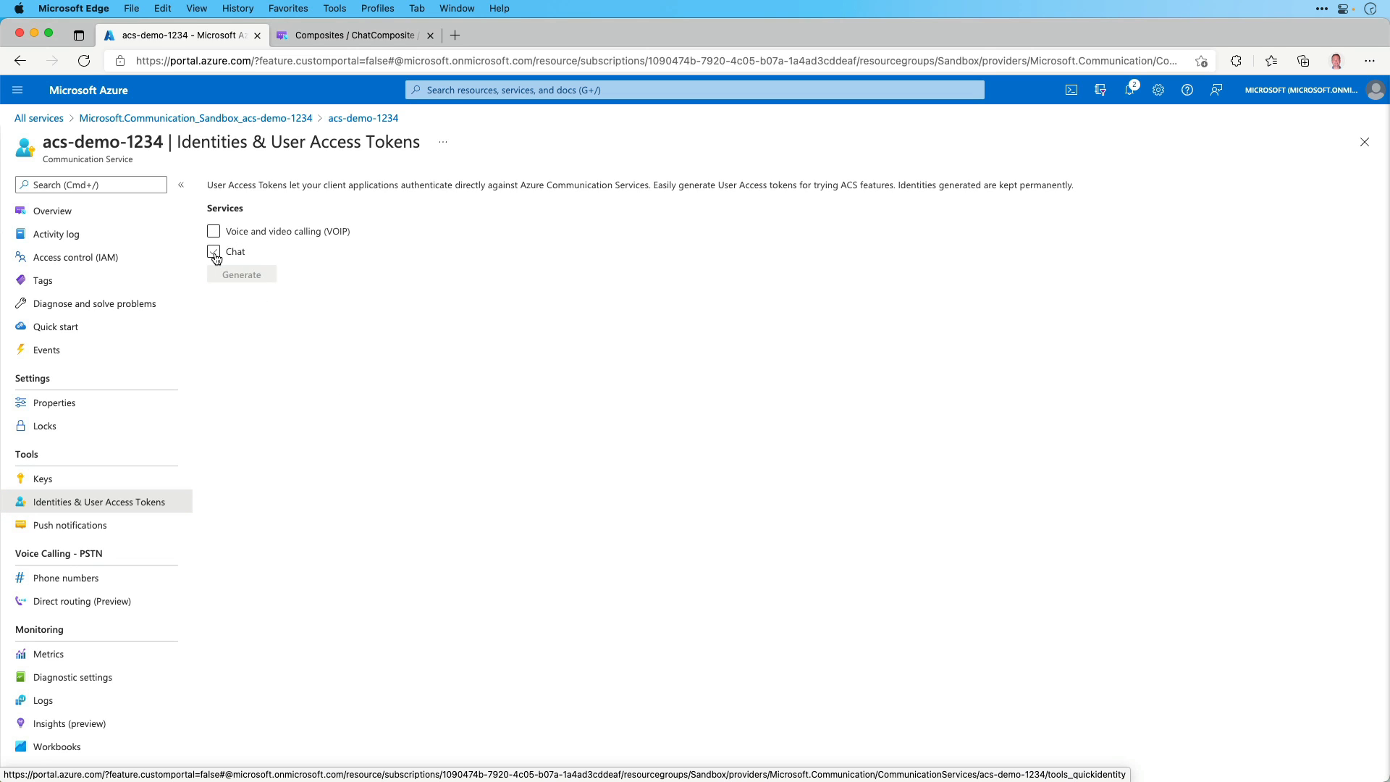
pyautogui.click(213, 252)
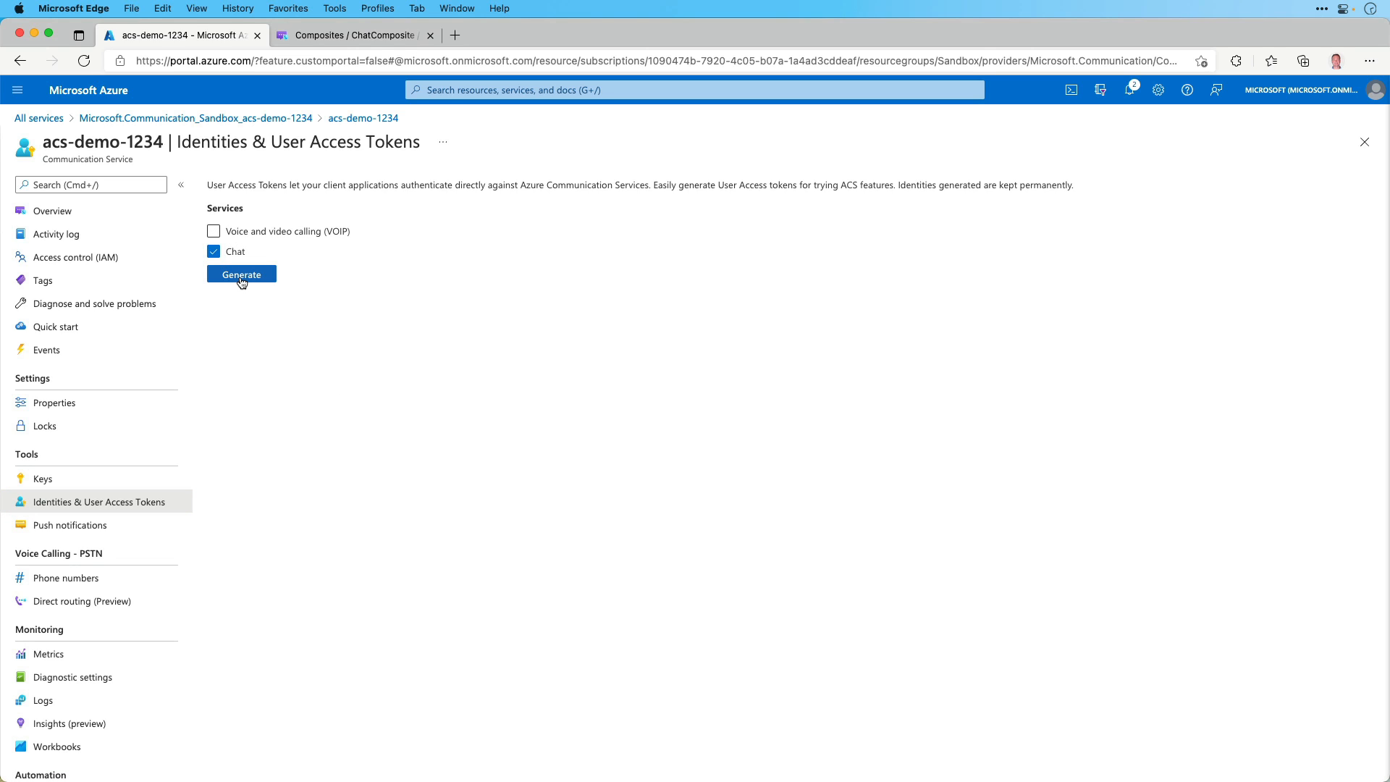
pyautogui.click(242, 273)
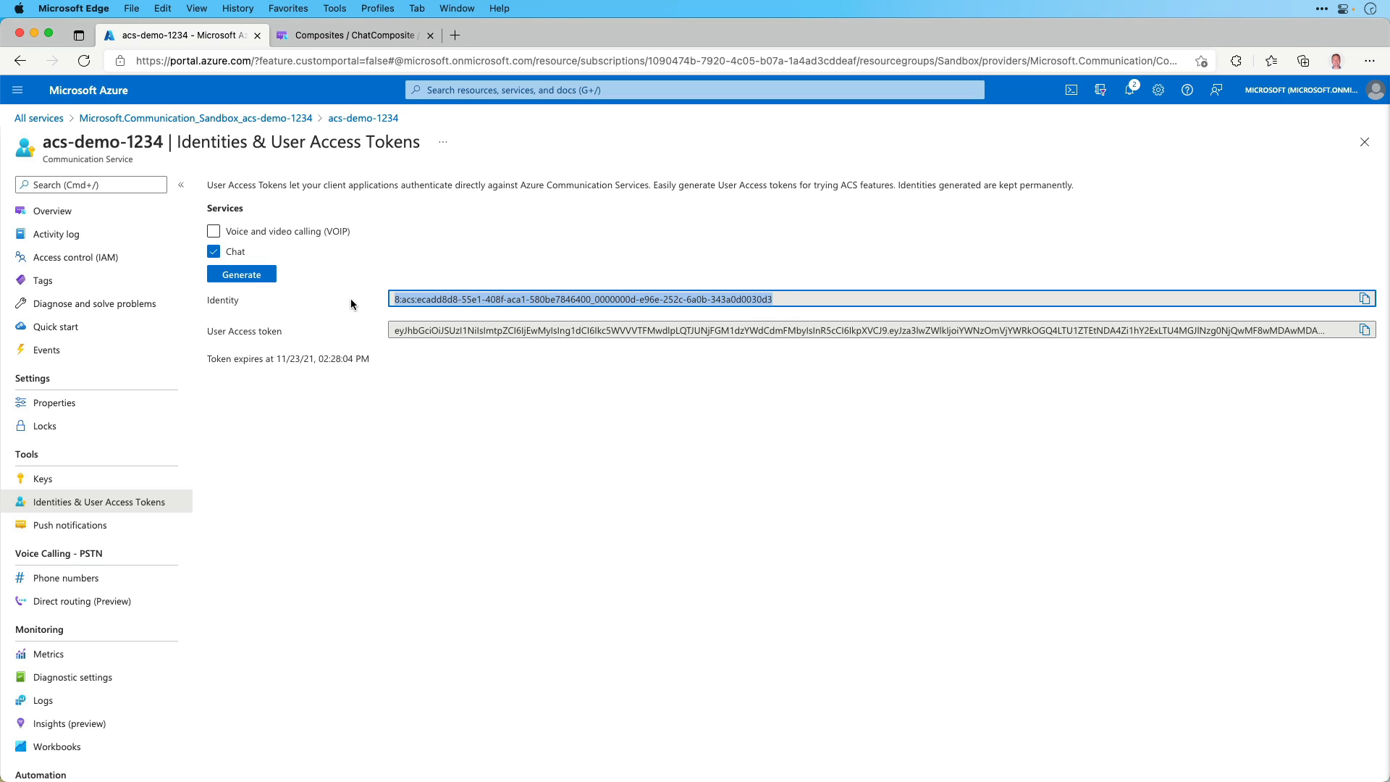
pyautogui.moveTo(1365, 298)
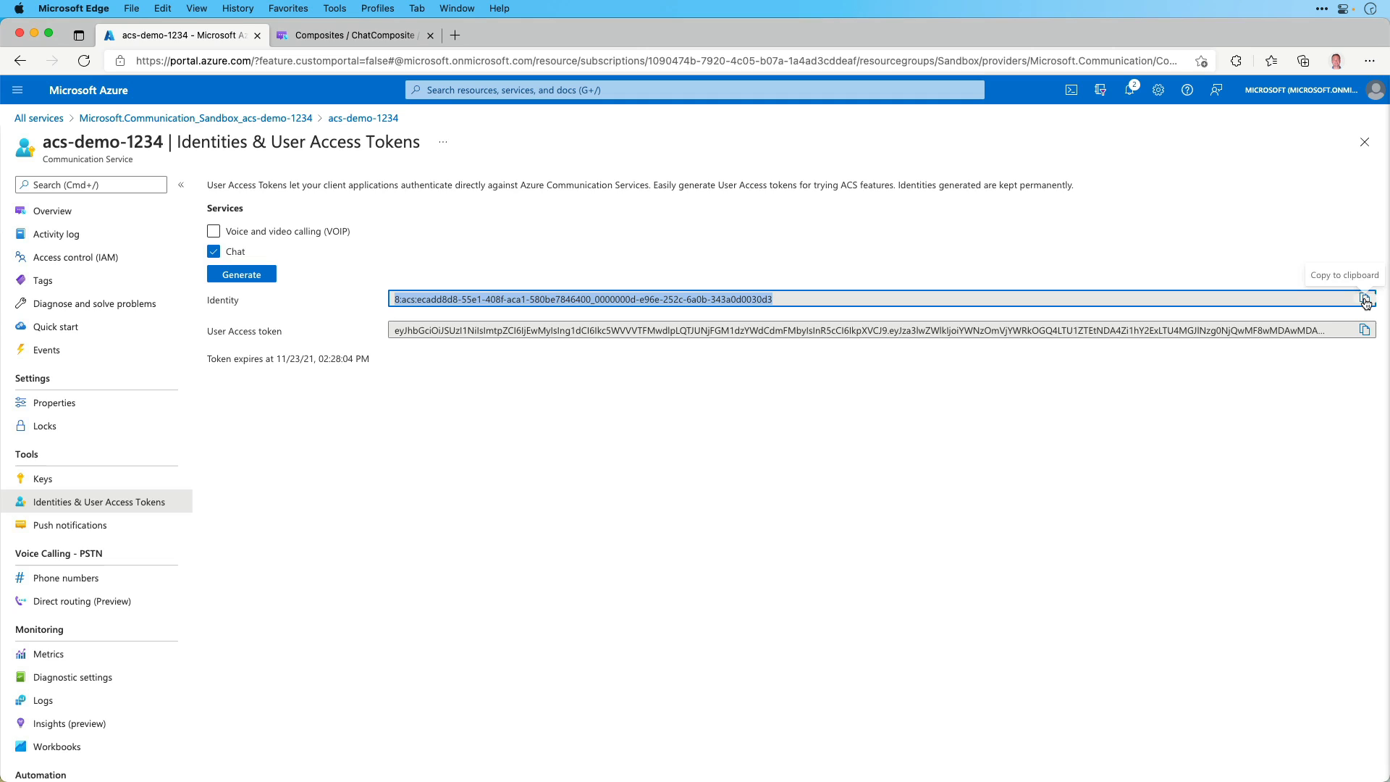
pyautogui.moveTo(535, 392)
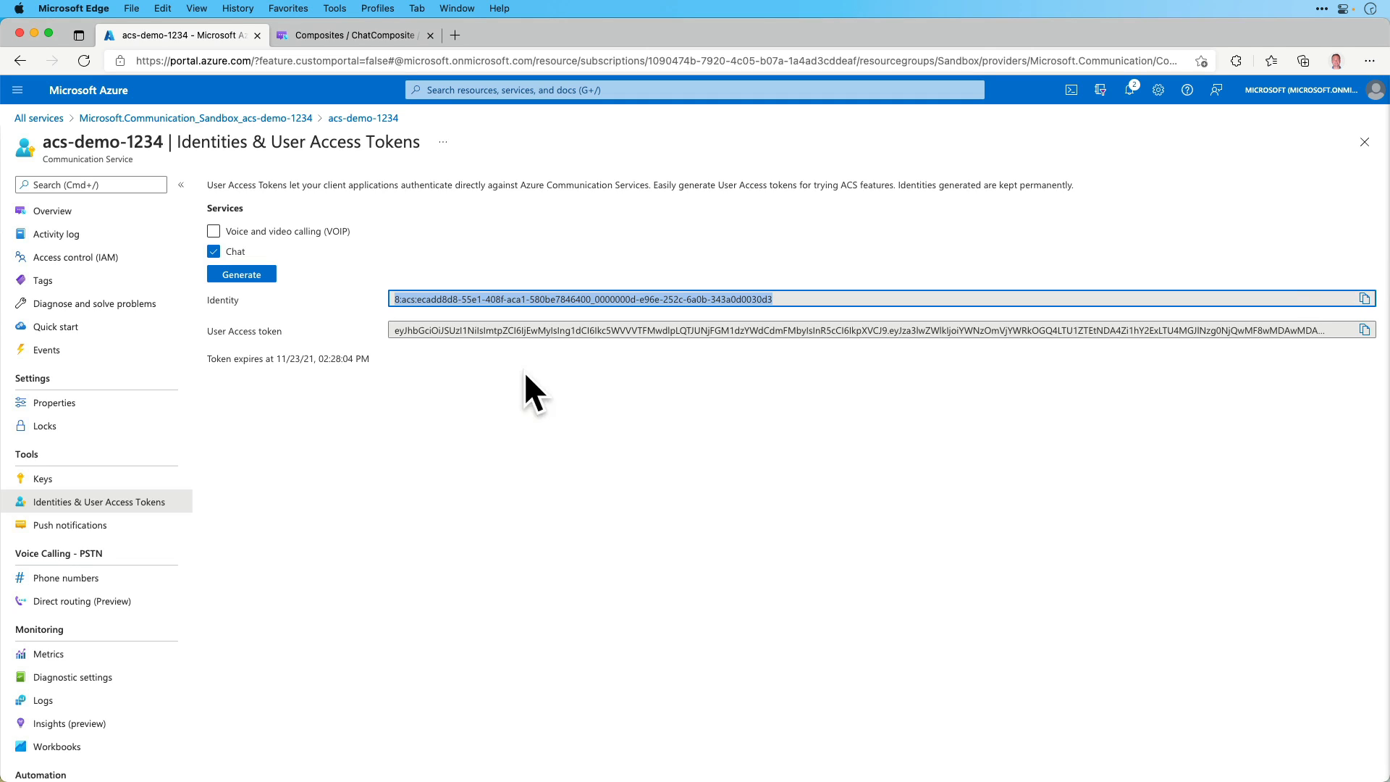
pyautogui.moveTo(574, 372)
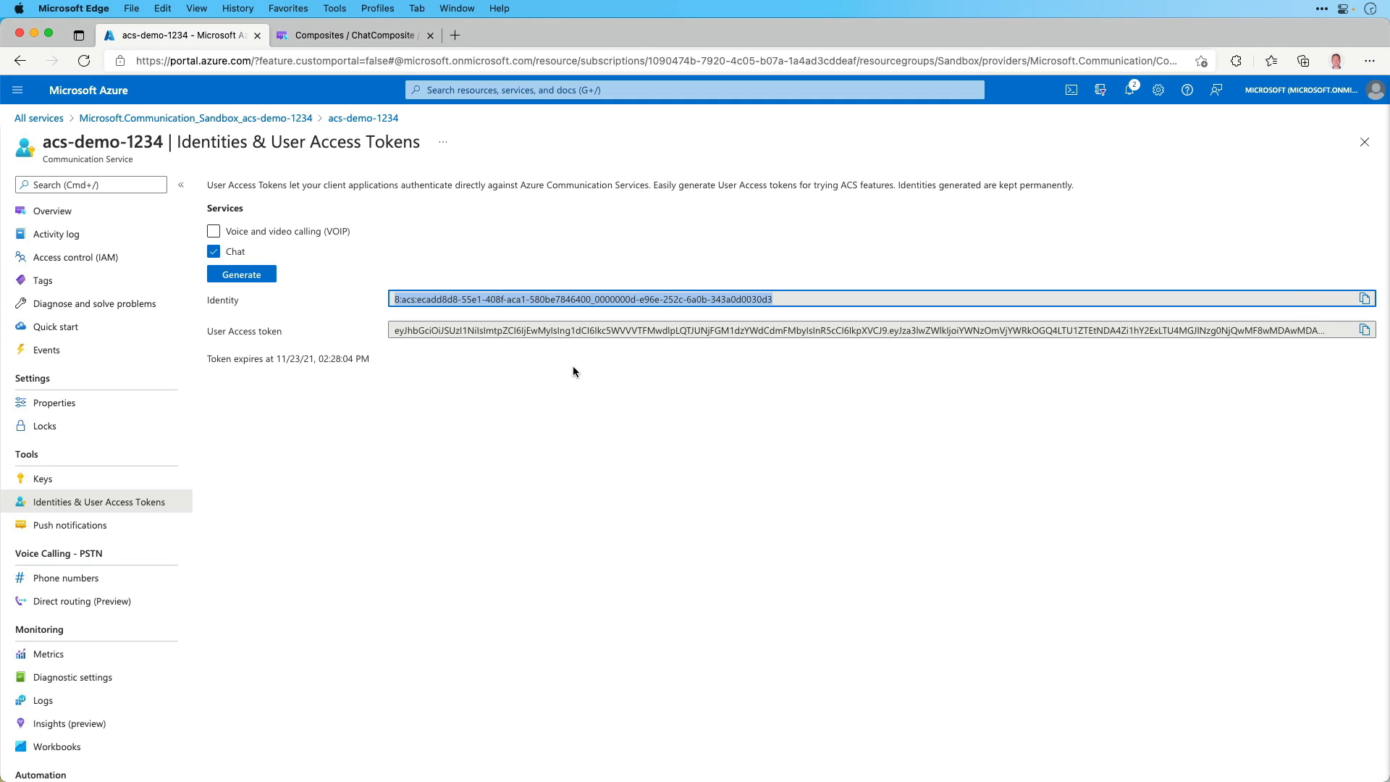
pyautogui.moveTo(1363, 298)
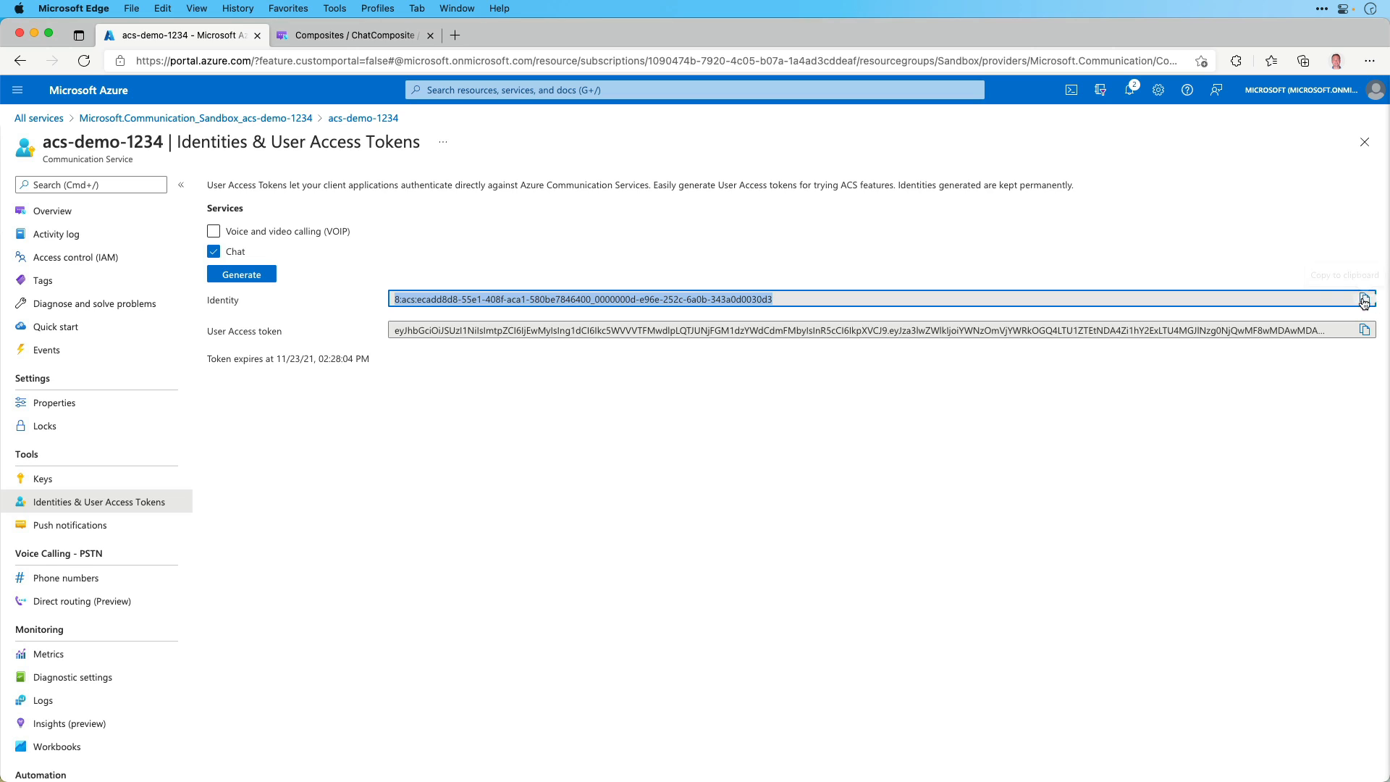
# Fill the example's user identifier and user token with the generated identity and token.
pyautogui.click(353, 35)
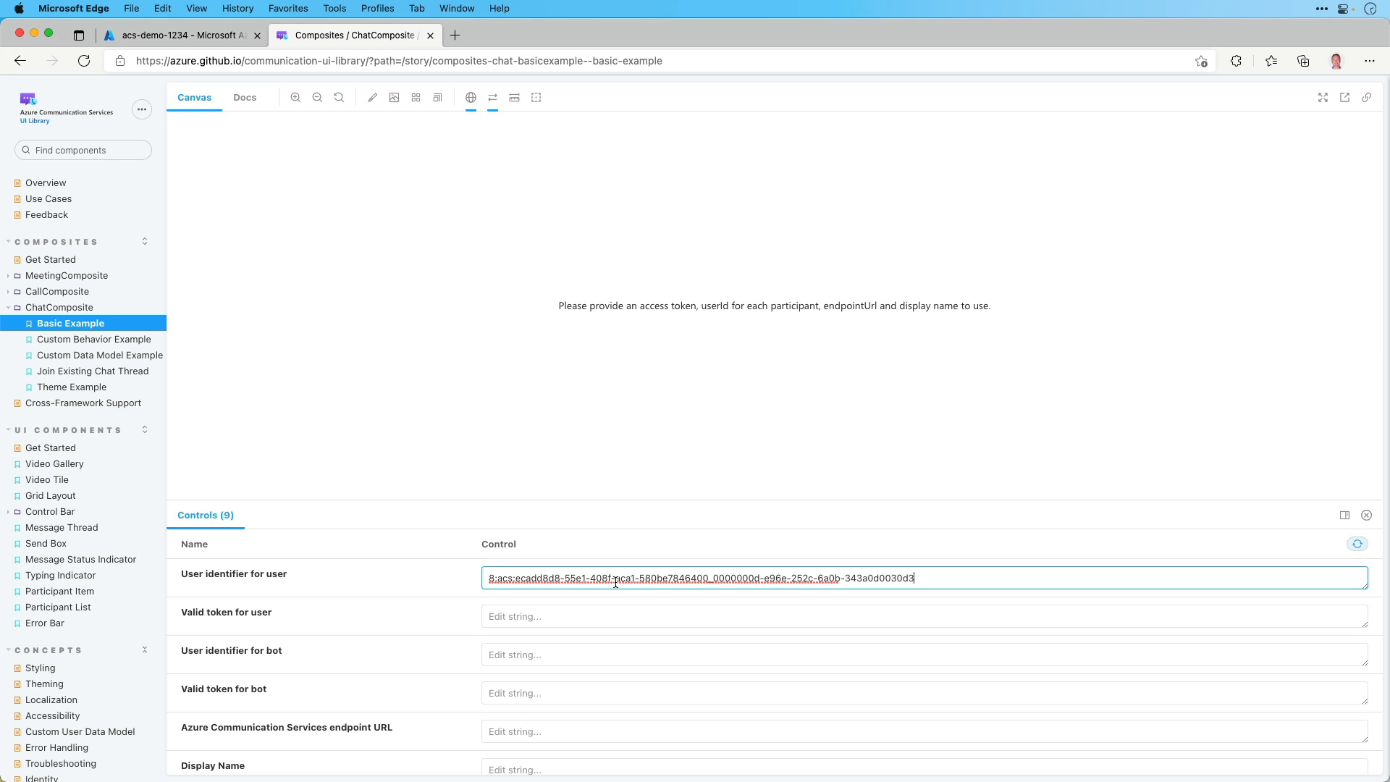
pyautogui.click(177, 35)
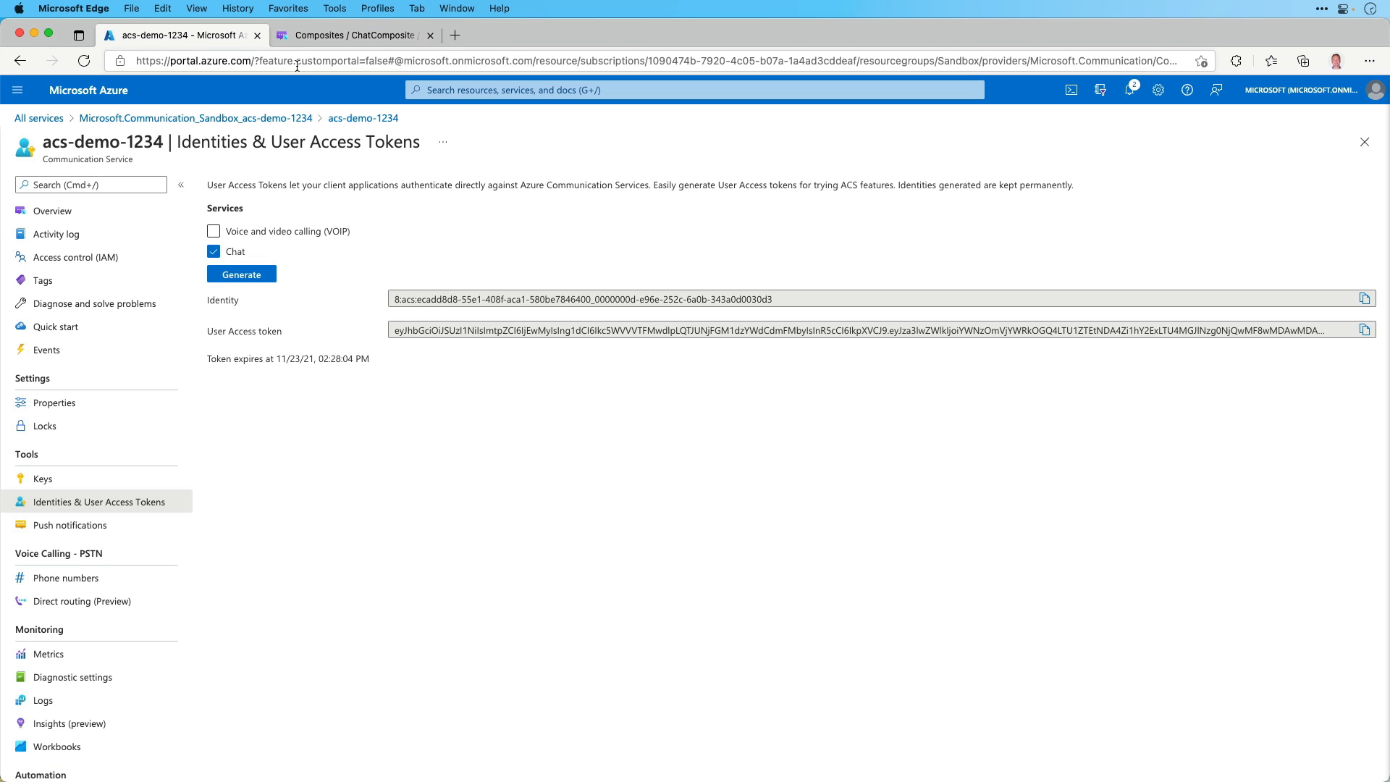
pyautogui.click(353, 35)
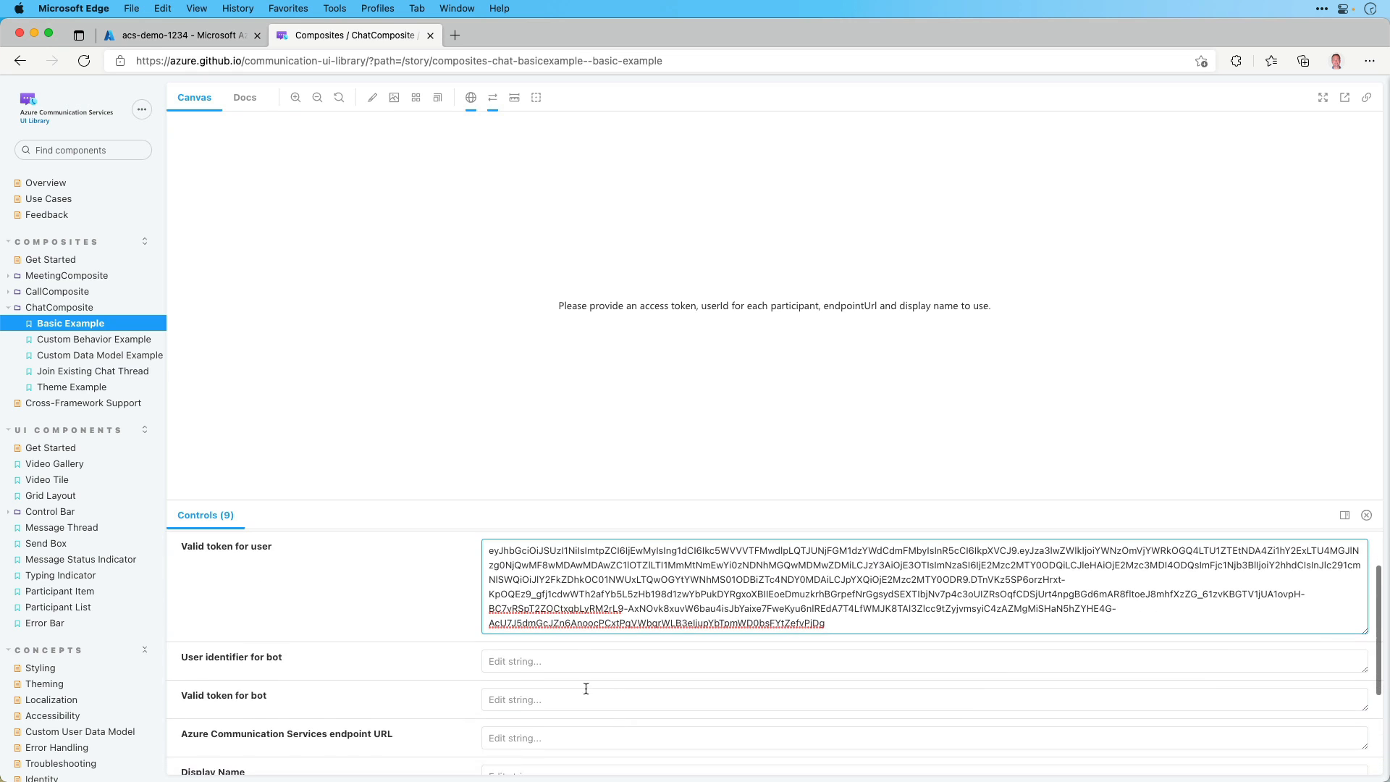
pyautogui.click(183, 34)
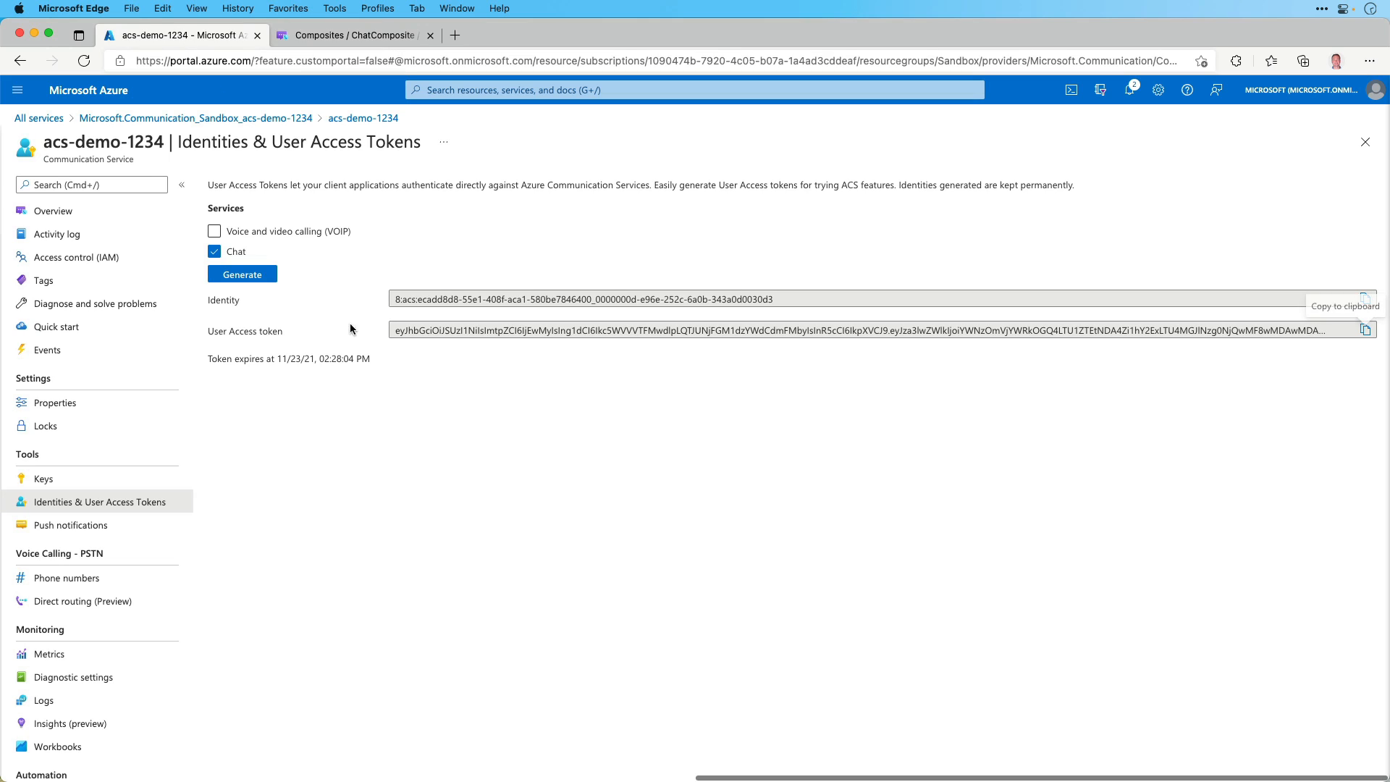
# Generate a second identity and token and fill the bot identifier and bot token fields.
pyautogui.click(242, 274)
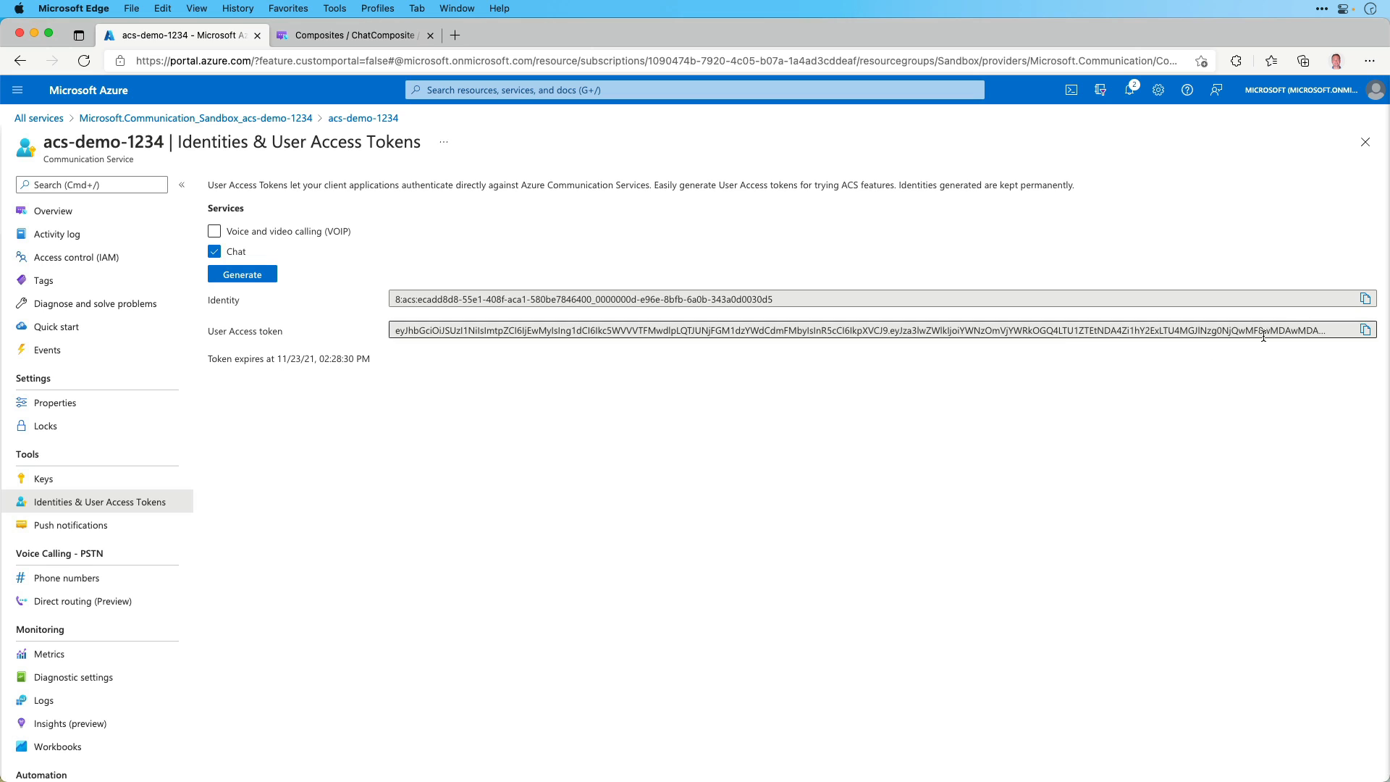
pyautogui.click(1365, 298)
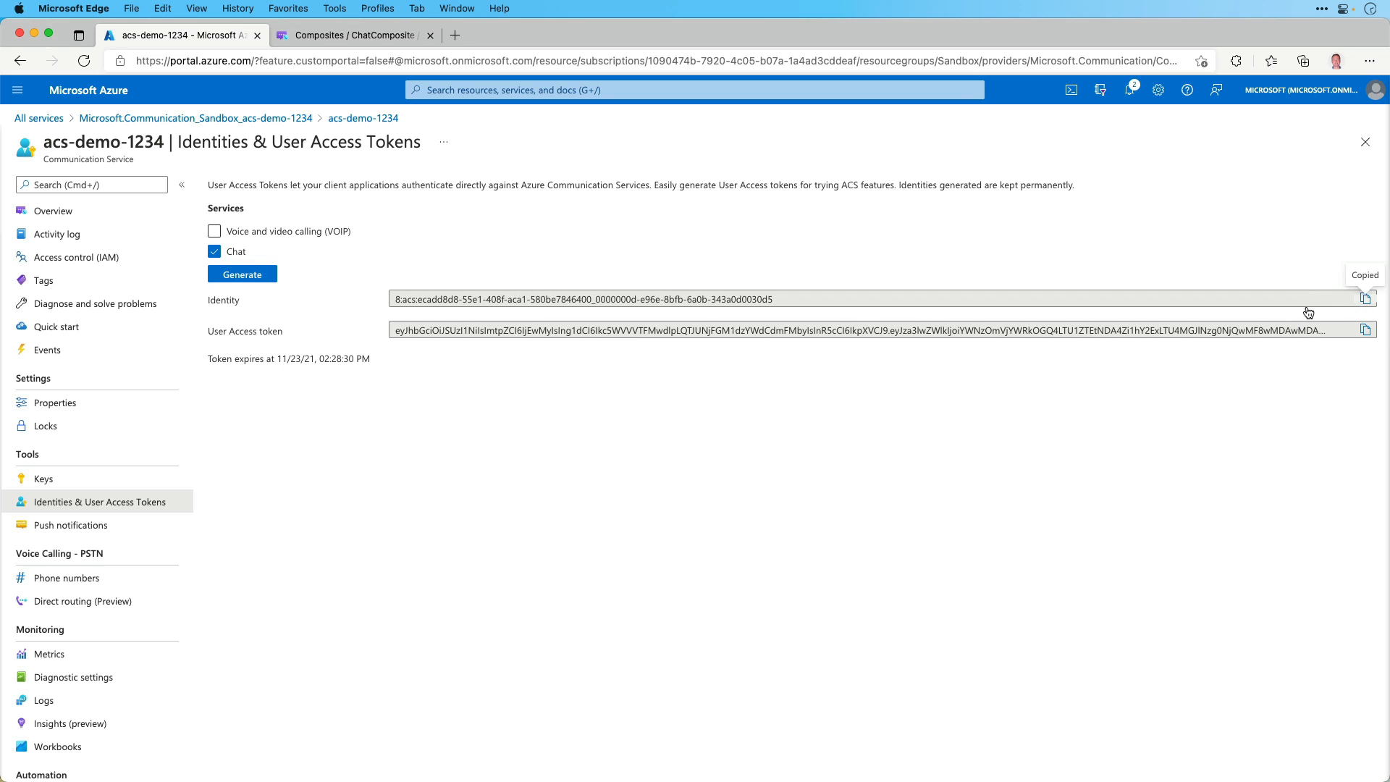
pyautogui.click(353, 35)
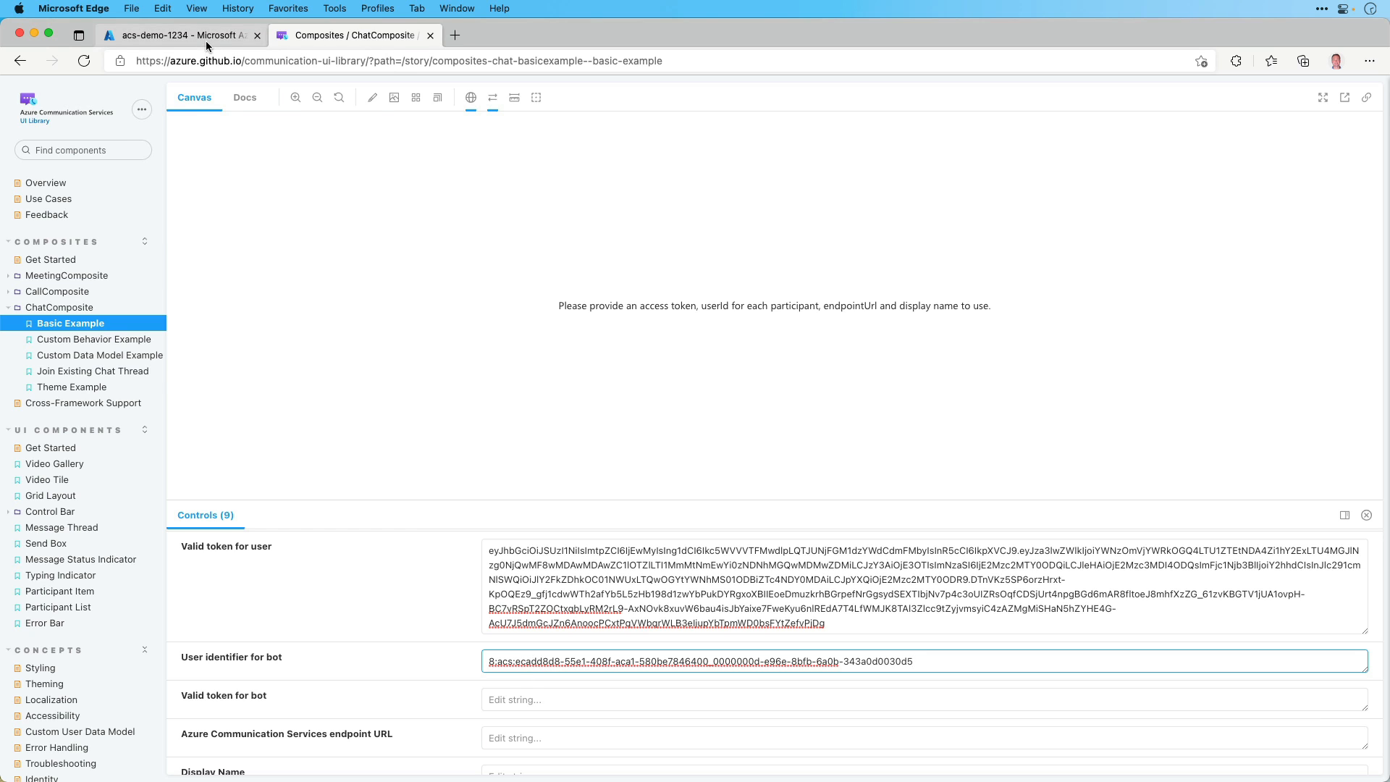
pyautogui.click(183, 35)
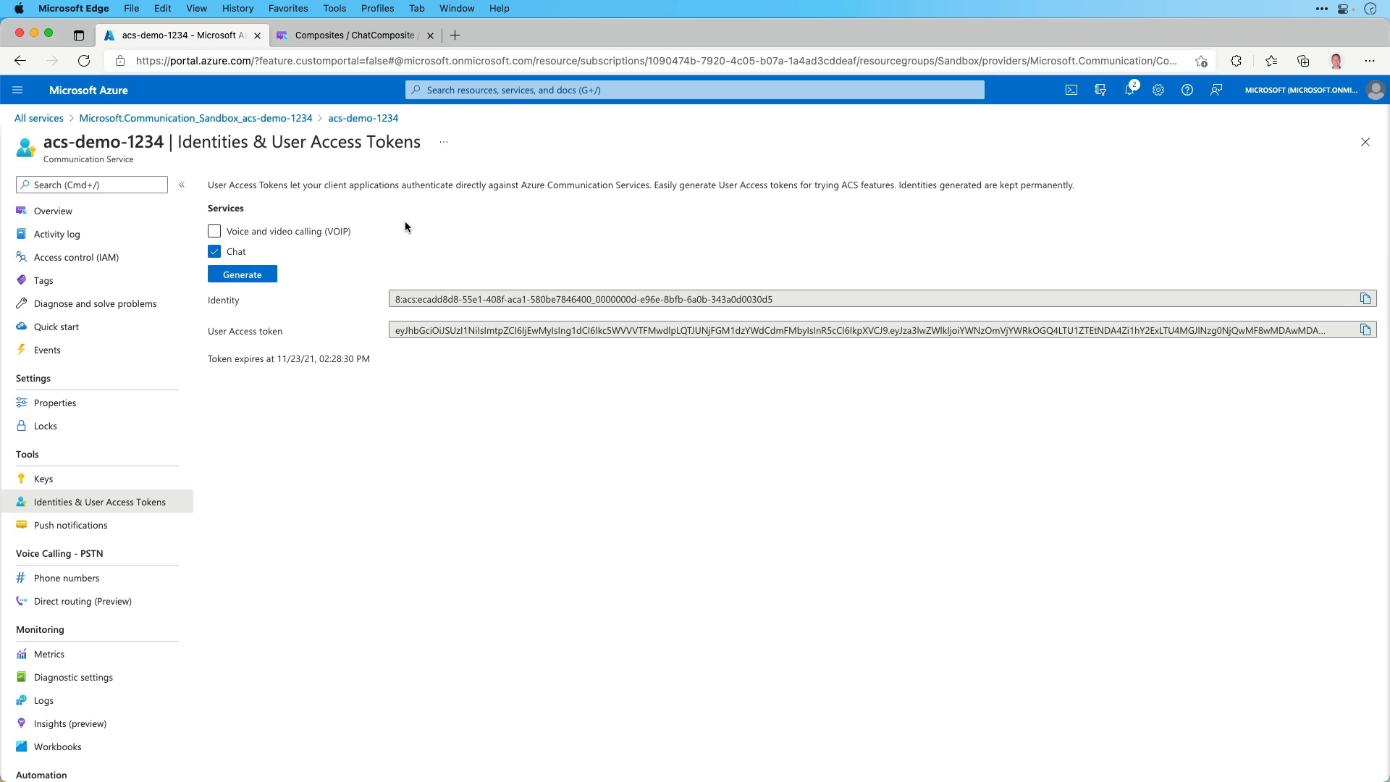
pyautogui.click(353, 35)
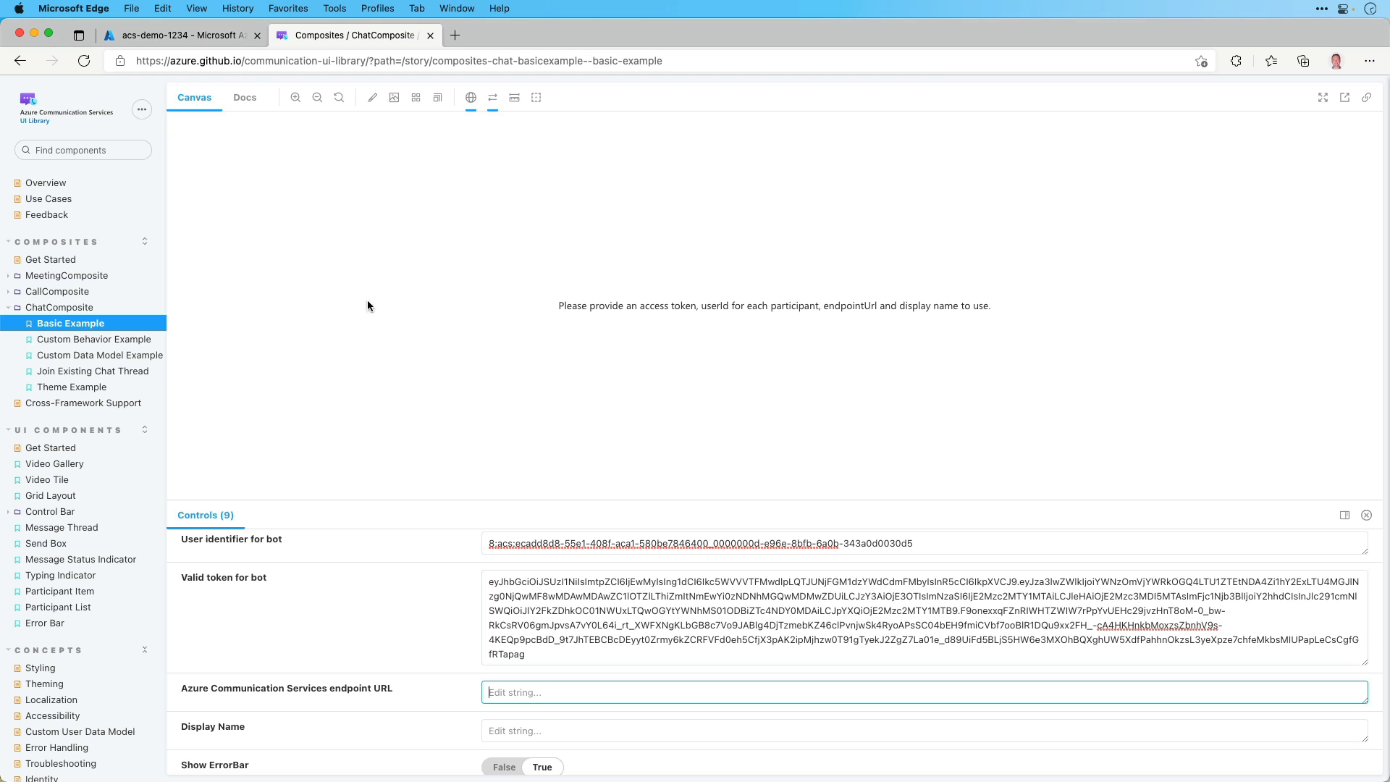
pyautogui.click(176, 35)
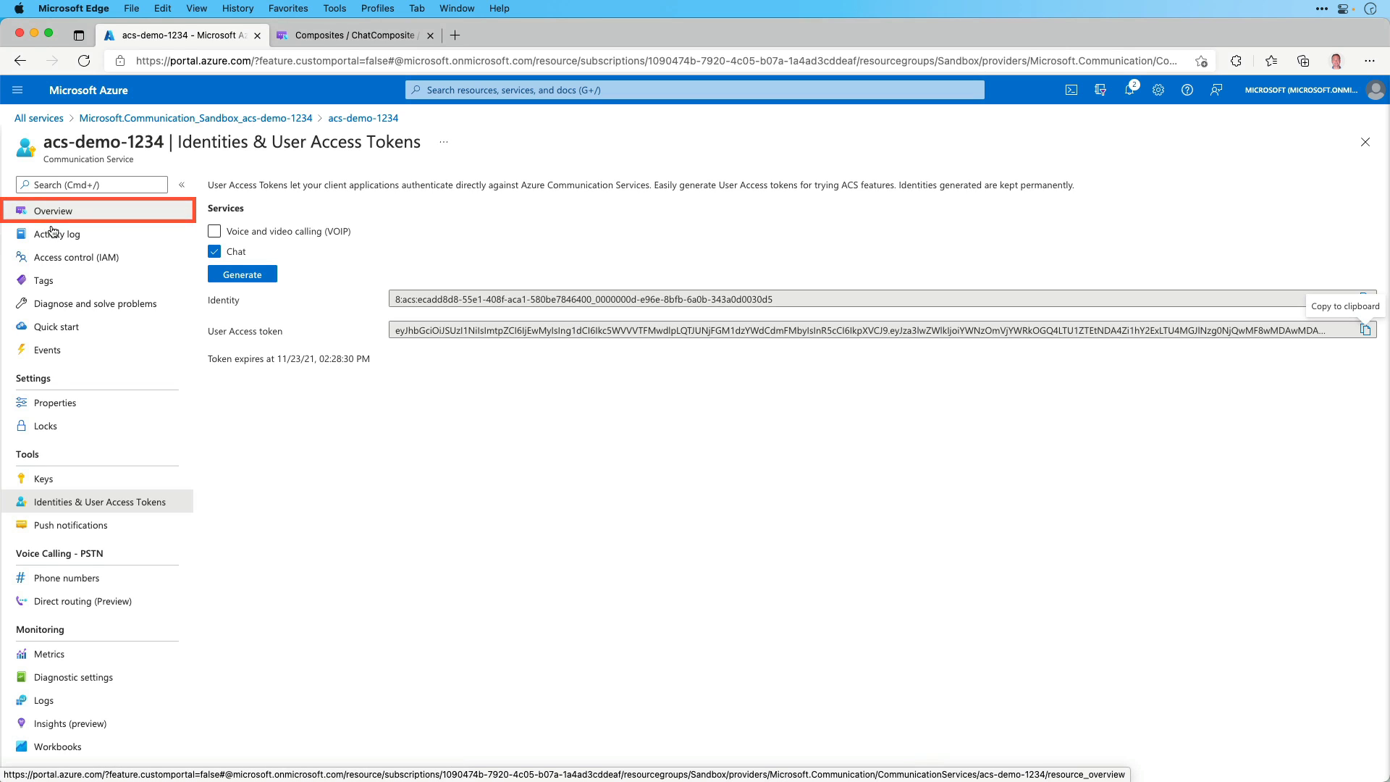
# Copy the resource endpoint from Keys into the endpoint URL field and set display name Dan.
pyautogui.click(42, 479)
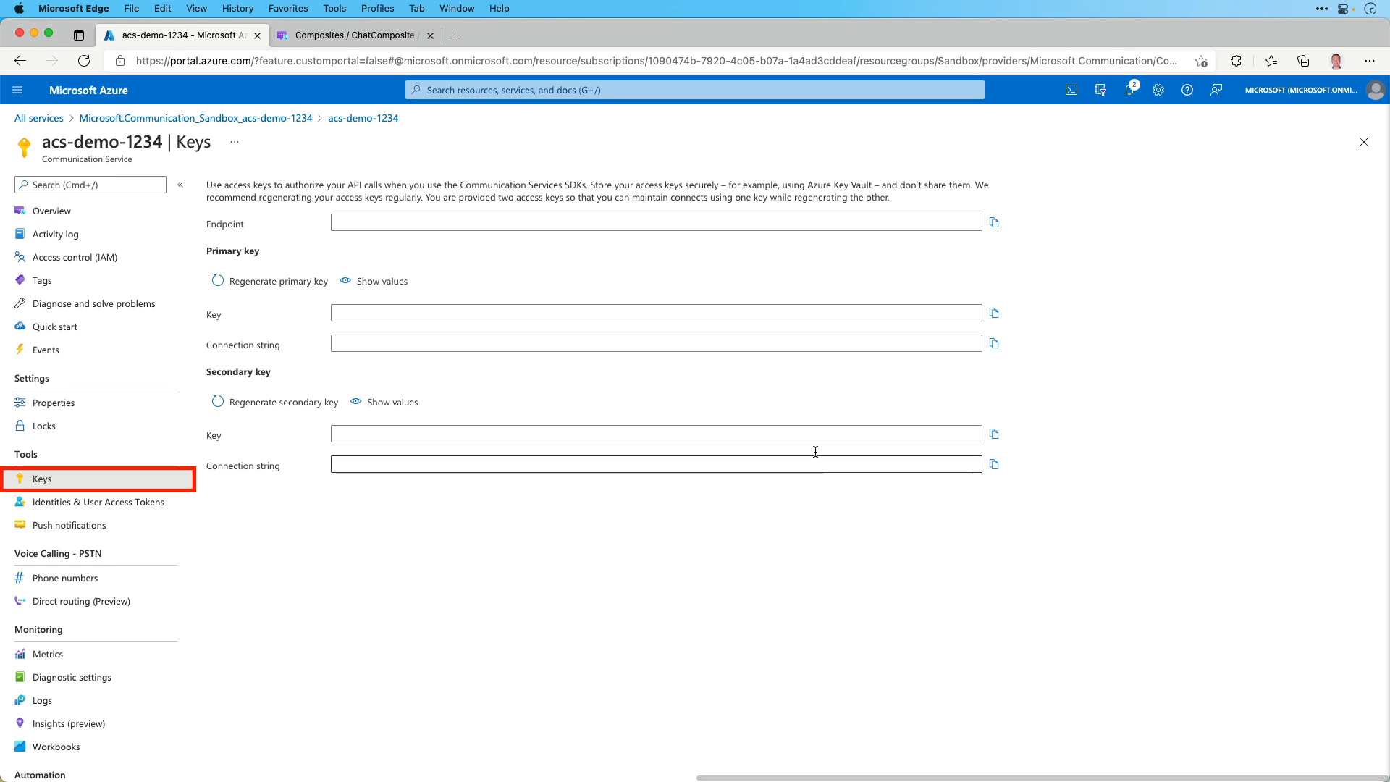
pyautogui.click(993, 223)
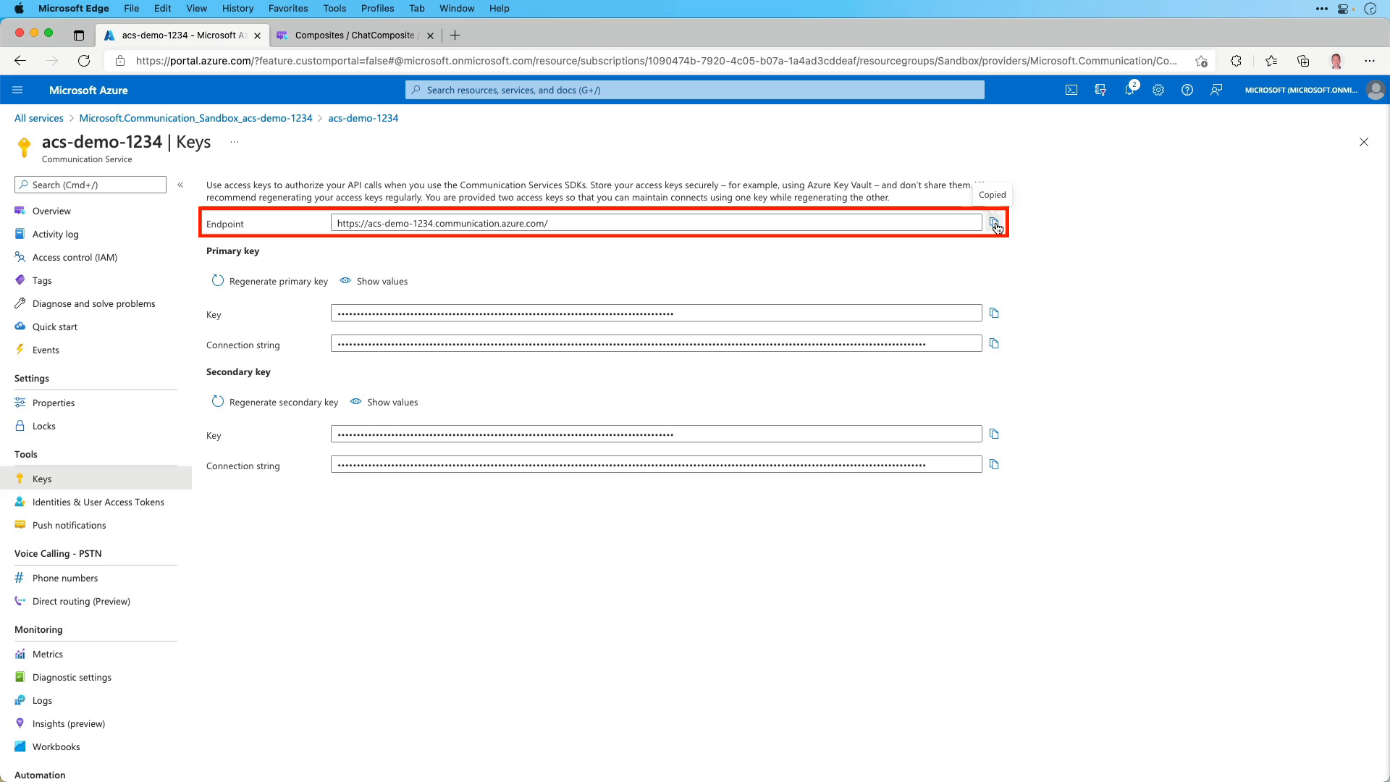
pyautogui.click(354, 35)
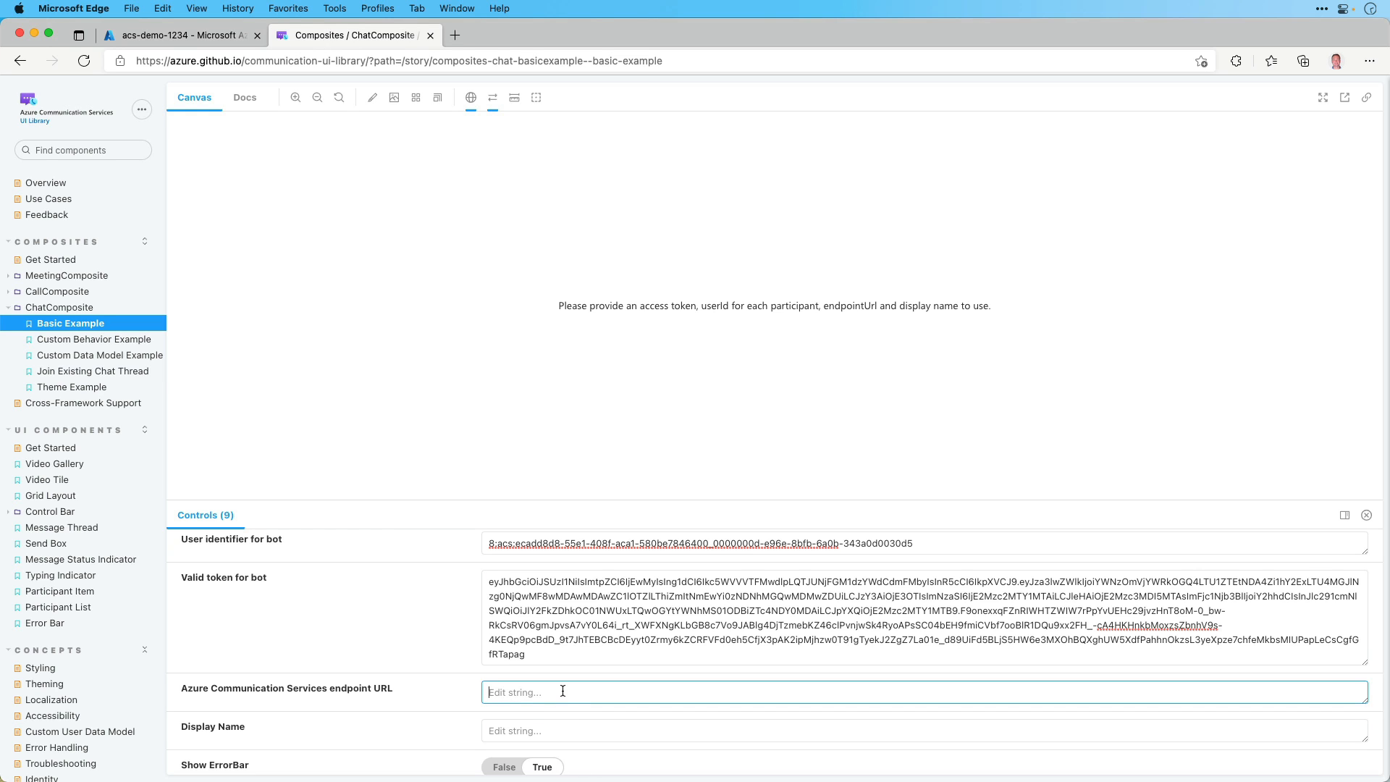
pyautogui.write('Dan')
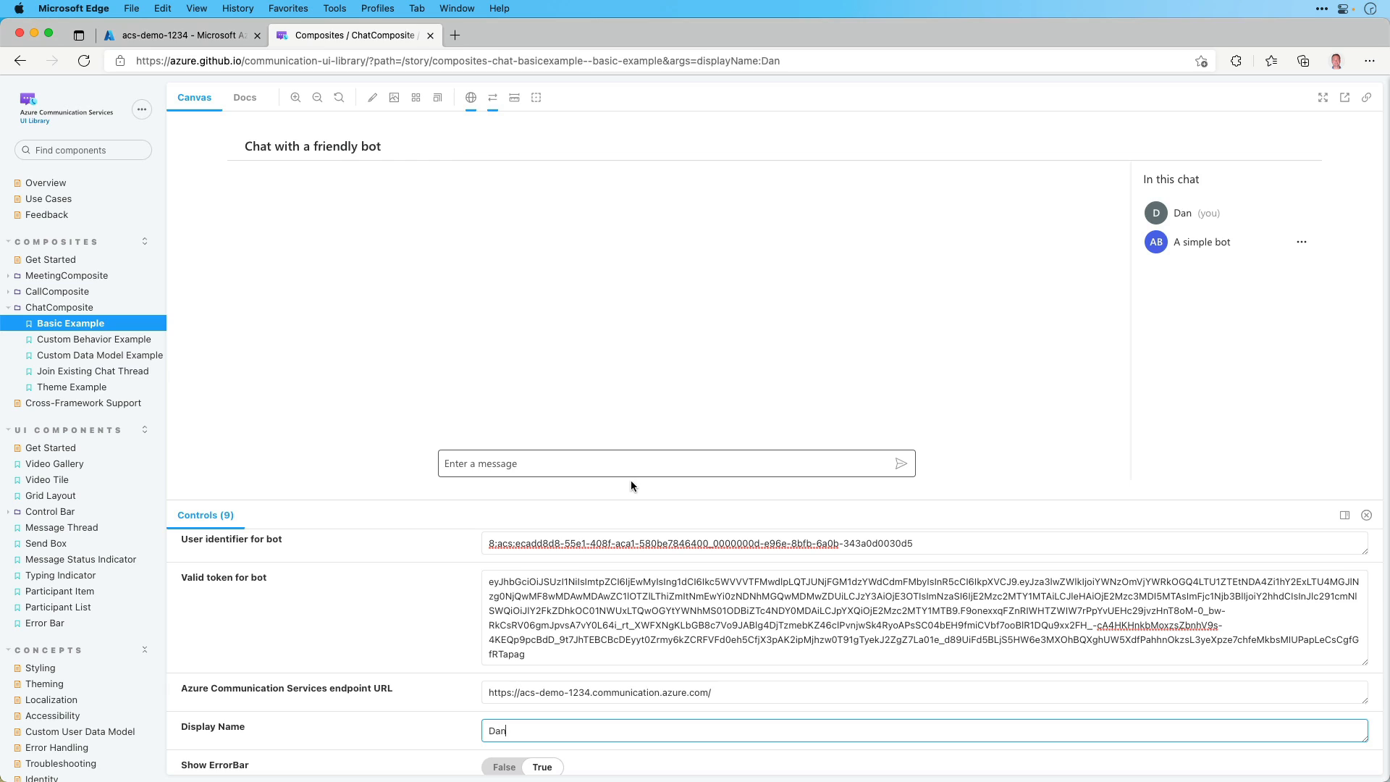
pyautogui.moveTo(1172, 444)
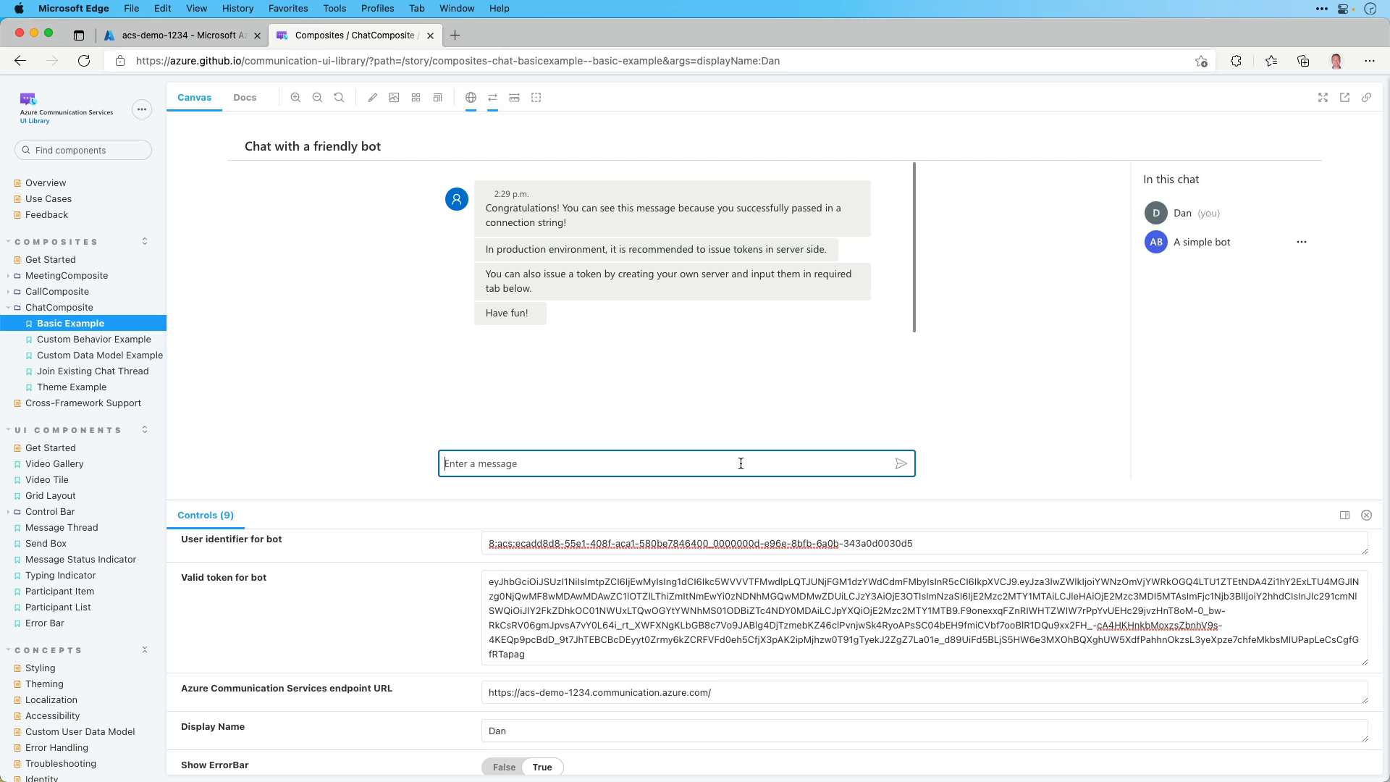
# Send the message 'Hi there bot' in the live bot chat.
pyautogui.write('Hi there bot')
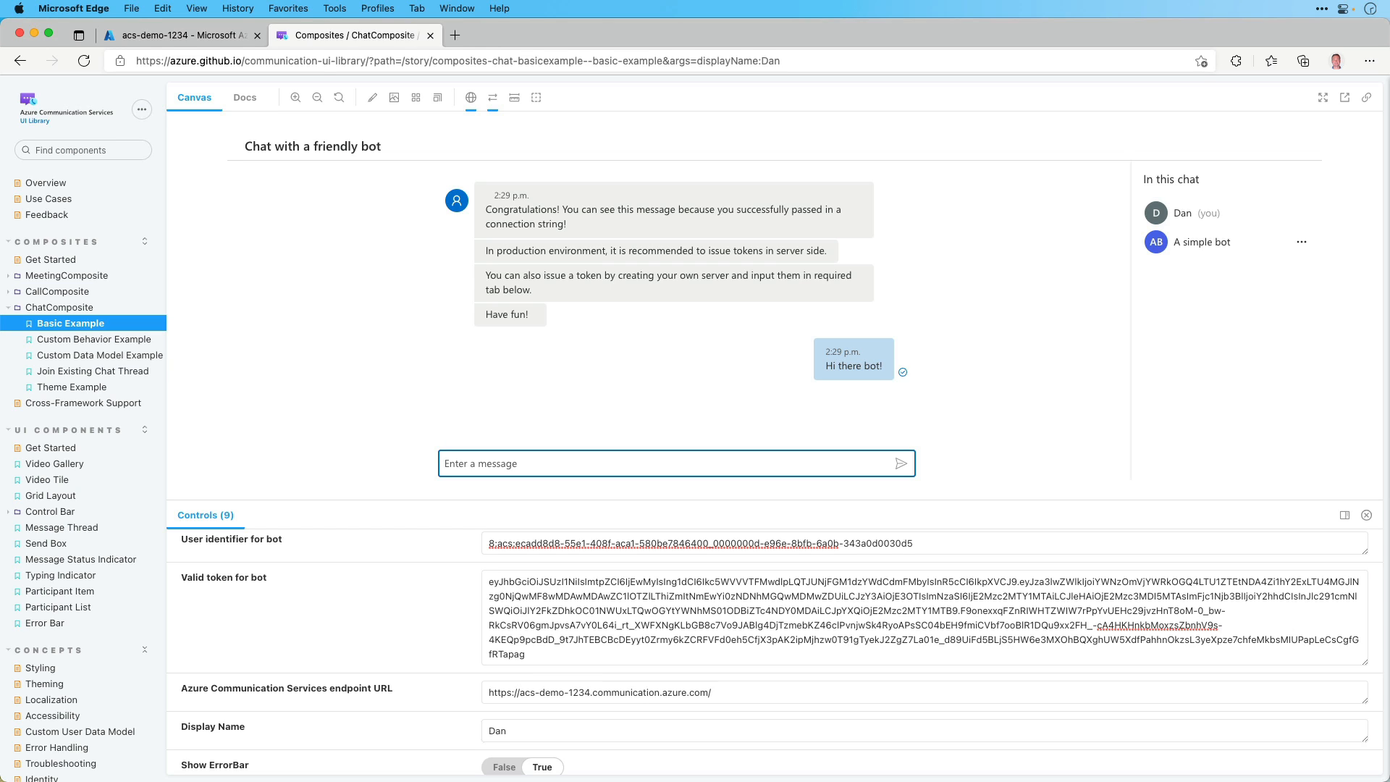
pyautogui.moveTo(698, 346)
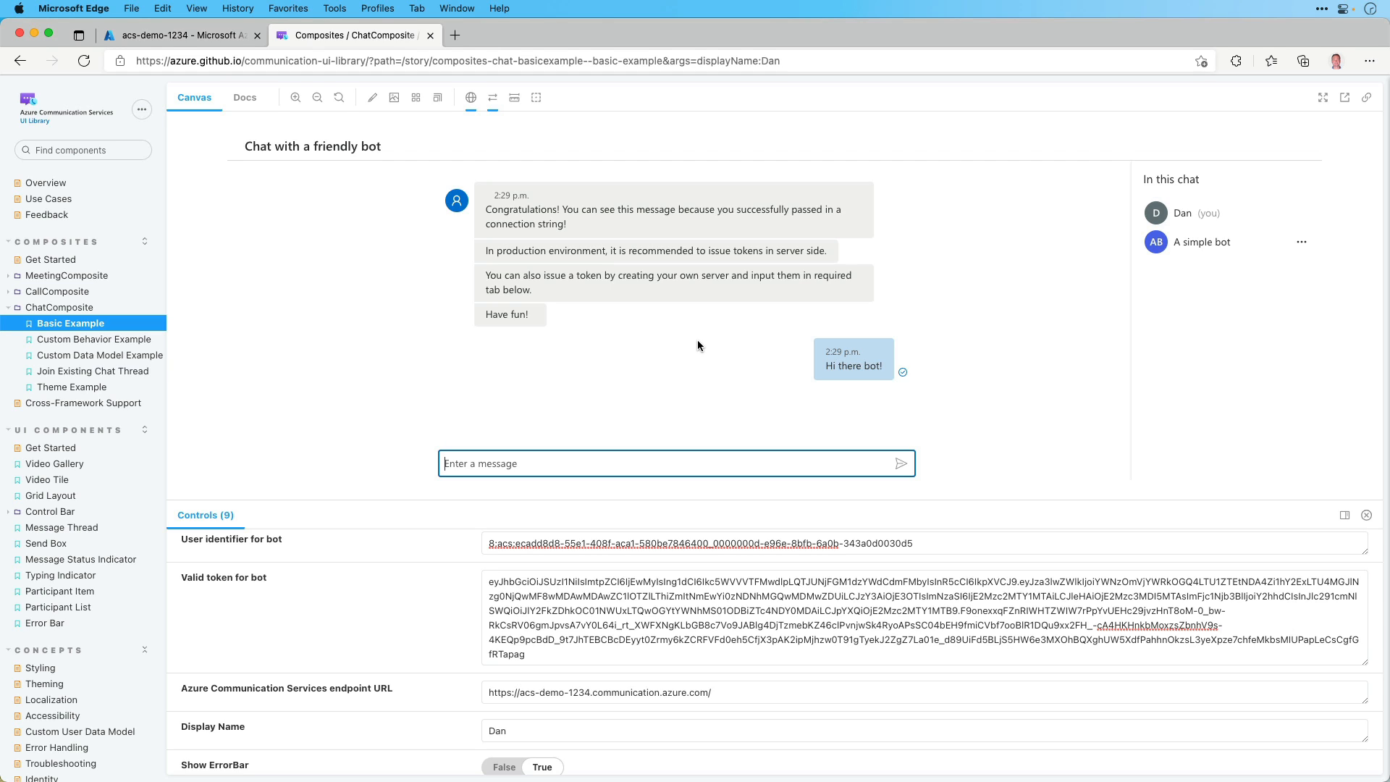